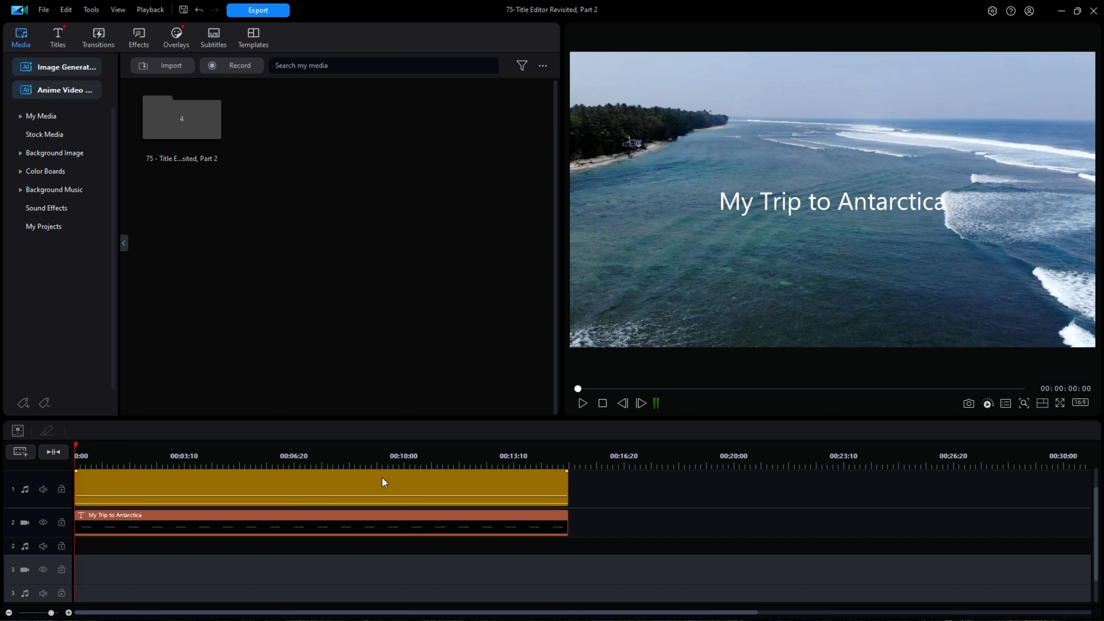
{"action": "mouse_move", "coordinate": [58, 38]}
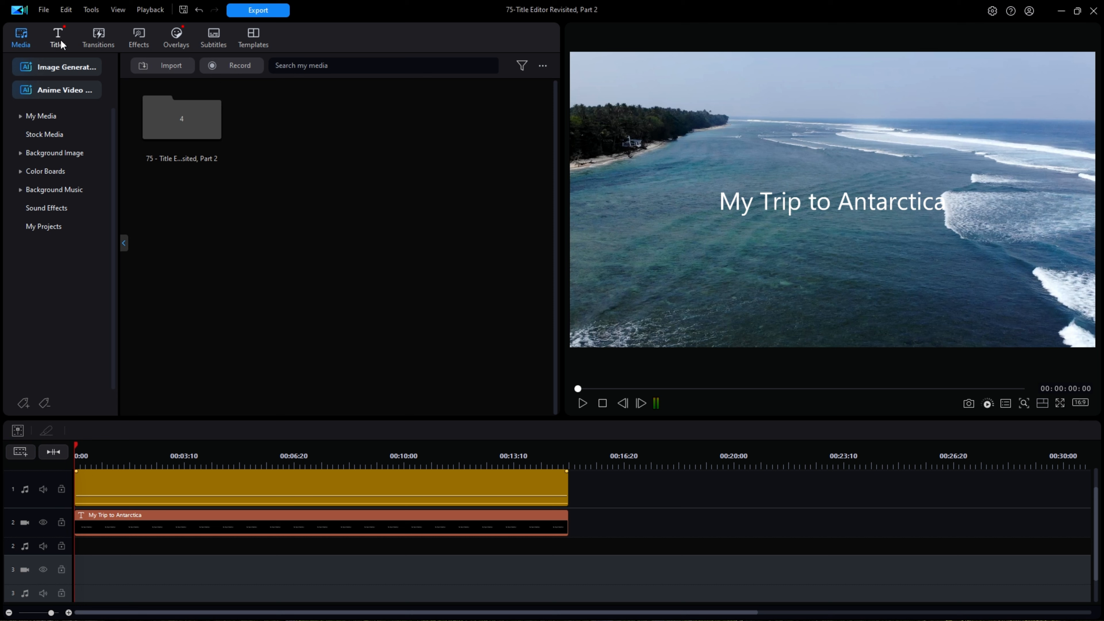
- Show the title templates library in the media library
{"action": "left_click", "coordinate": [58, 39]}
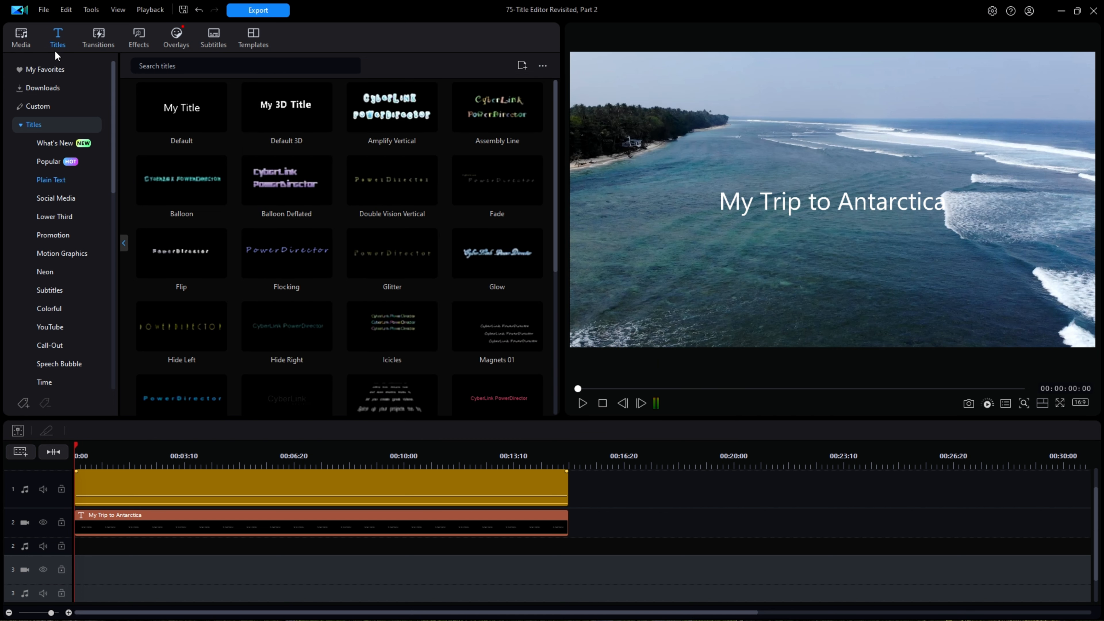
{"action": "mouse_move", "coordinate": [70, 88]}
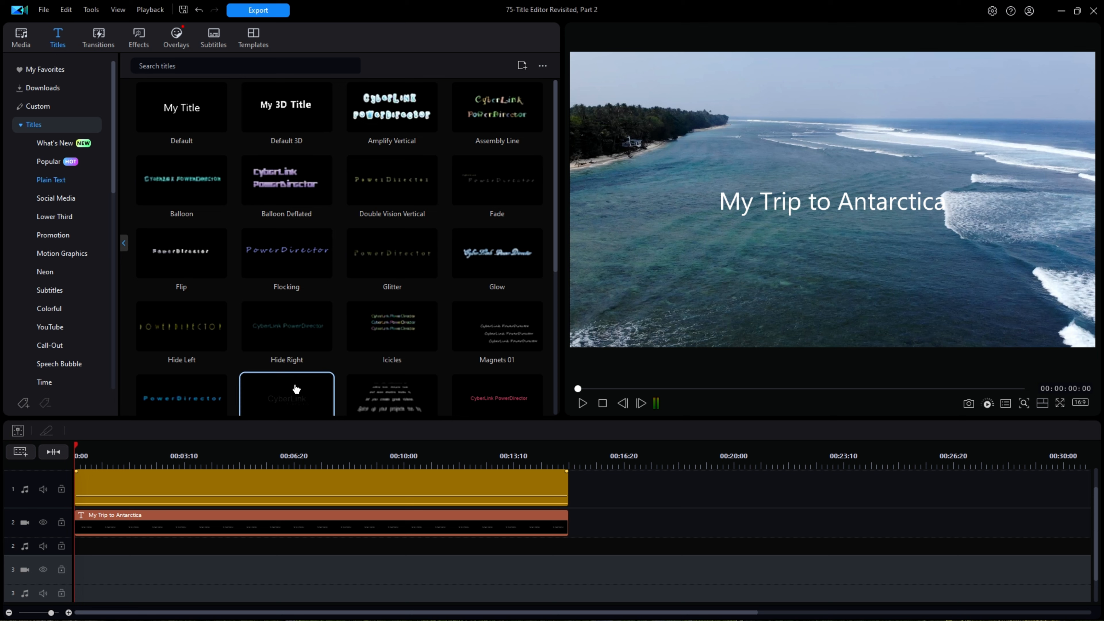
{"action": "mouse_move", "coordinate": [314, 489]}
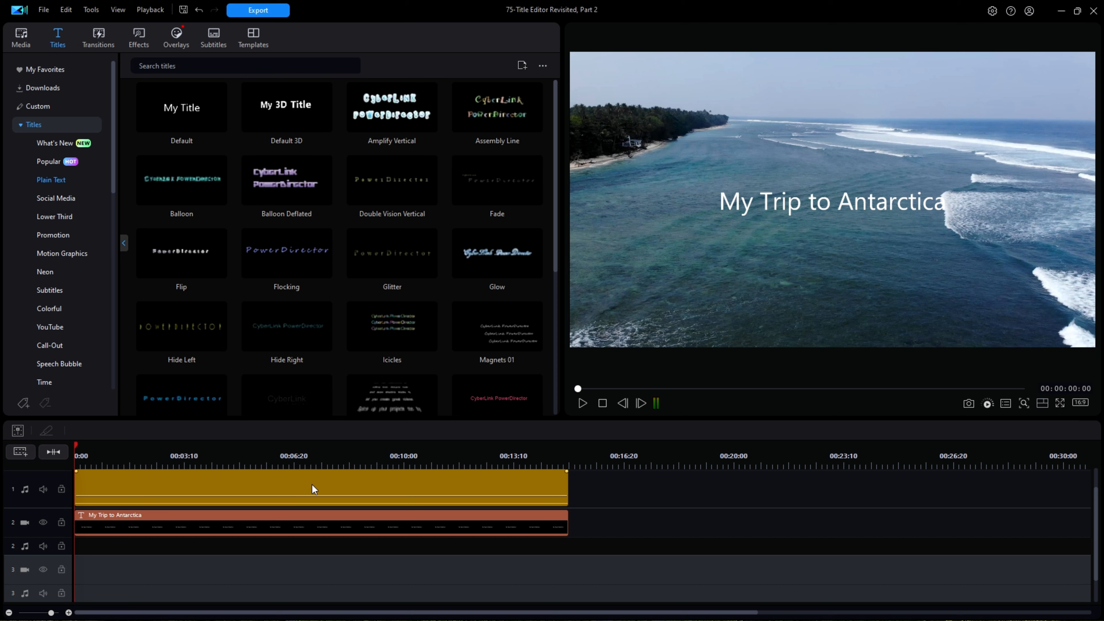
- Select the surf clip, then the 'My Trip to Antarctica' title clip on track 2
{"action": "left_click", "coordinate": [313, 486]}
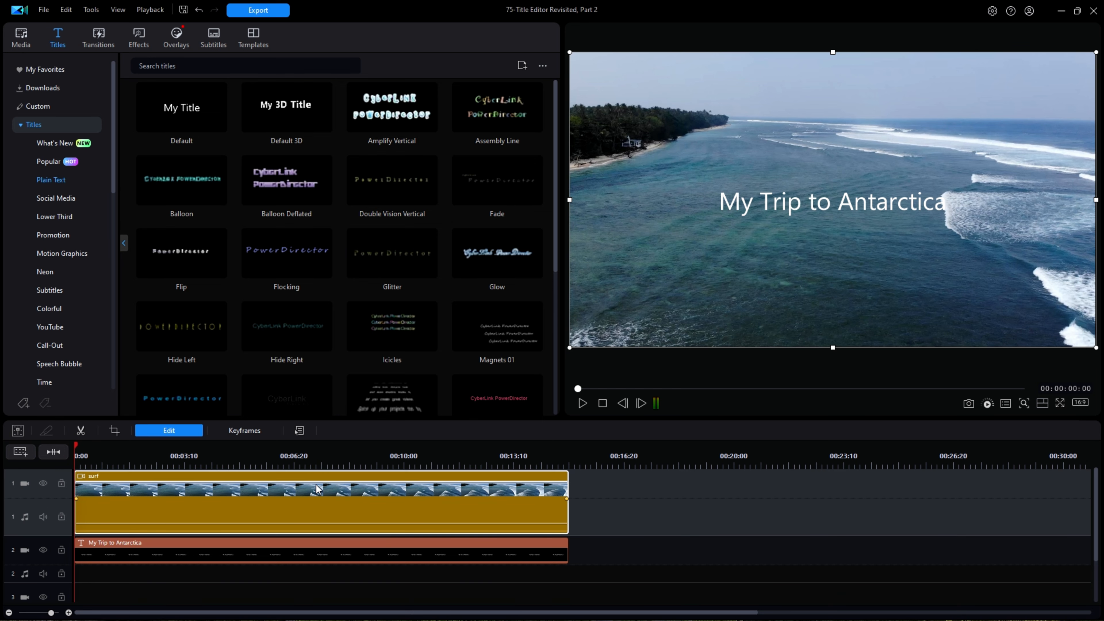
{"action": "mouse_move", "coordinate": [212, 536]}
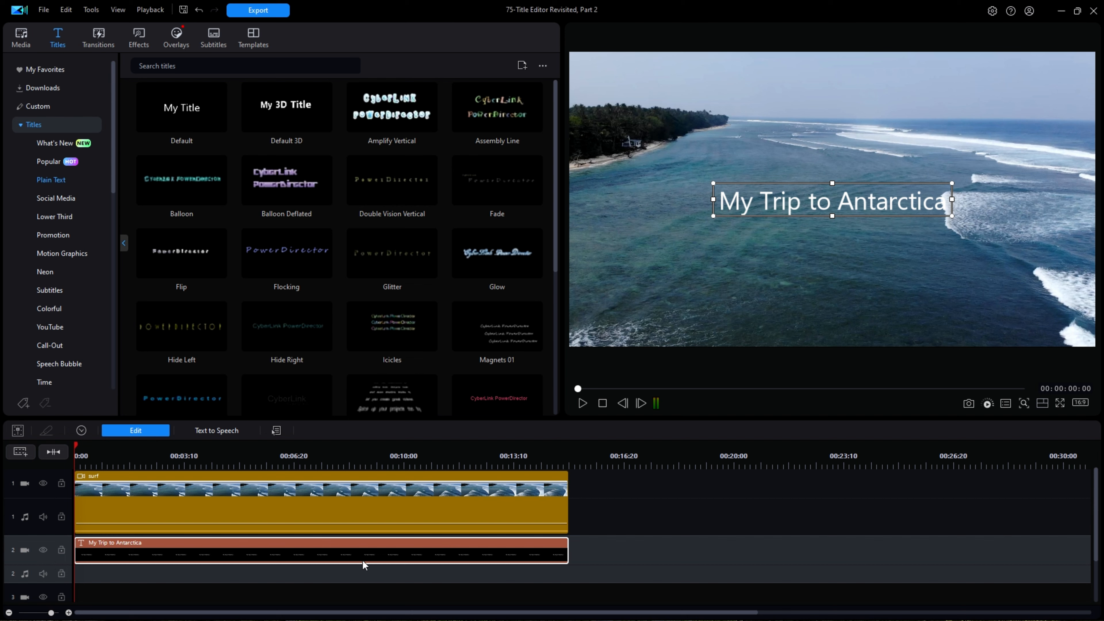
{"action": "mouse_move", "coordinate": [368, 564]}
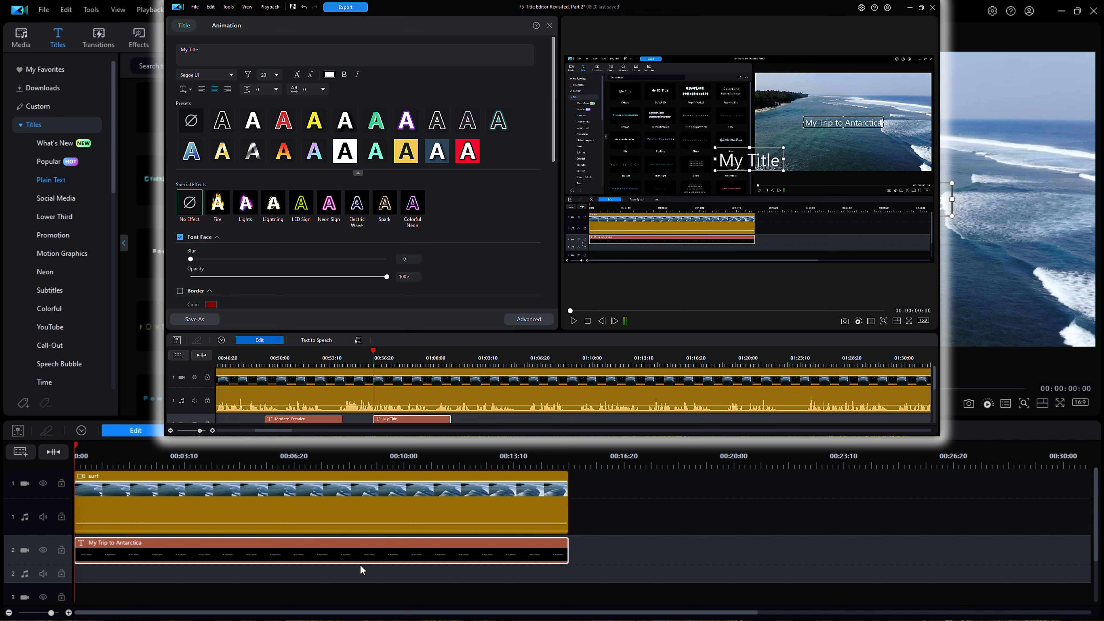
{"action": "left_click", "coordinate": [548, 25]}
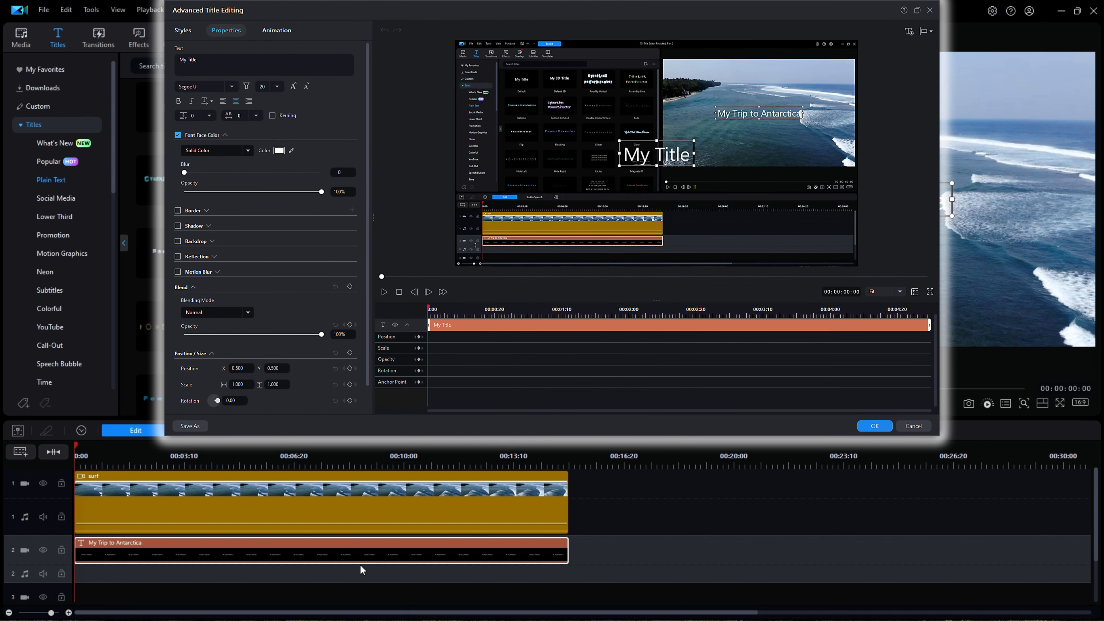
{"action": "left_click", "coordinate": [874, 426]}
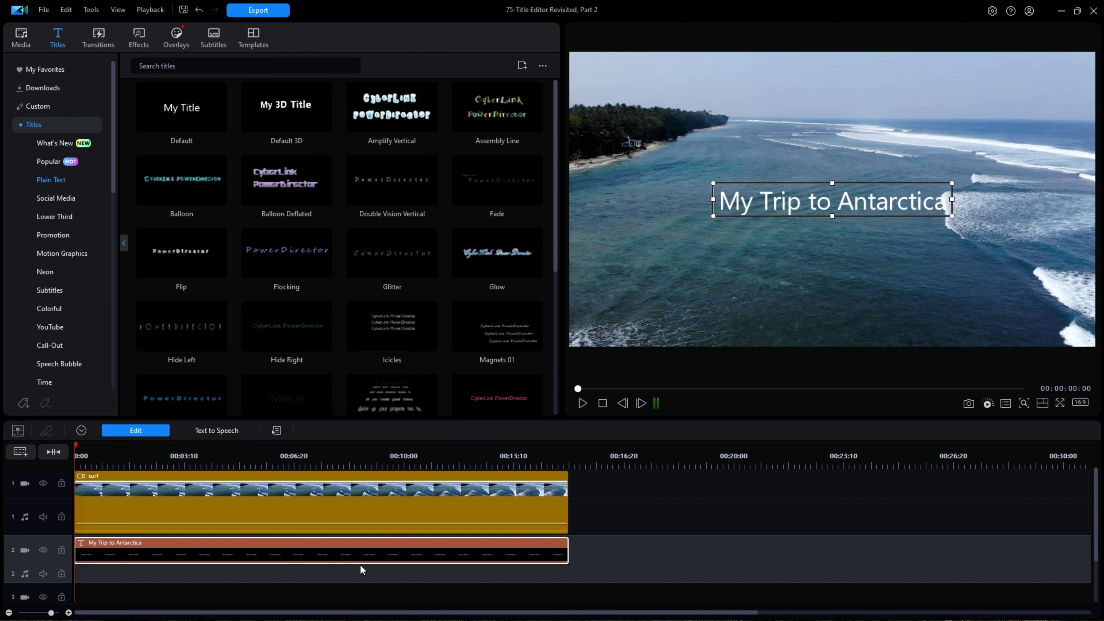
{"action": "mouse_move", "coordinate": [291, 559]}
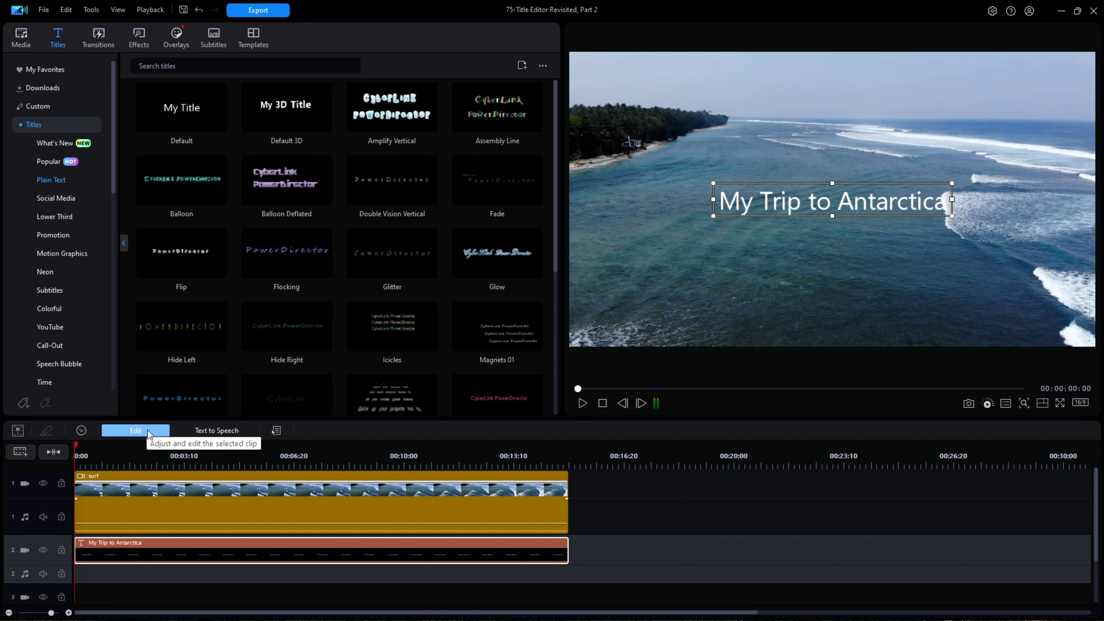
- Bring up the quick Title edit panel and select the whole title text
{"action": "left_click", "coordinate": [135, 431]}
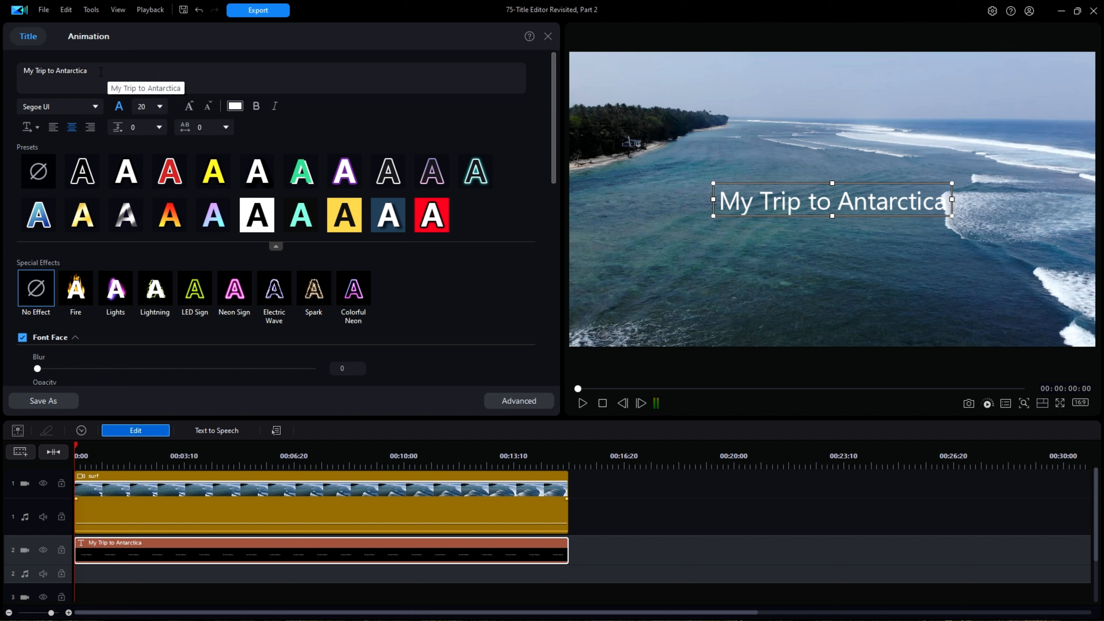
{"action": "triple_click", "coordinate": [54, 70]}
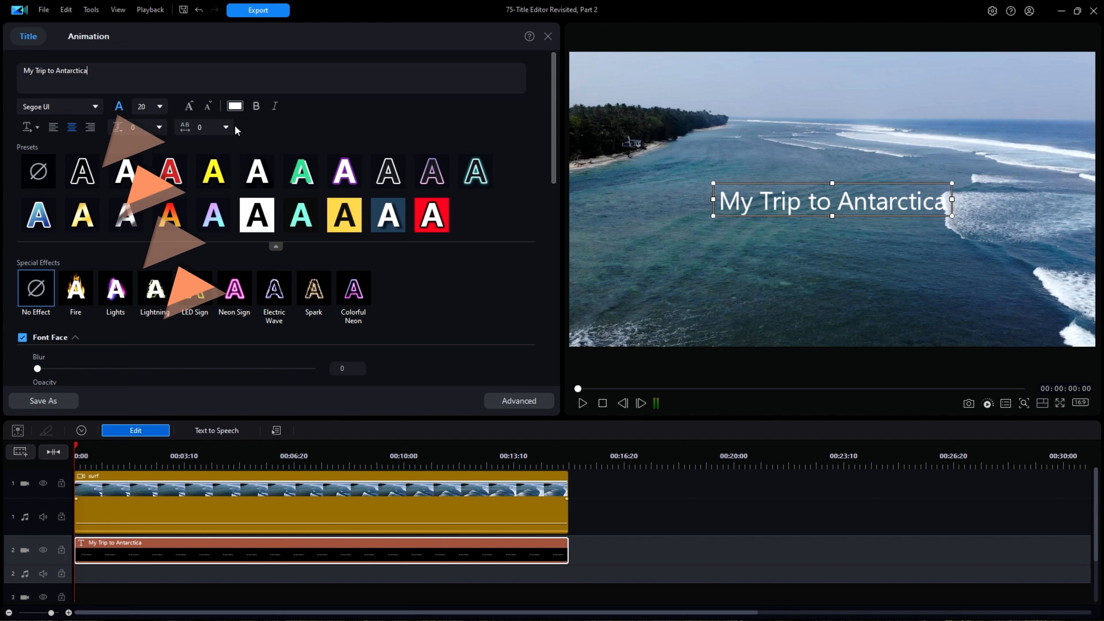
{"action": "mouse_move", "coordinate": [118, 106]}
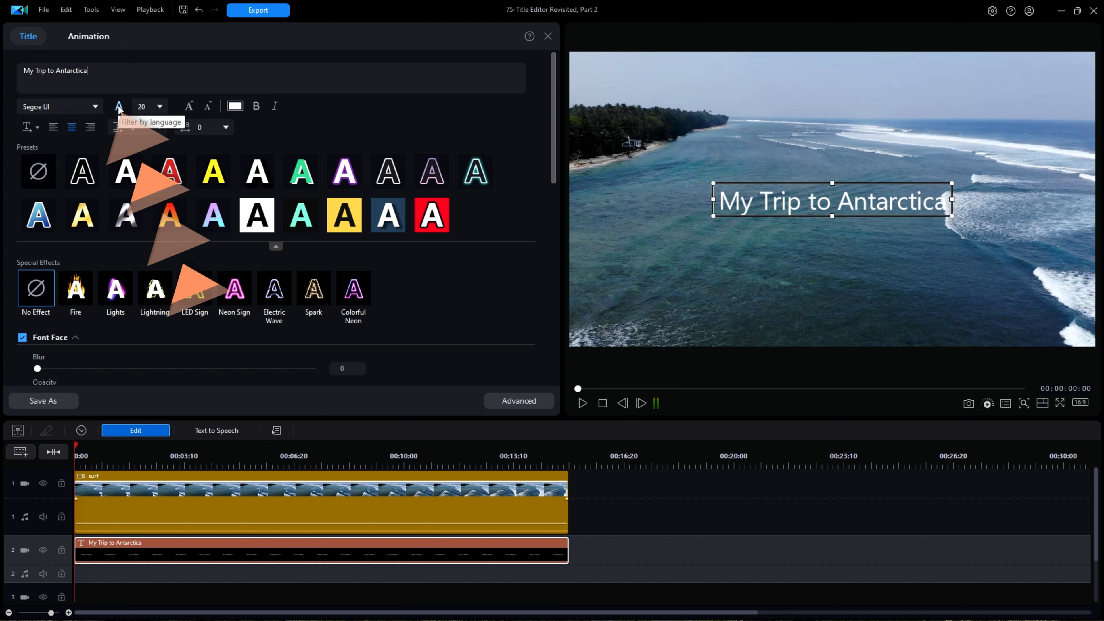
{"action": "left_click", "coordinate": [119, 106]}
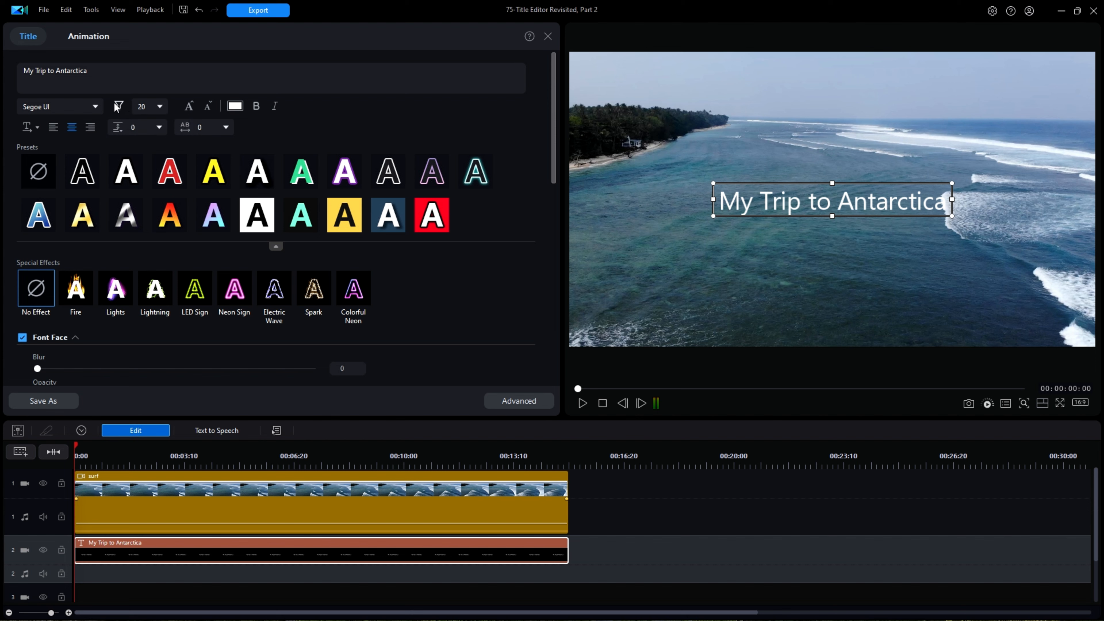
{"action": "mouse_move", "coordinate": [119, 107]}
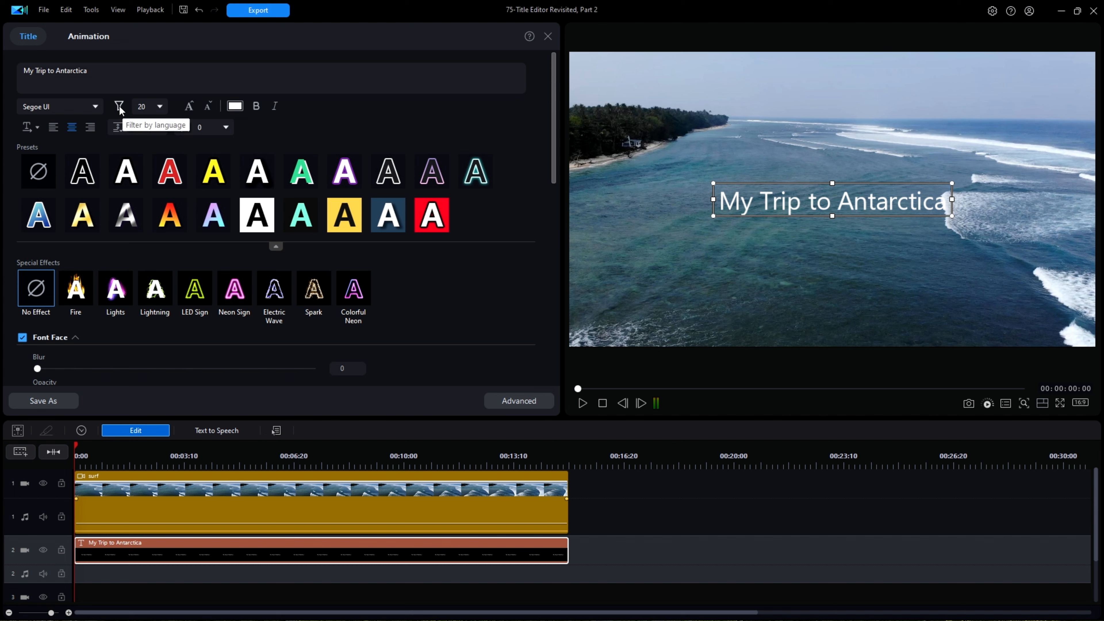
{"action": "left_click", "coordinate": [119, 106]}
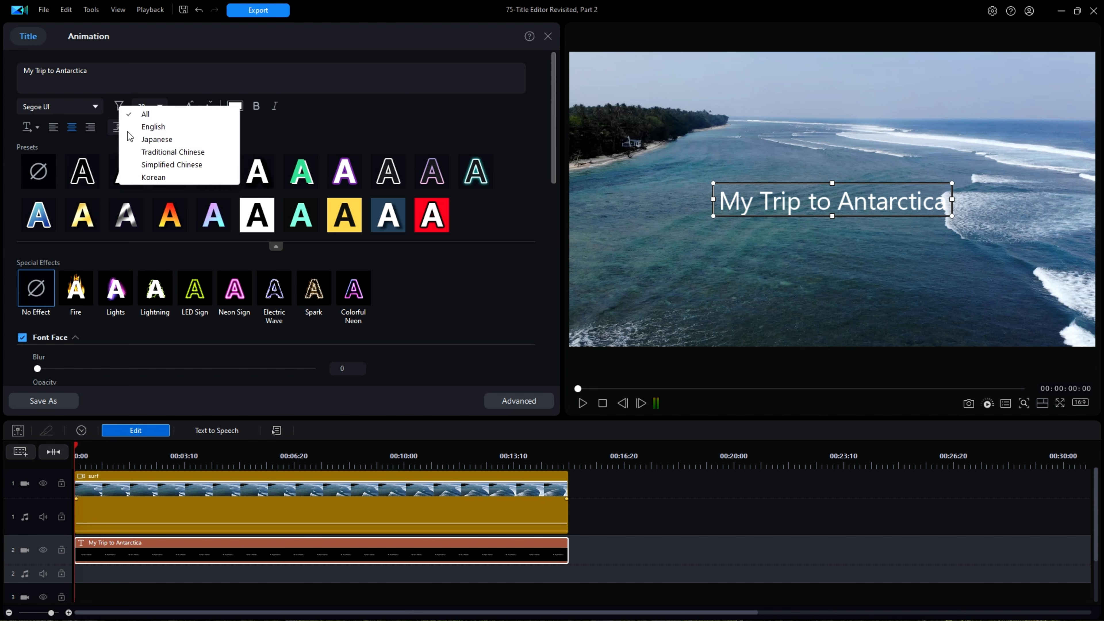
{"action": "mouse_move", "coordinate": [150, 131]}
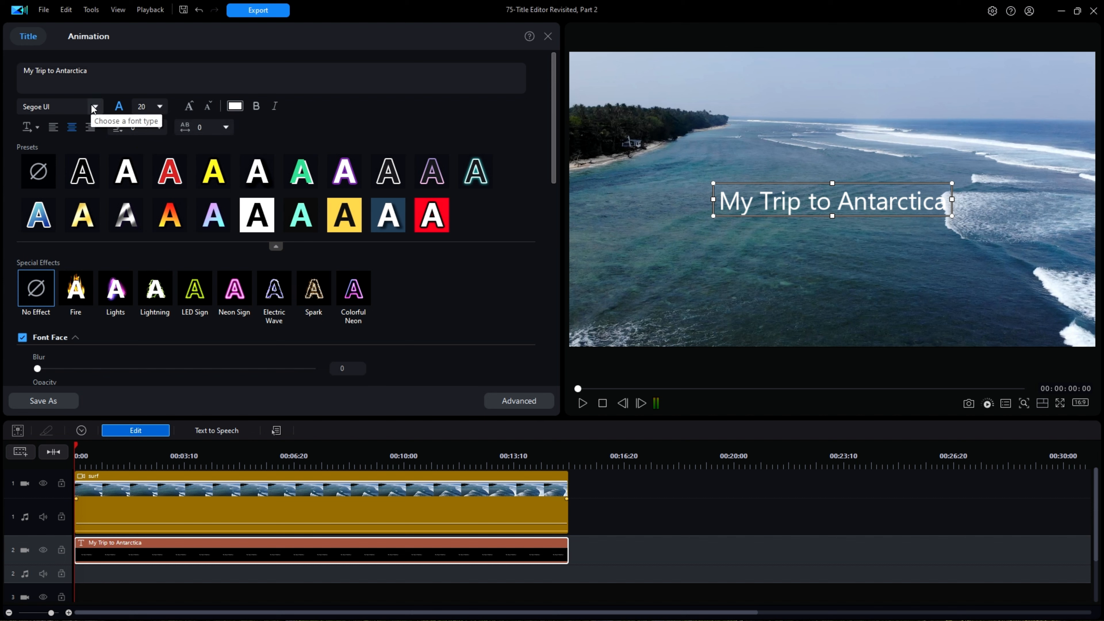
{"action": "left_click", "coordinate": [93, 106]}
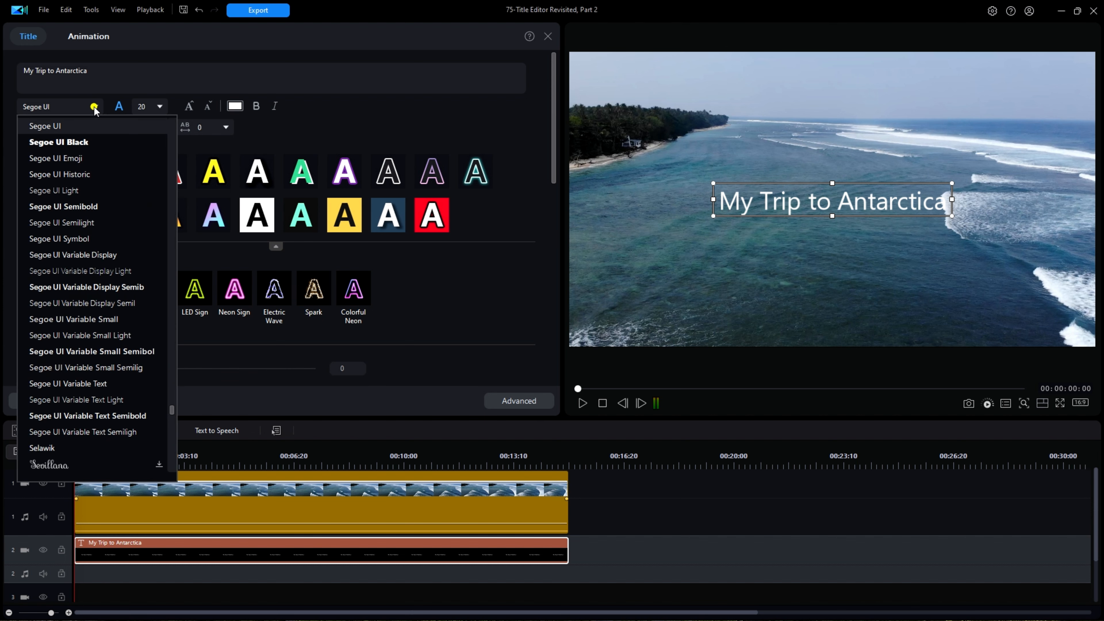
{"action": "left_click", "coordinate": [94, 107]}
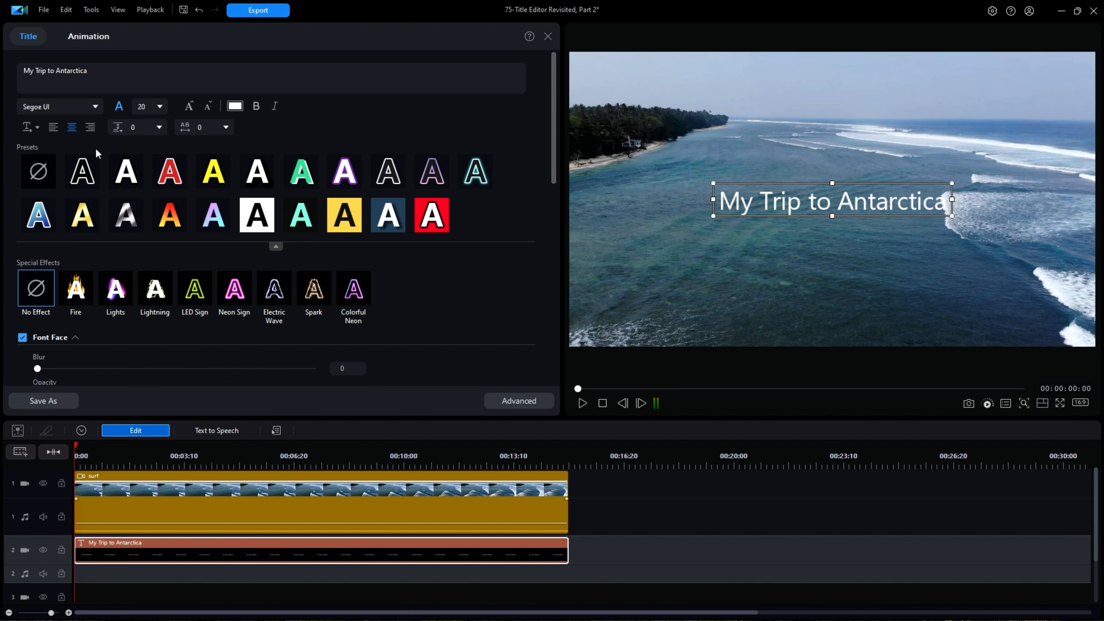
{"action": "left_click", "coordinate": [81, 171]}
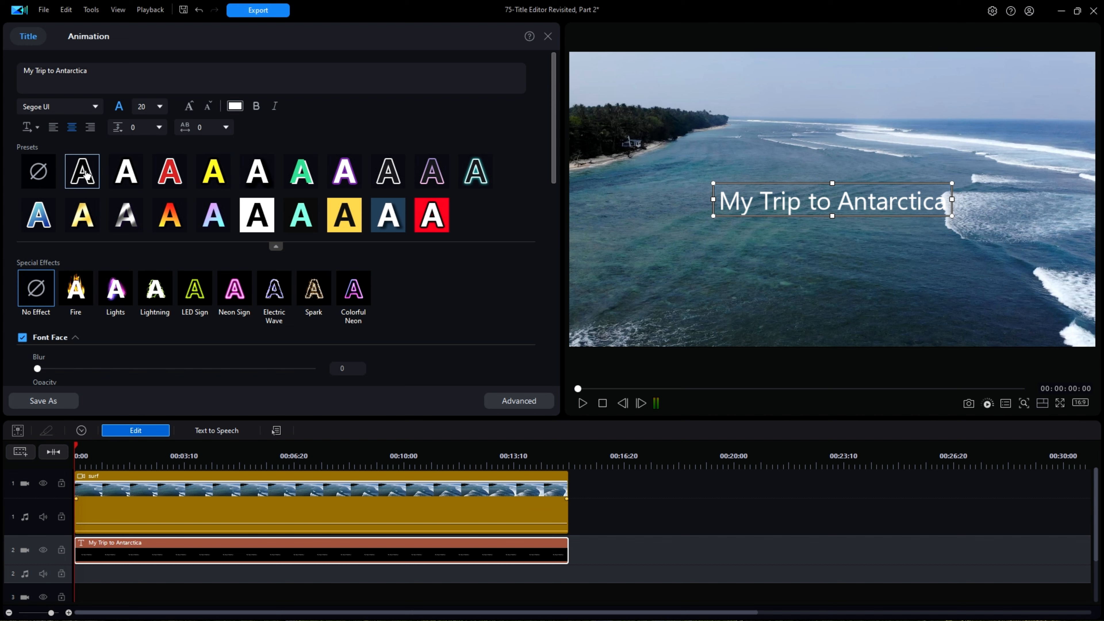
{"action": "left_click", "coordinate": [169, 171]}
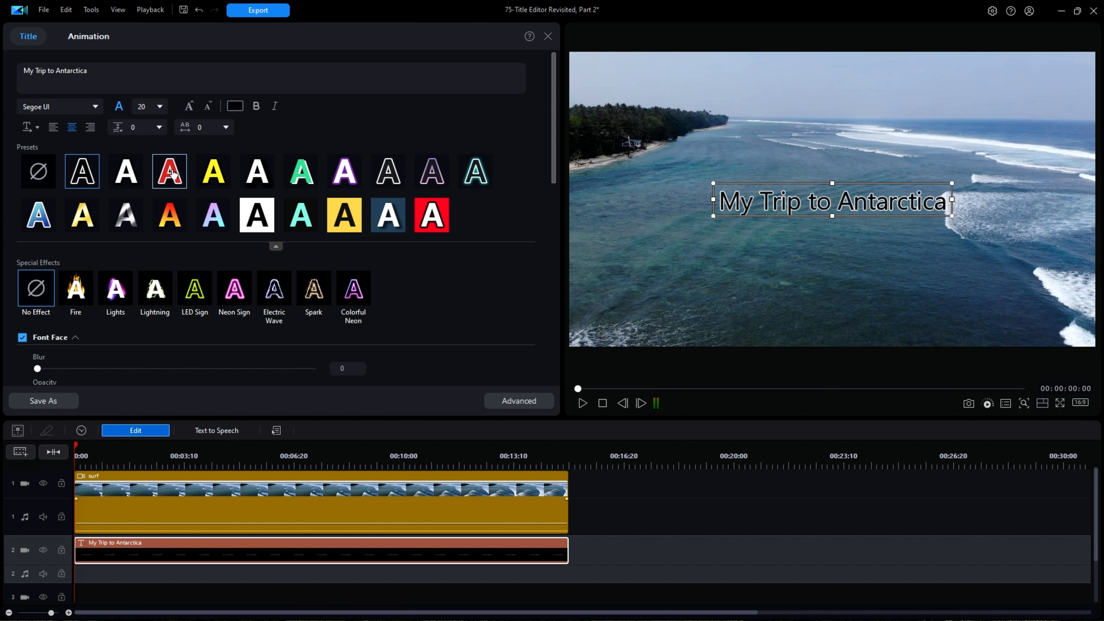
{"action": "left_click", "coordinate": [300, 172]}
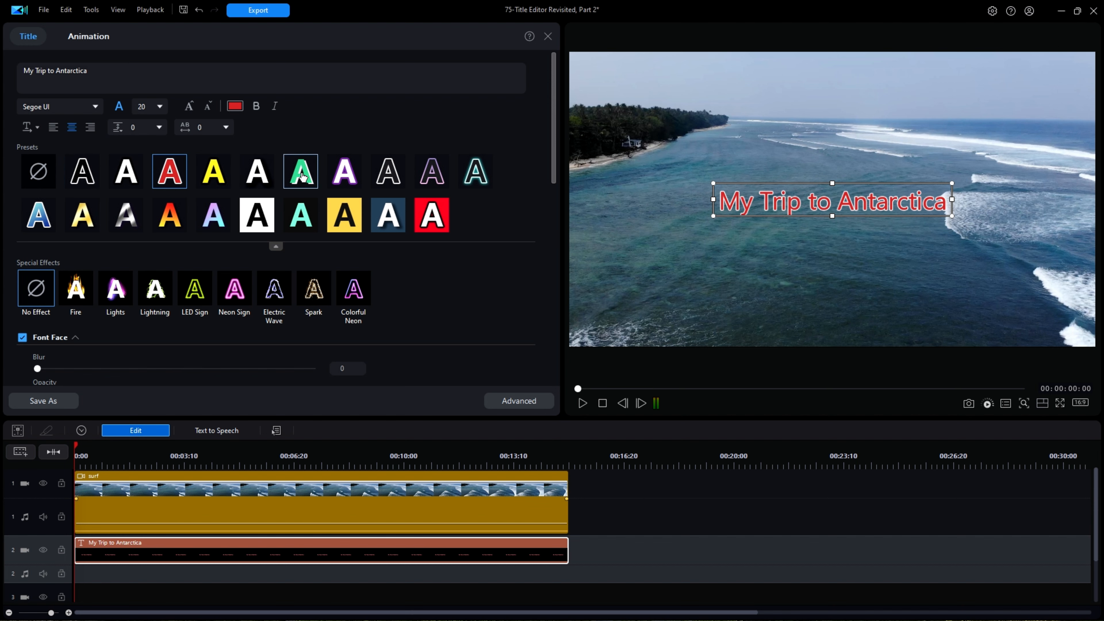
{"action": "left_click", "coordinate": [300, 171]}
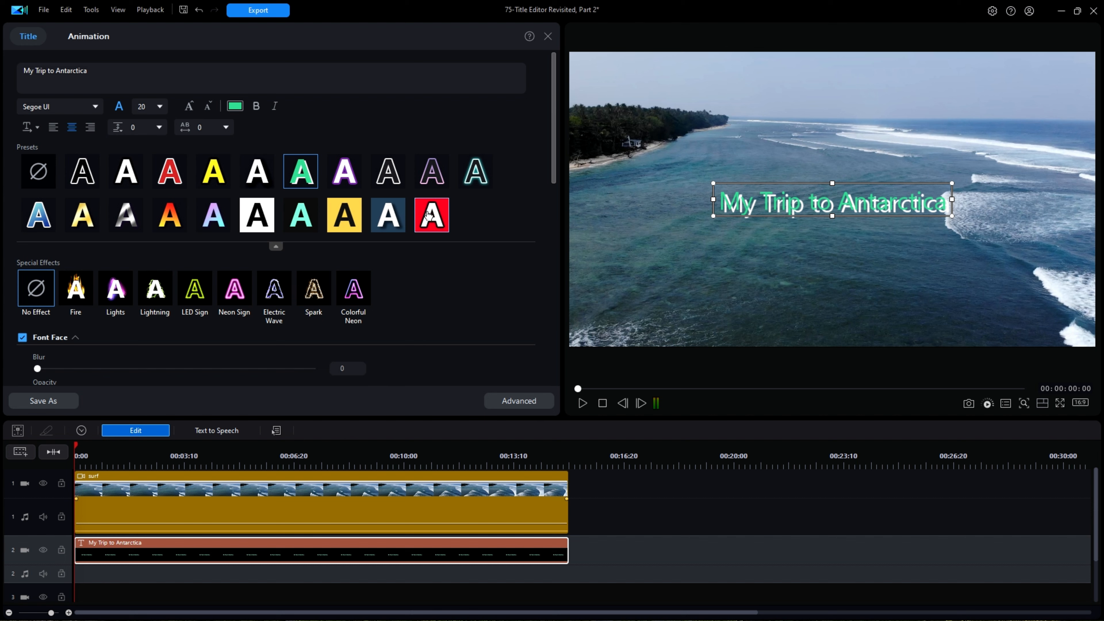
{"action": "left_click", "coordinate": [430, 216]}
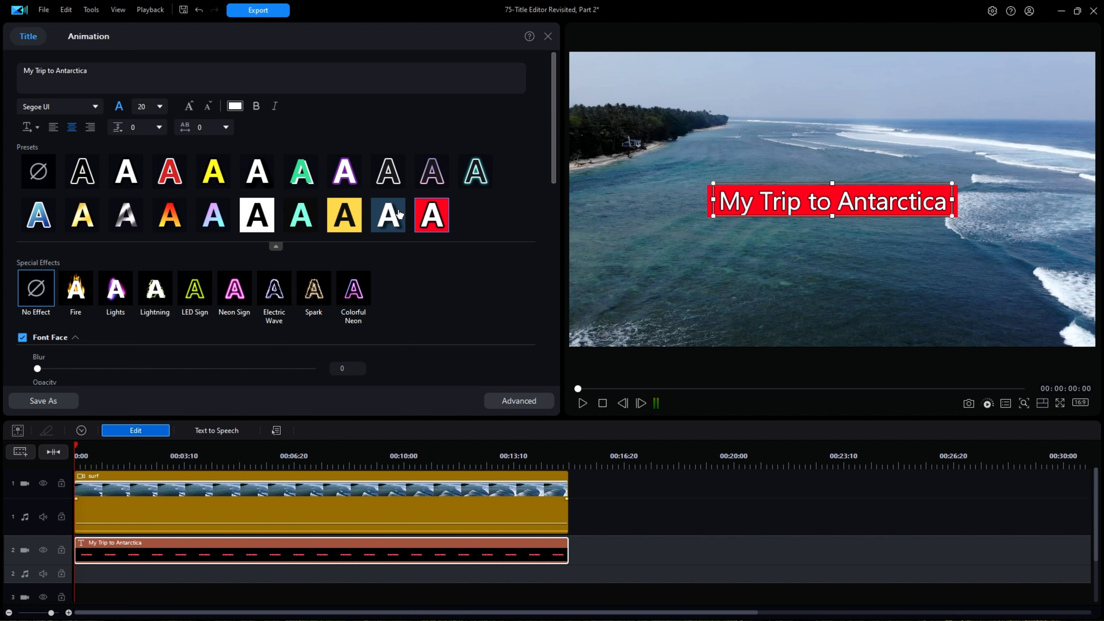
{"action": "left_click", "coordinate": [38, 172]}
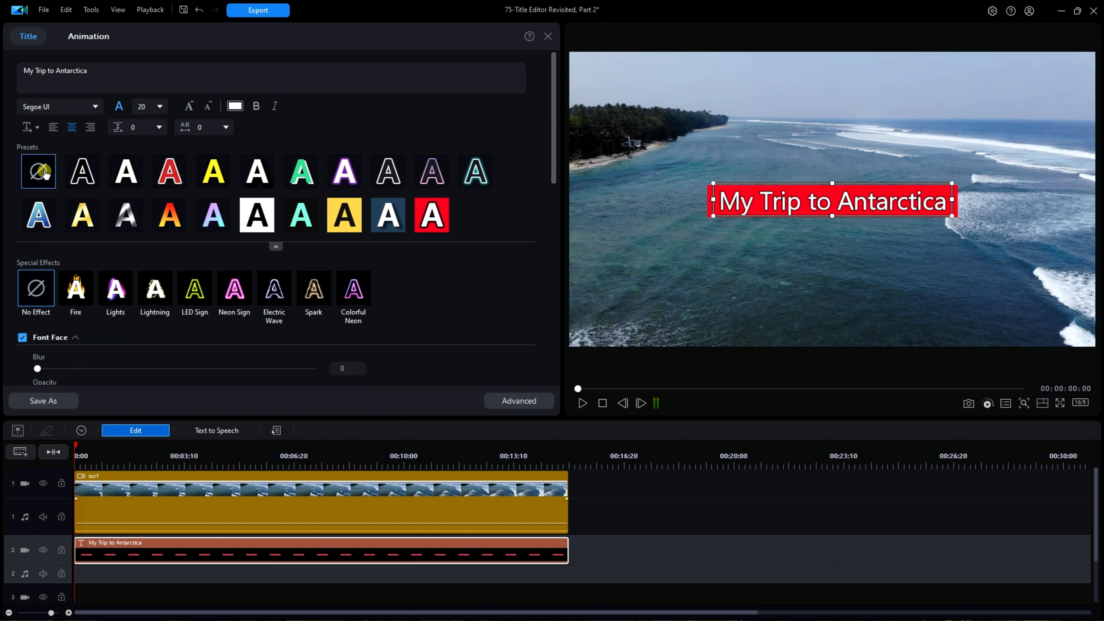
{"action": "left_click", "coordinate": [37, 171]}
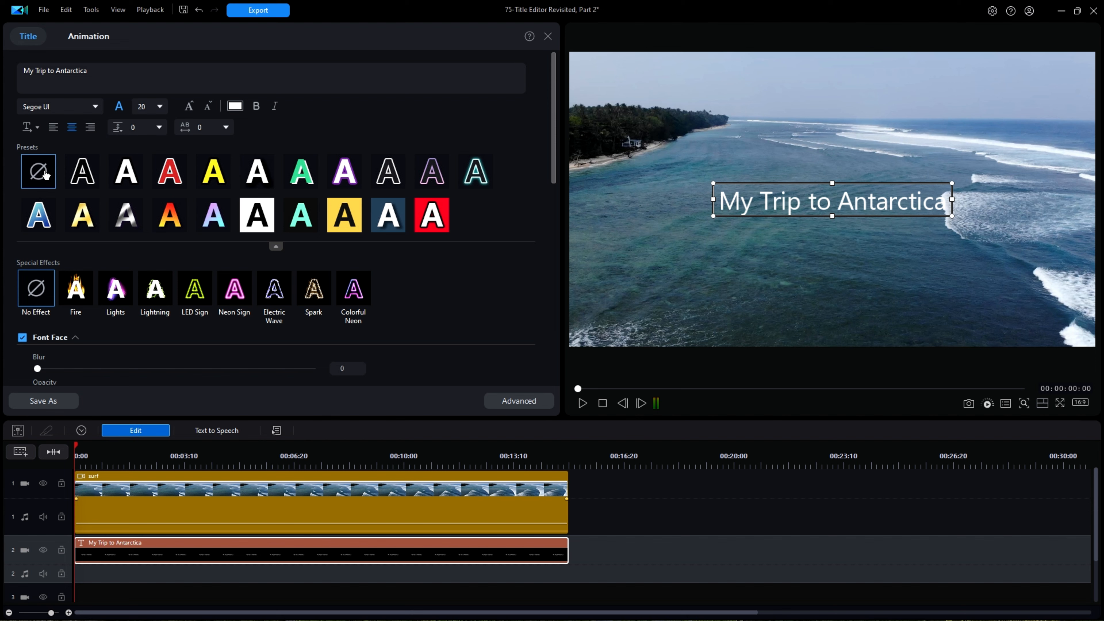
{"action": "mouse_move", "coordinate": [471, 220]}
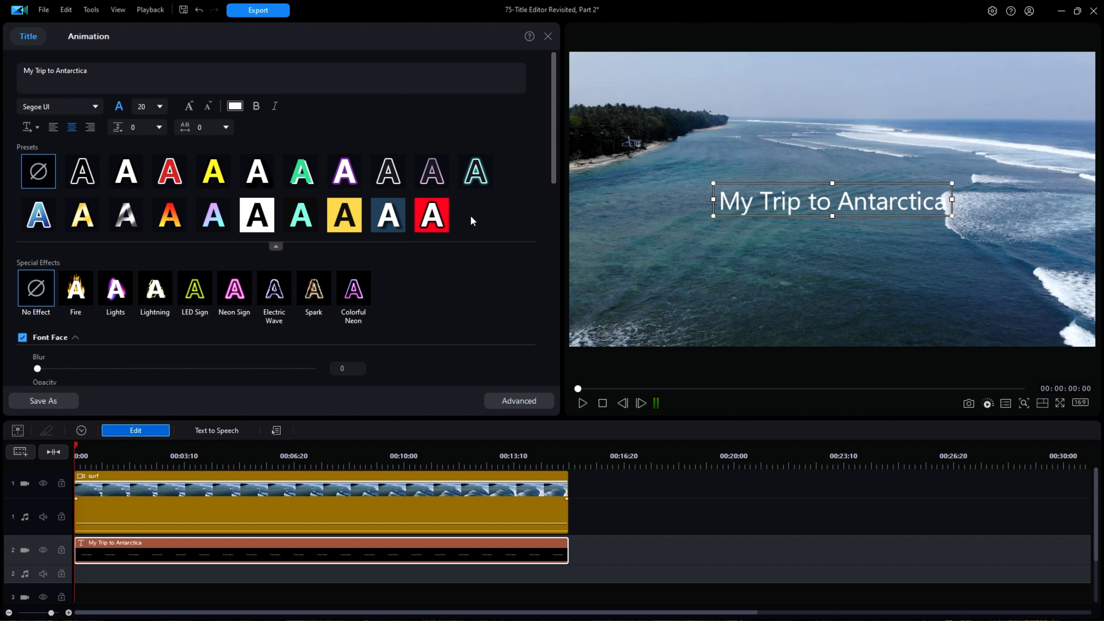
{"action": "mouse_move", "coordinate": [399, 283]}
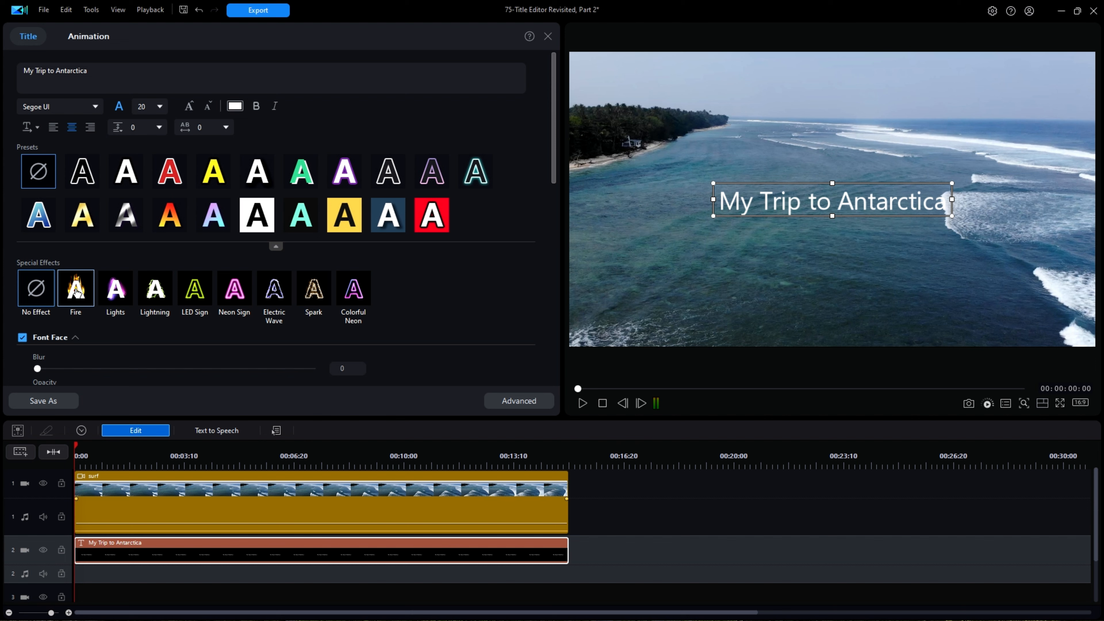
- Try the Fire and Lights special effects on the title, then revert to no effect
{"action": "left_click", "coordinate": [75, 289]}
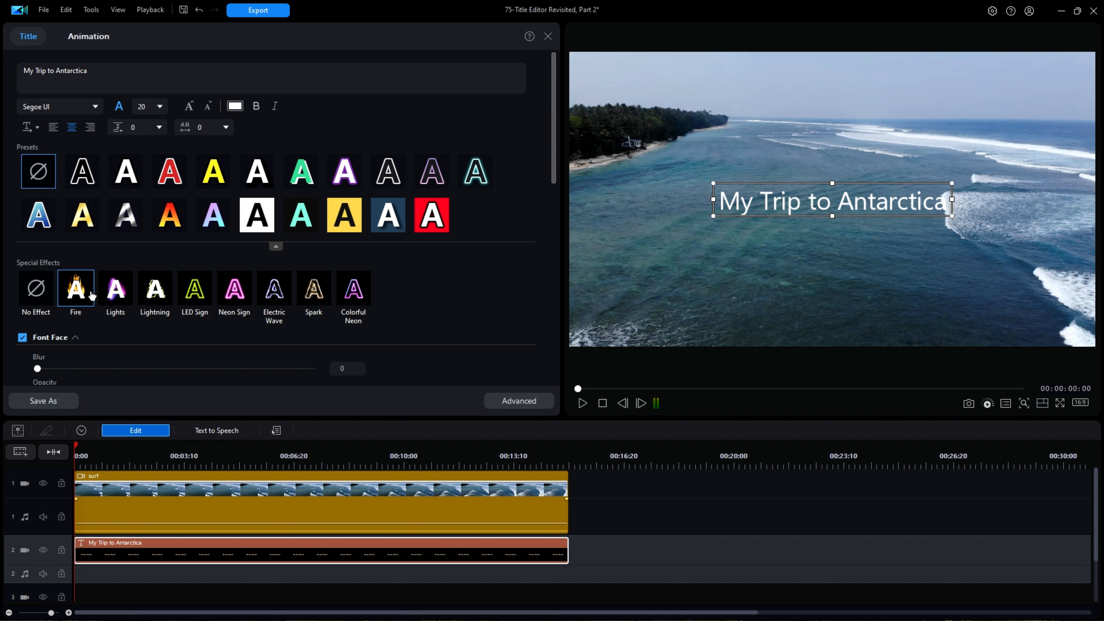
{"action": "left_click", "coordinate": [115, 289]}
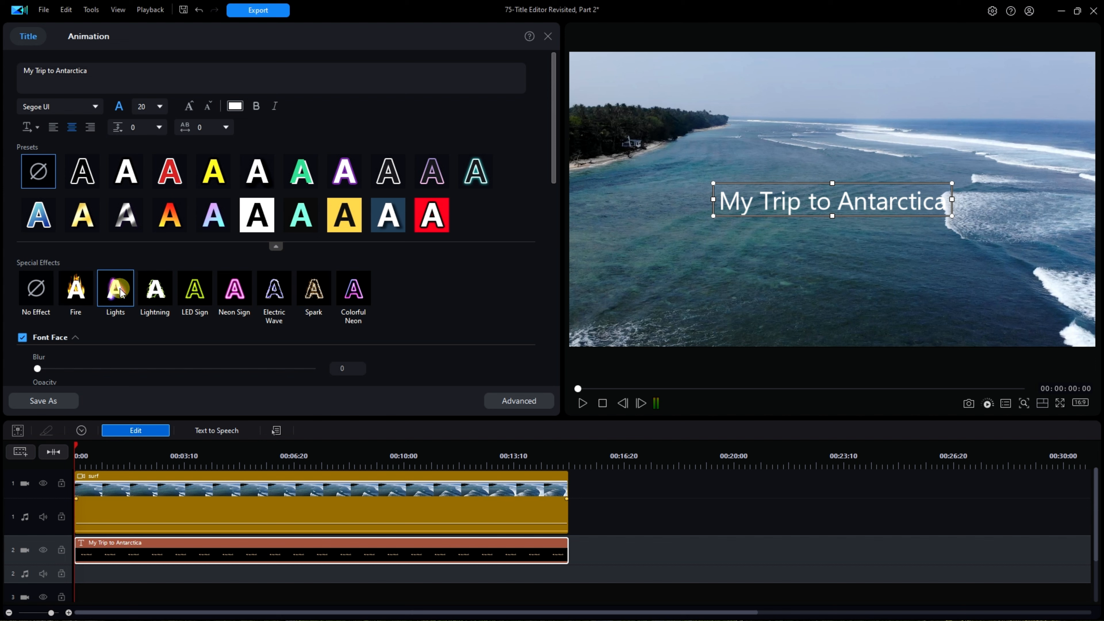
{"action": "left_click", "coordinate": [115, 288]}
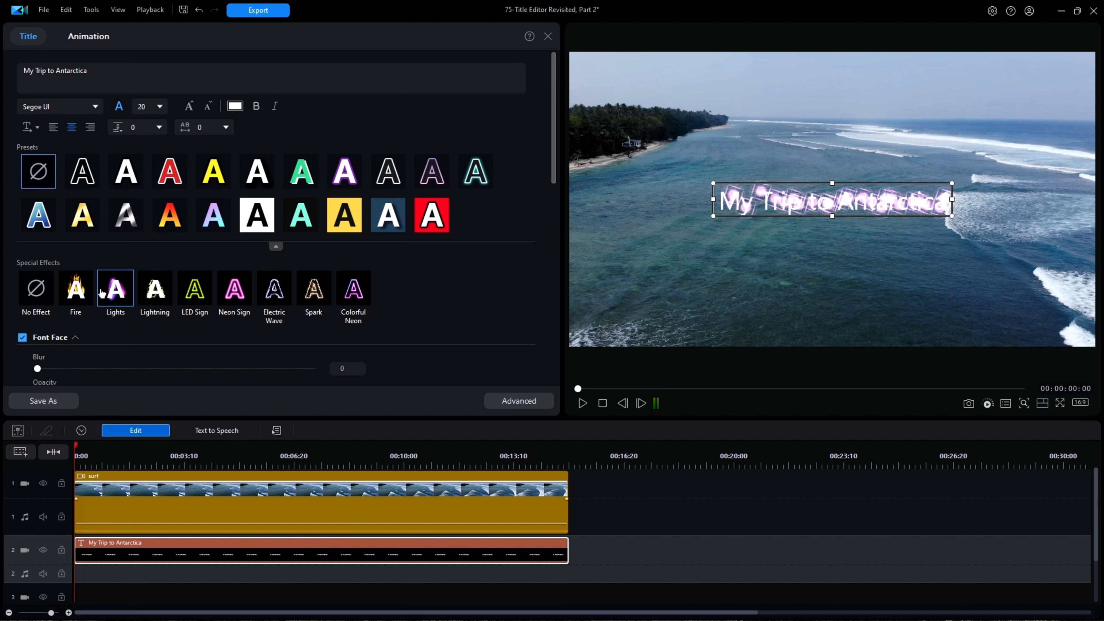
{"action": "left_click", "coordinate": [35, 289]}
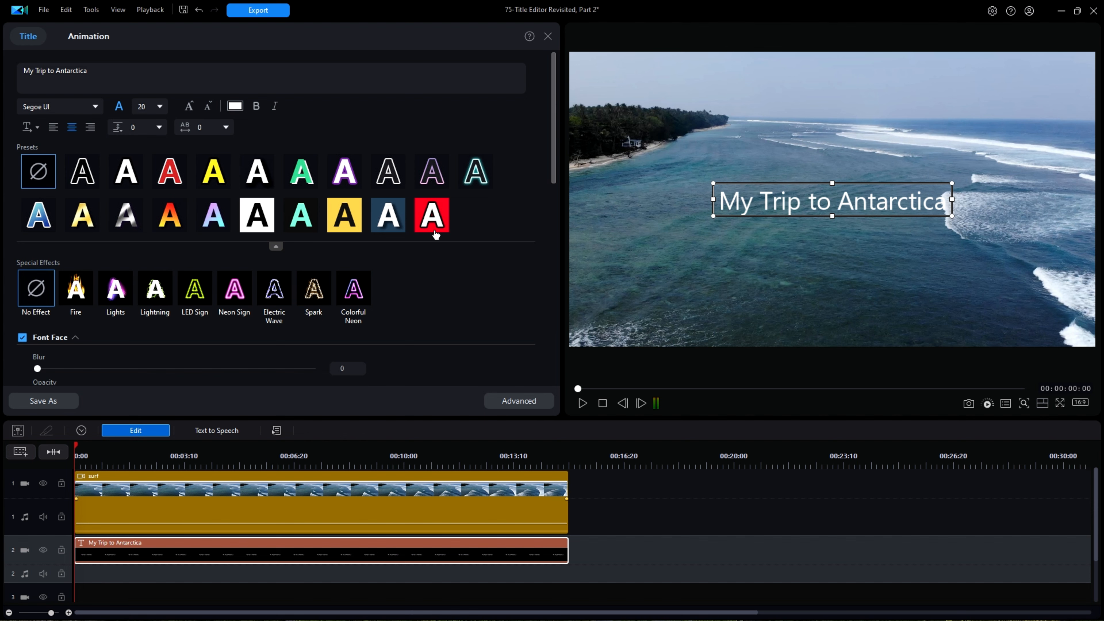
- Set the title's font size to 26
{"action": "scroll", "scroll_direction": "down", "scroll_amount": 3}
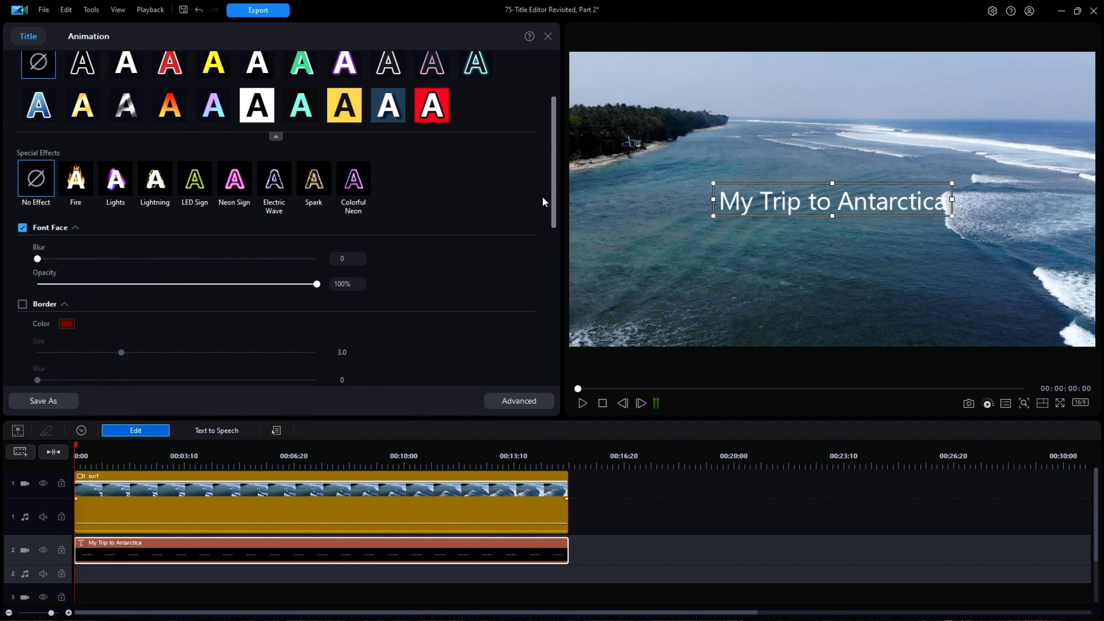
{"action": "scroll", "scroll_direction": "down", "scroll_amount": 3}
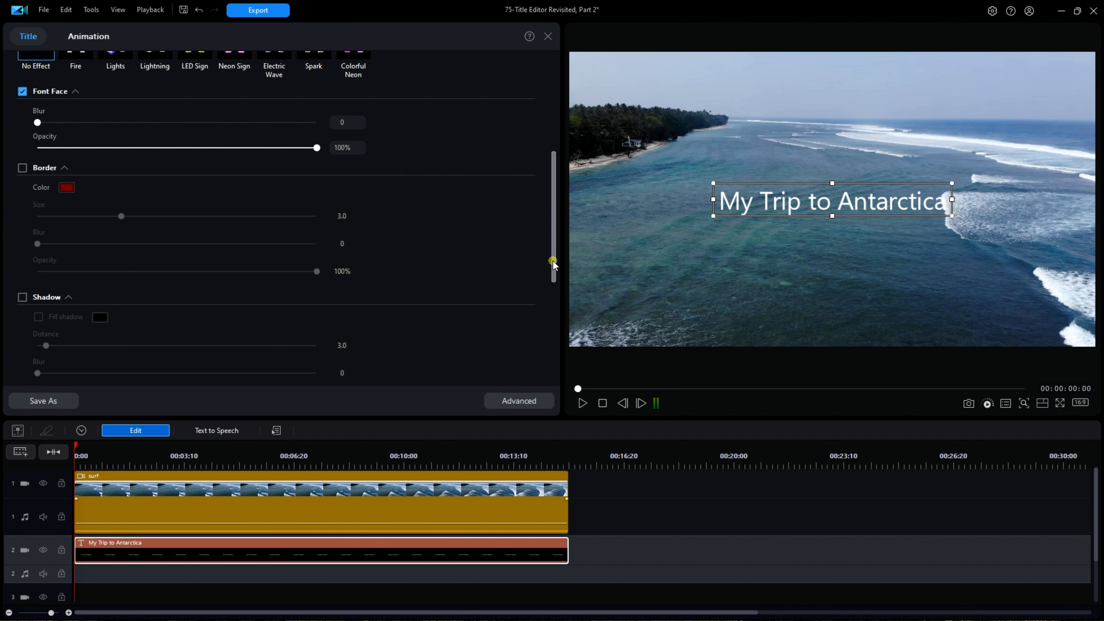
{"action": "scroll", "scroll_direction": "up", "scroll_amount": 3}
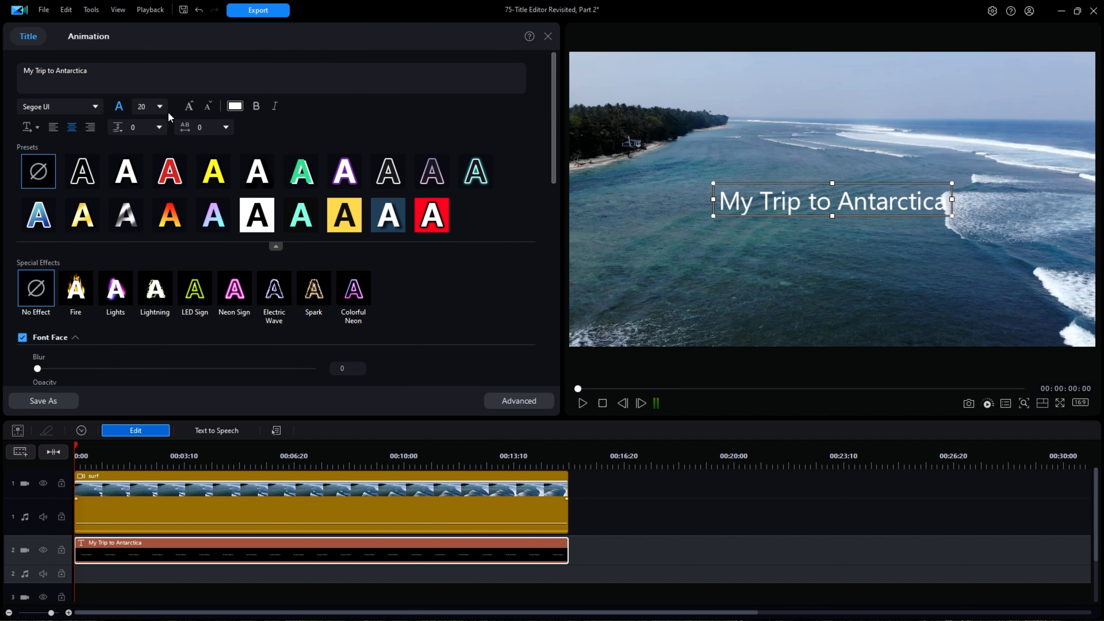
{"action": "left_click", "coordinate": [157, 106]}
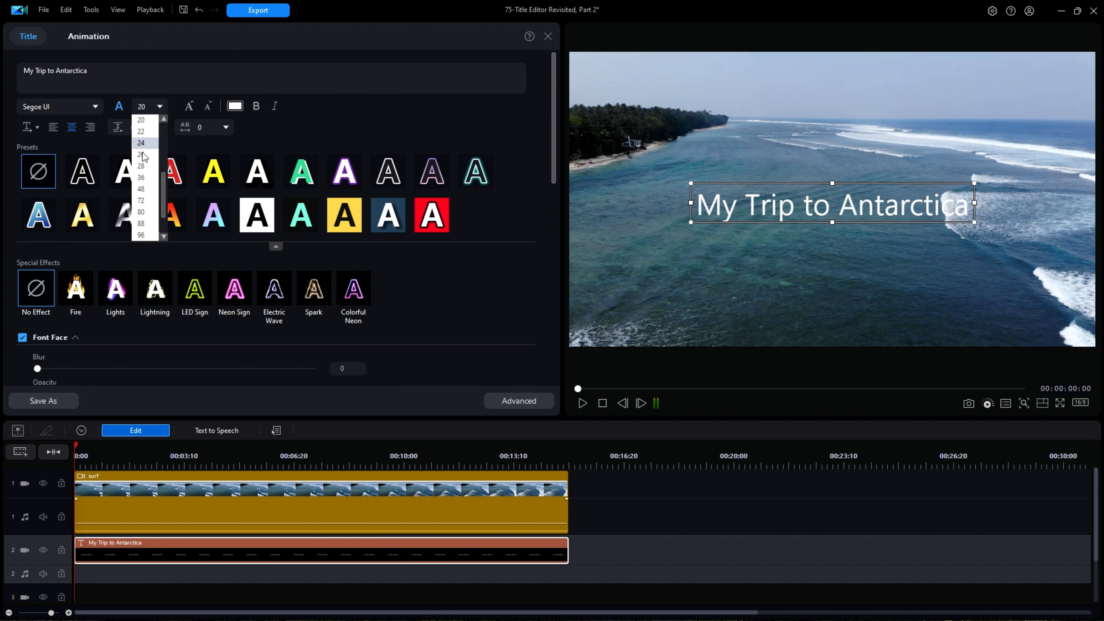
{"action": "left_click", "coordinate": [141, 153]}
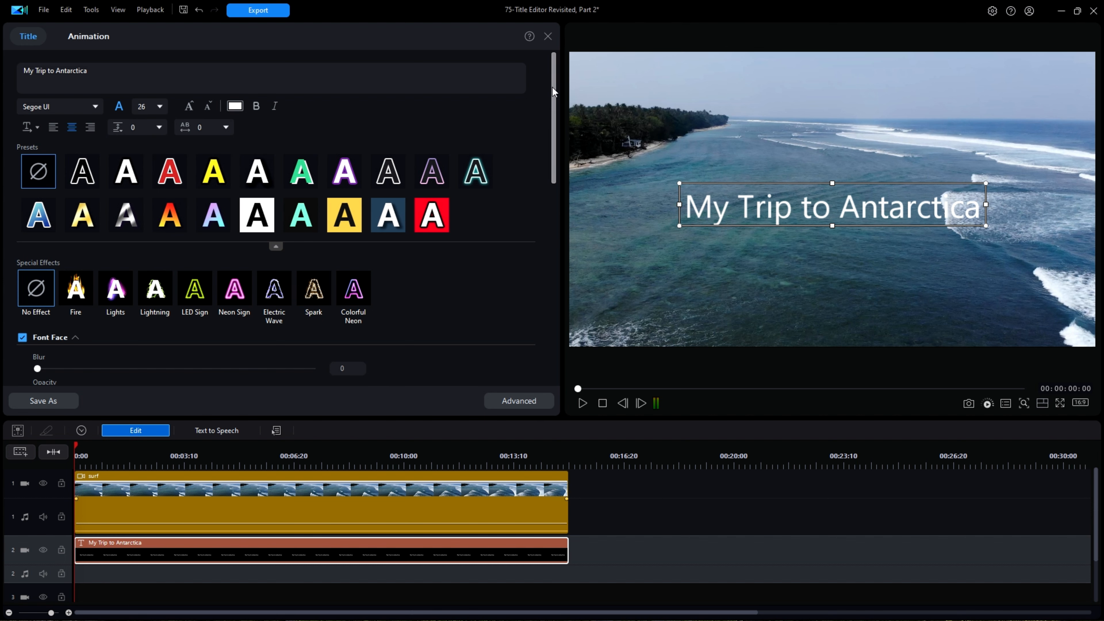
{"action": "scroll", "scroll_direction": "down", "scroll_amount": 3}
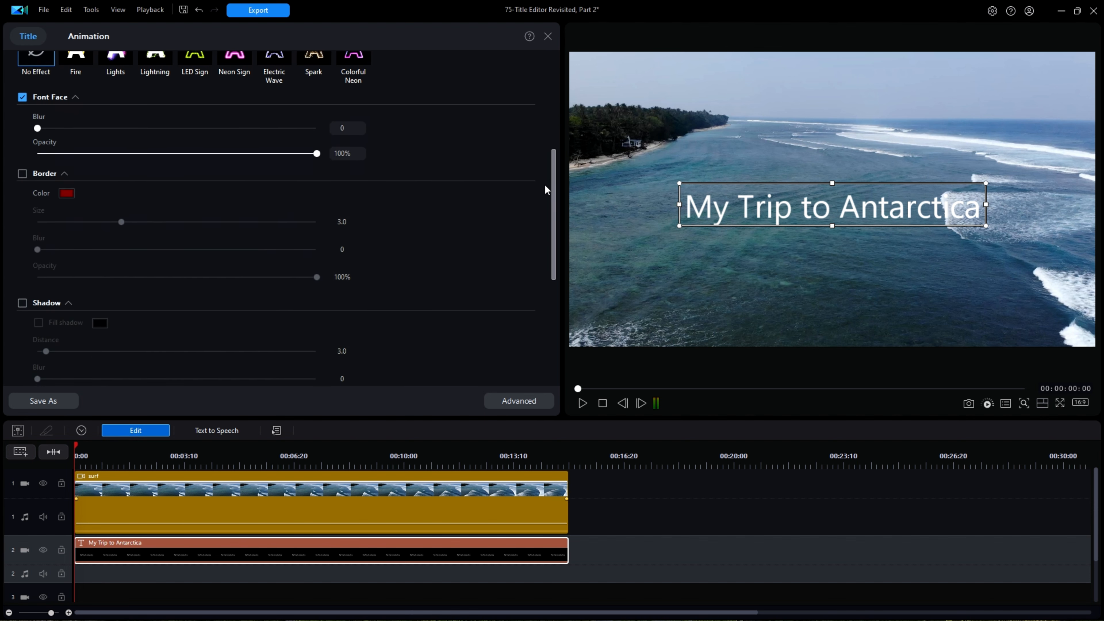
{"action": "scroll", "scroll_direction": "up", "scroll_amount": 3}
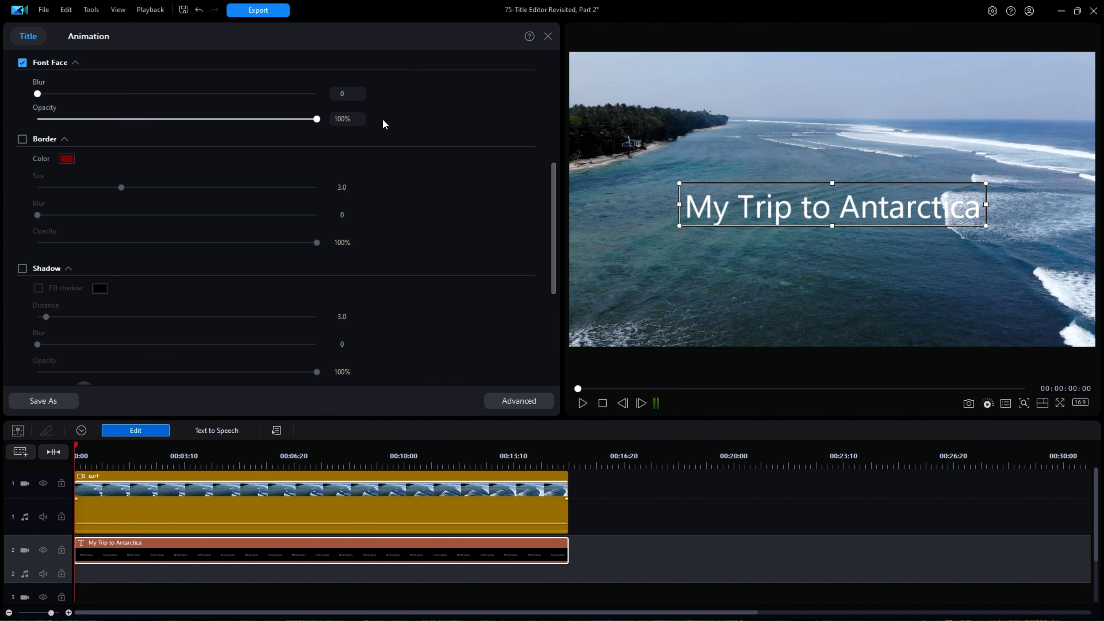
{"action": "mouse_move", "coordinate": [77, 137]}
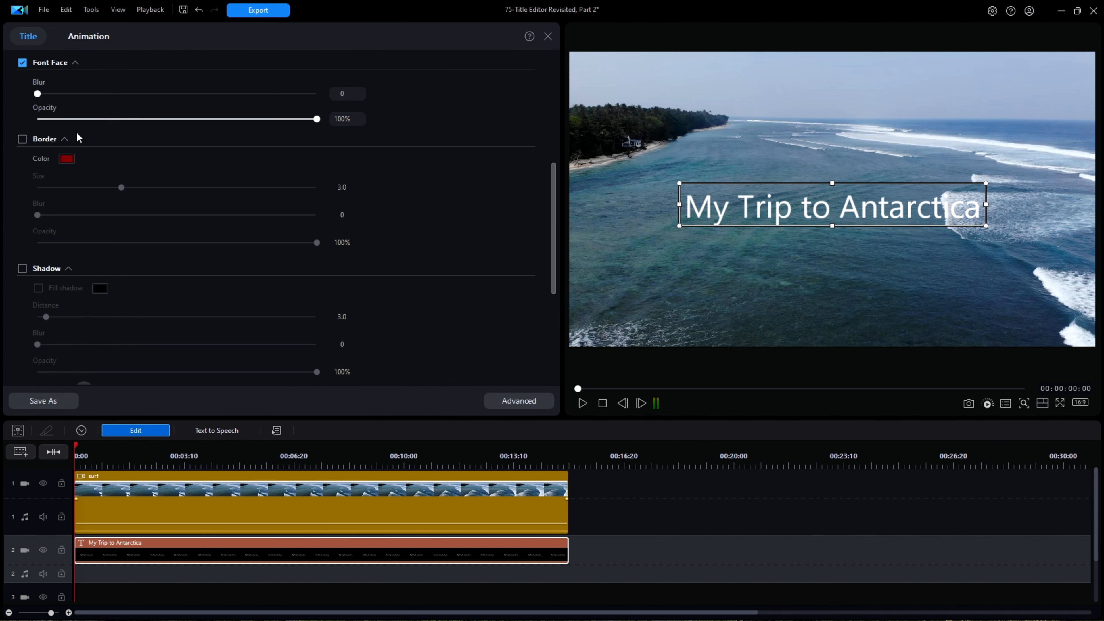
{"action": "mouse_move", "coordinate": [62, 255]}
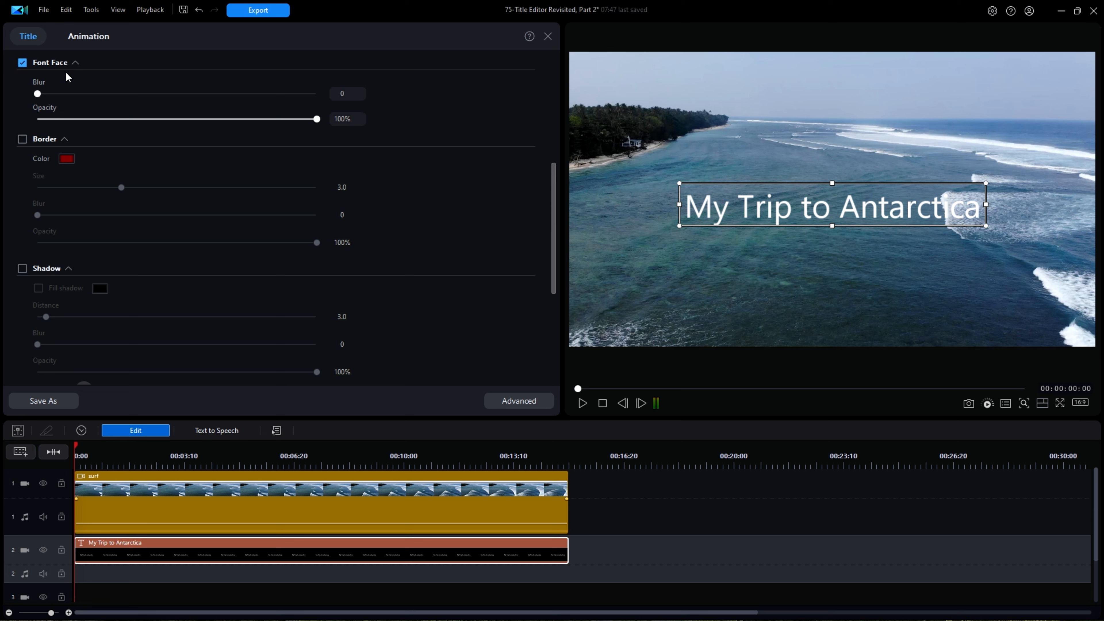
{"action": "mouse_move", "coordinate": [37, 94]}
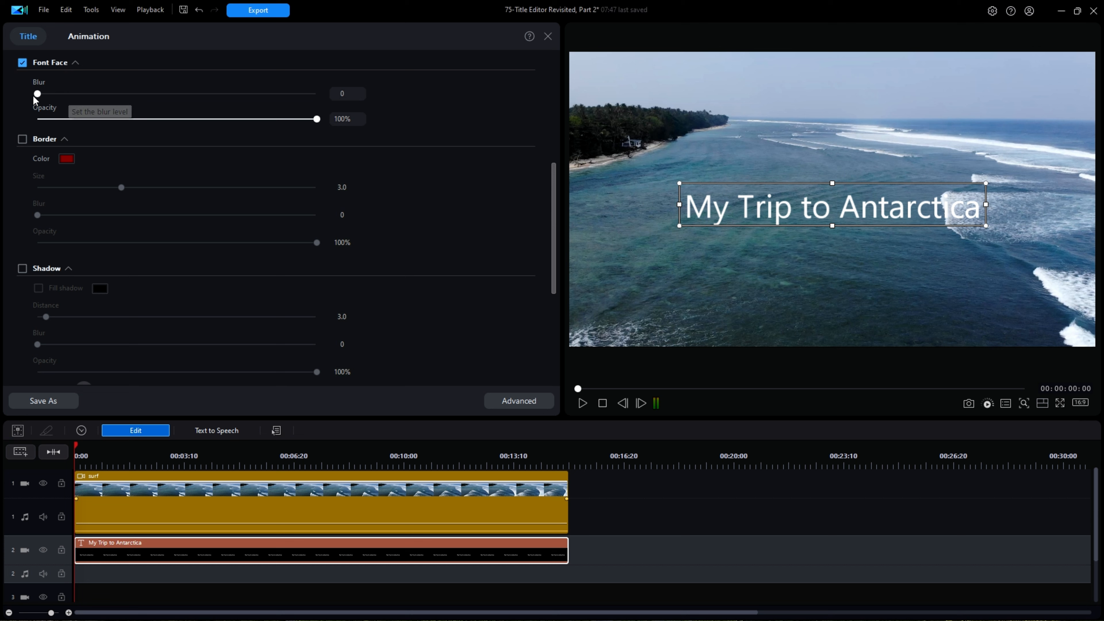
{"action": "left_click_drag", "start_coordinate": [37, 94], "coordinate": [288, 94]}
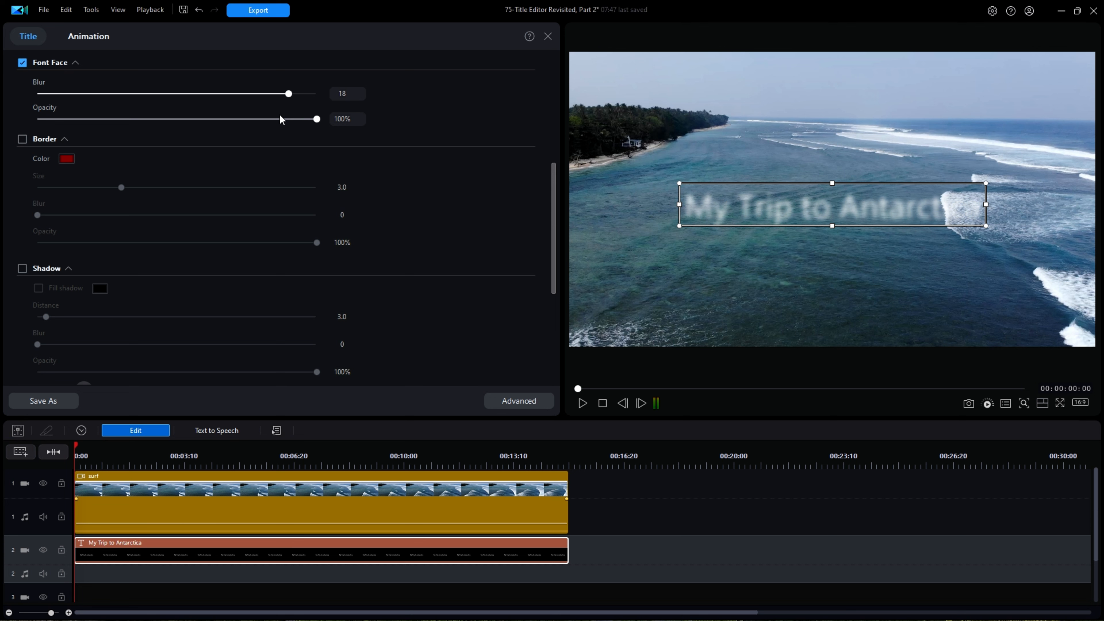
{"action": "left_click_drag", "start_coordinate": [288, 93], "coordinate": [38, 93]}
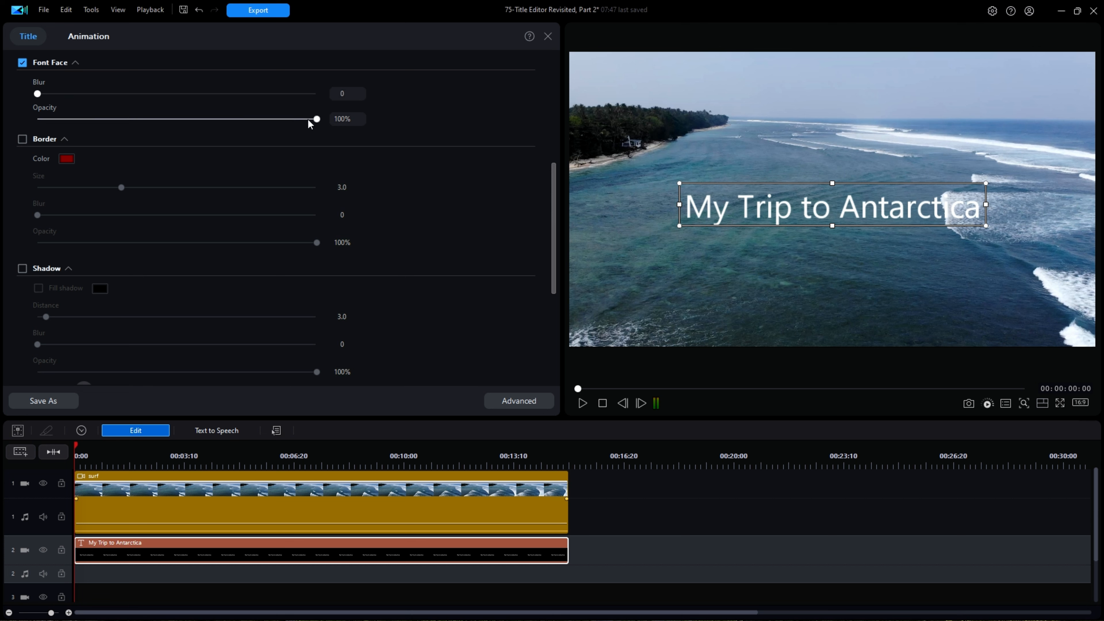
{"action": "left_click_drag", "start_coordinate": [317, 119], "coordinate": [36, 119]}
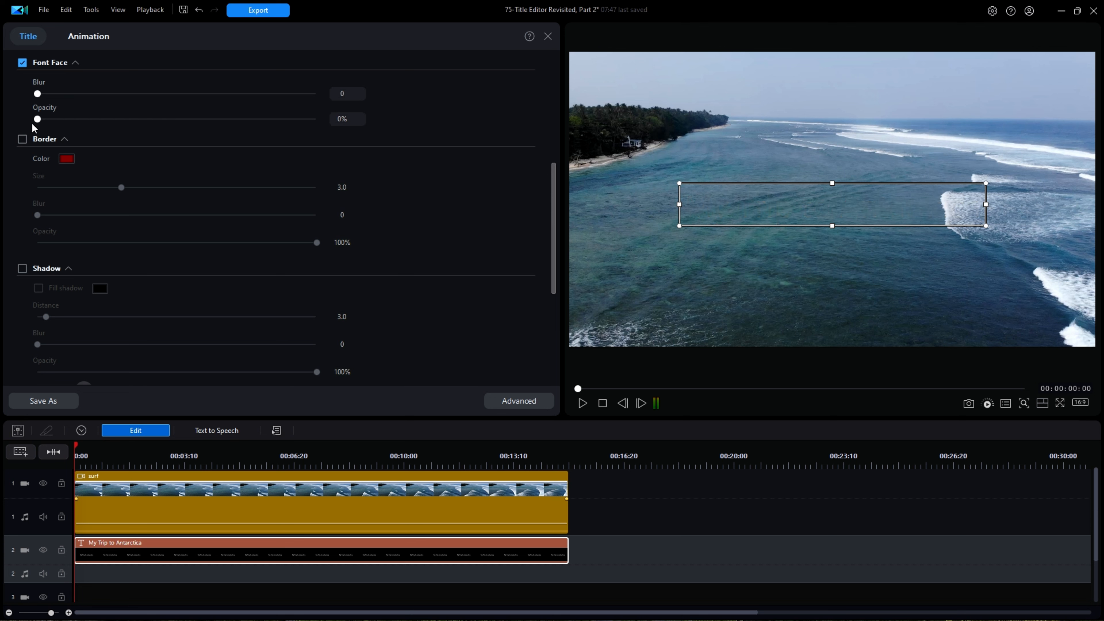
{"action": "left_click_drag", "start_coordinate": [37, 119], "coordinate": [316, 119]}
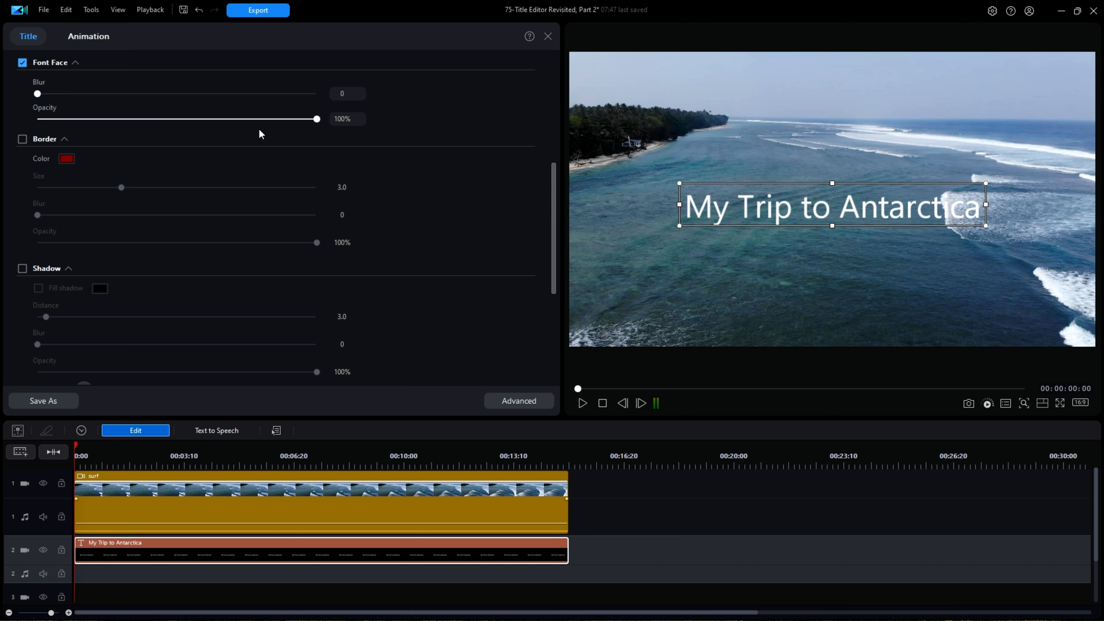
{"action": "mouse_move", "coordinate": [44, 145]}
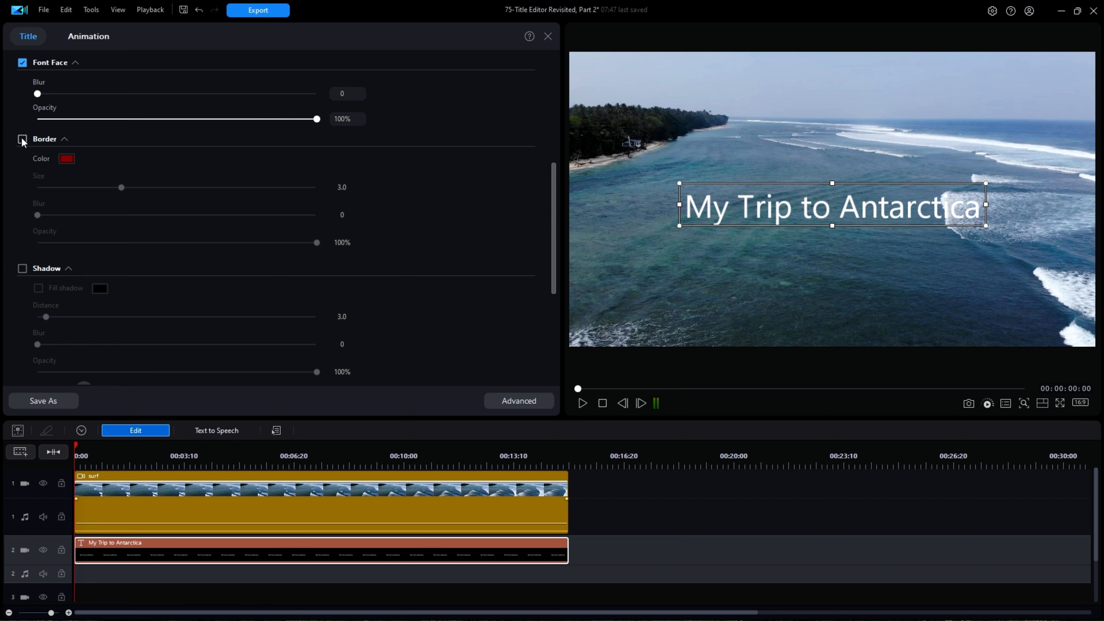
- Enable a border on the title and make it red after briefly trying black
{"action": "left_click", "coordinate": [22, 138]}
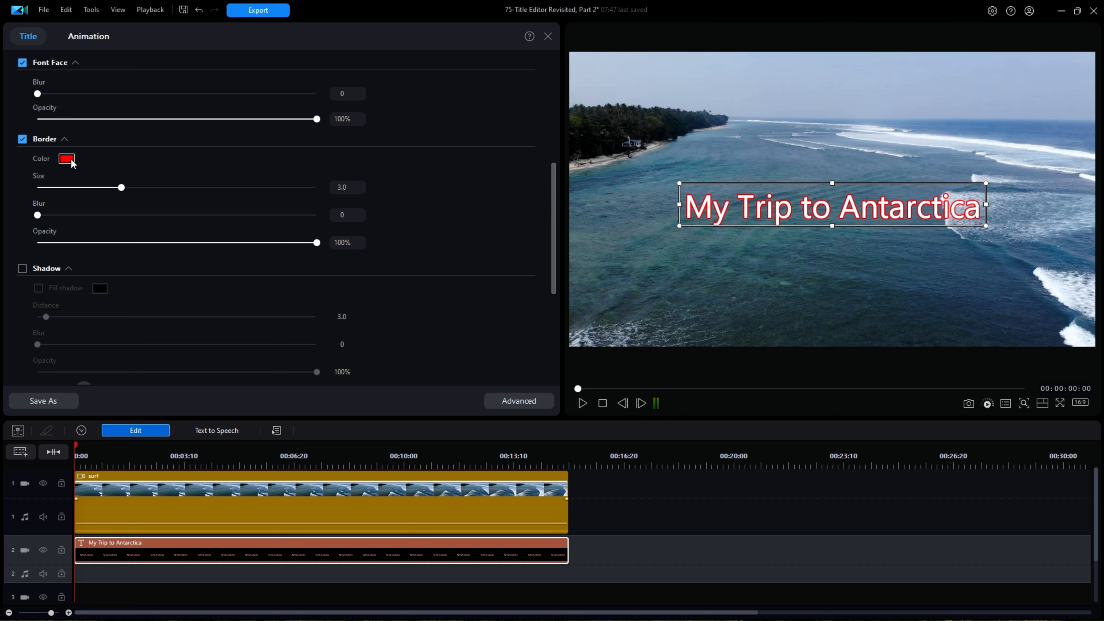
{"action": "left_click", "coordinate": [66, 159]}
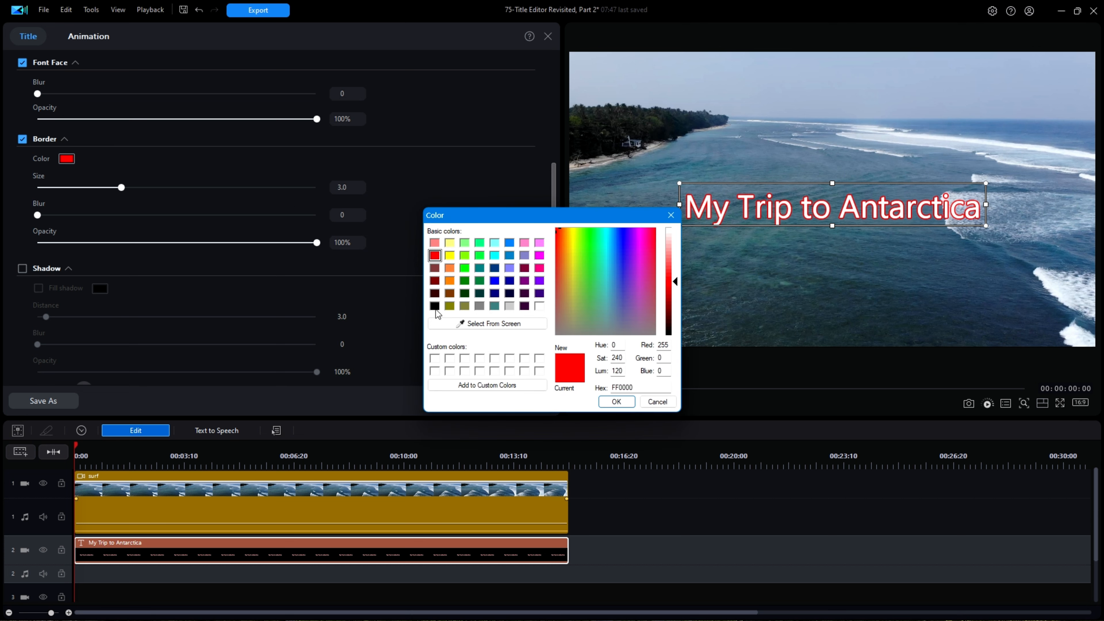
{"action": "left_click", "coordinate": [435, 305]}
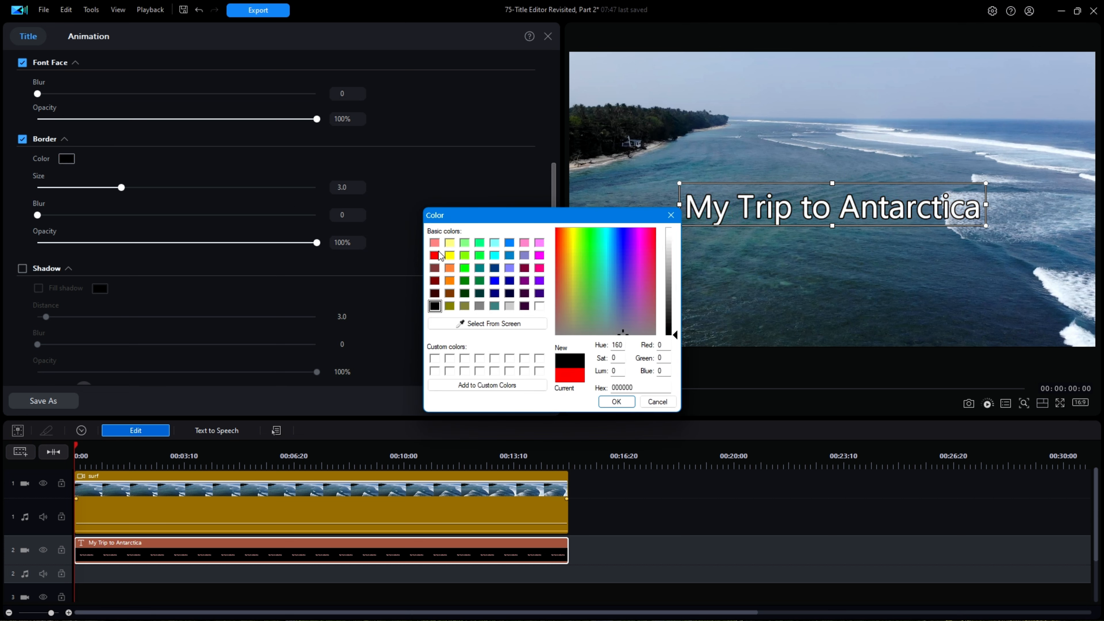
{"action": "left_click", "coordinate": [434, 255]}
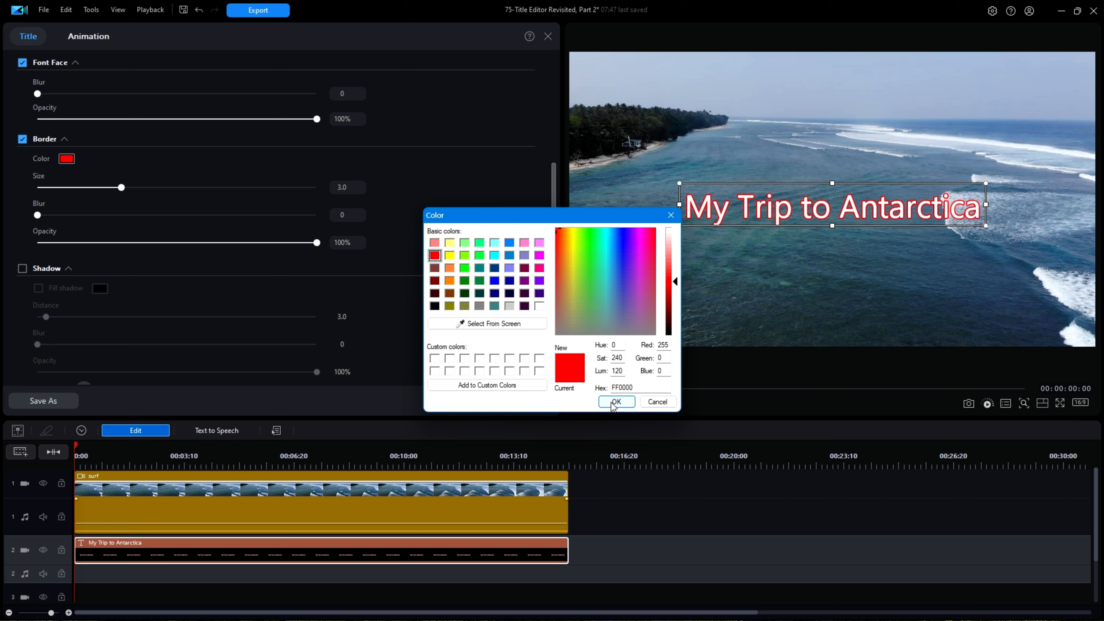
{"action": "left_click", "coordinate": [615, 401]}
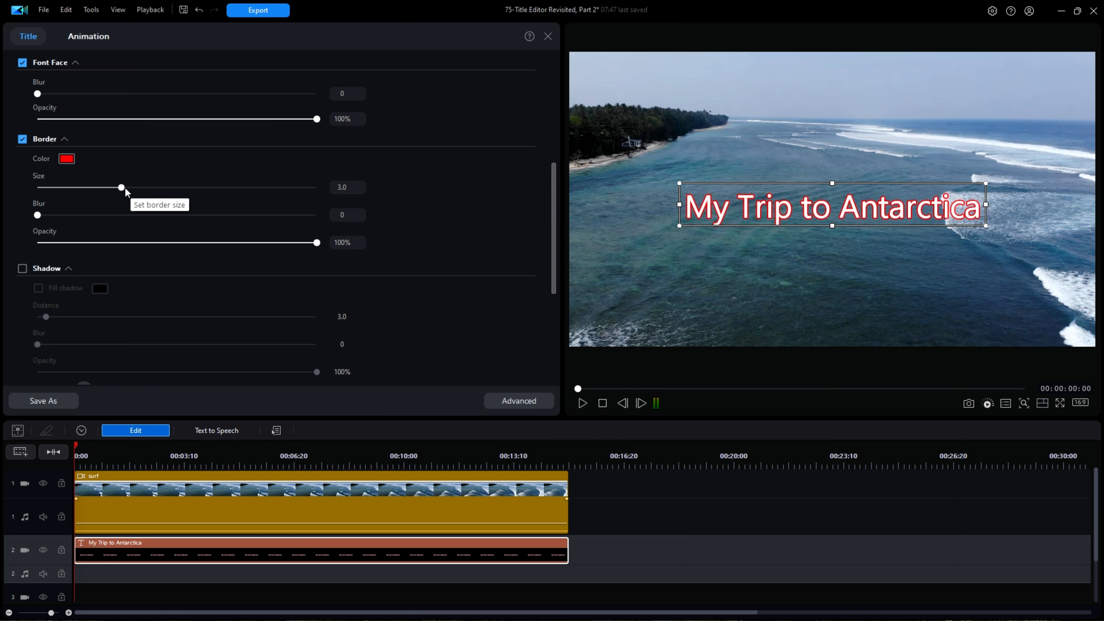
{"action": "left_click_drag", "start_coordinate": [121, 188], "coordinate": [303, 187]}
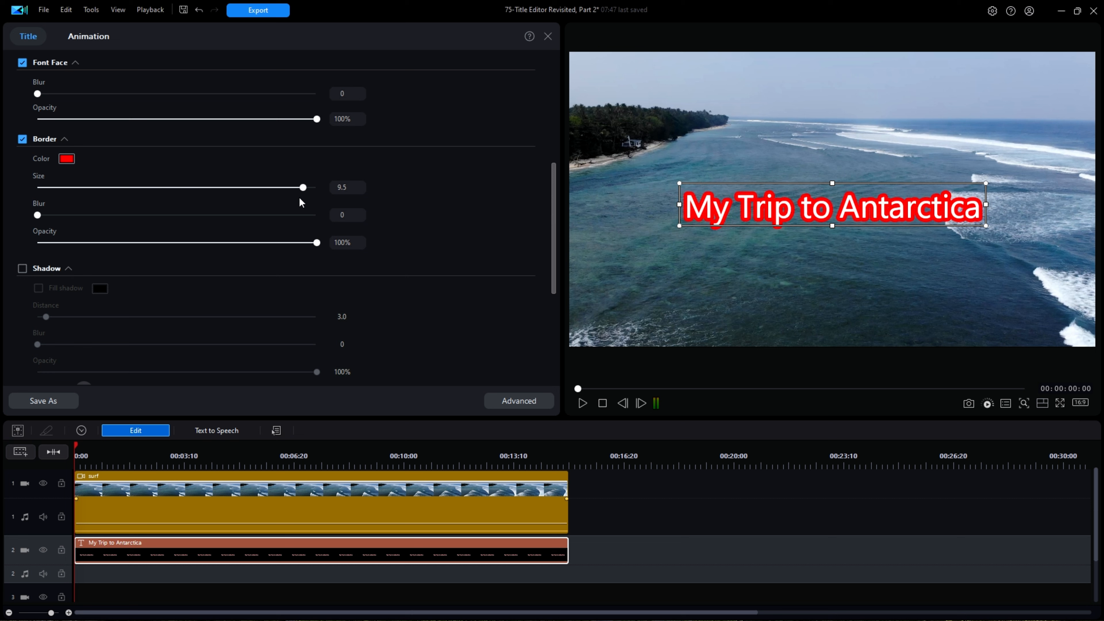
{"action": "left_click_drag", "start_coordinate": [303, 188], "coordinate": [216, 187]}
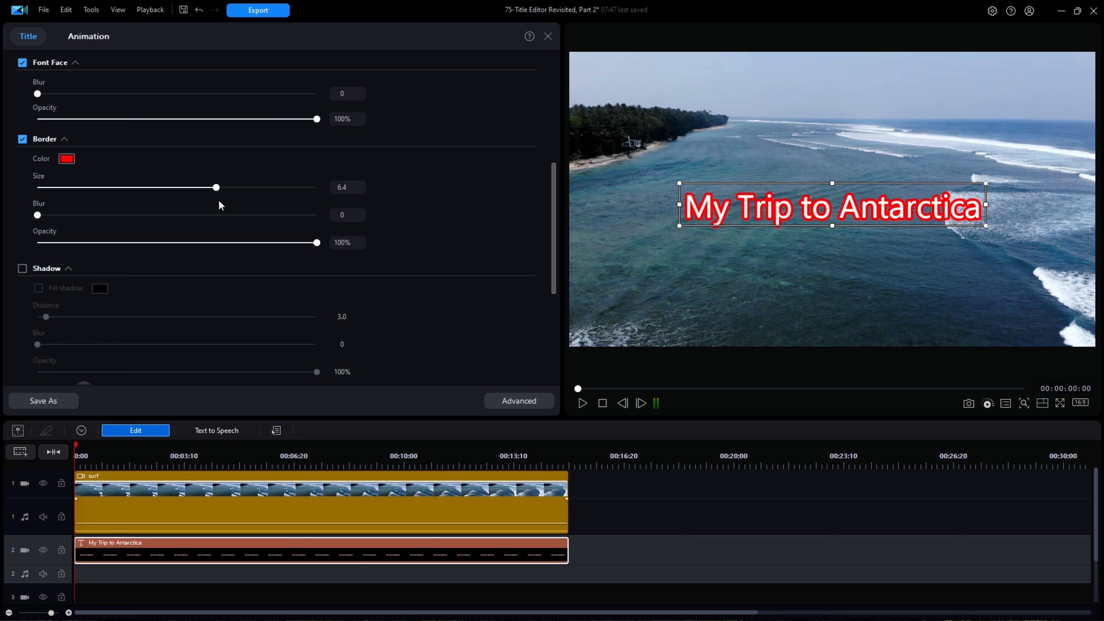
{"action": "left_click_drag", "start_coordinate": [216, 187], "coordinate": [236, 188]}
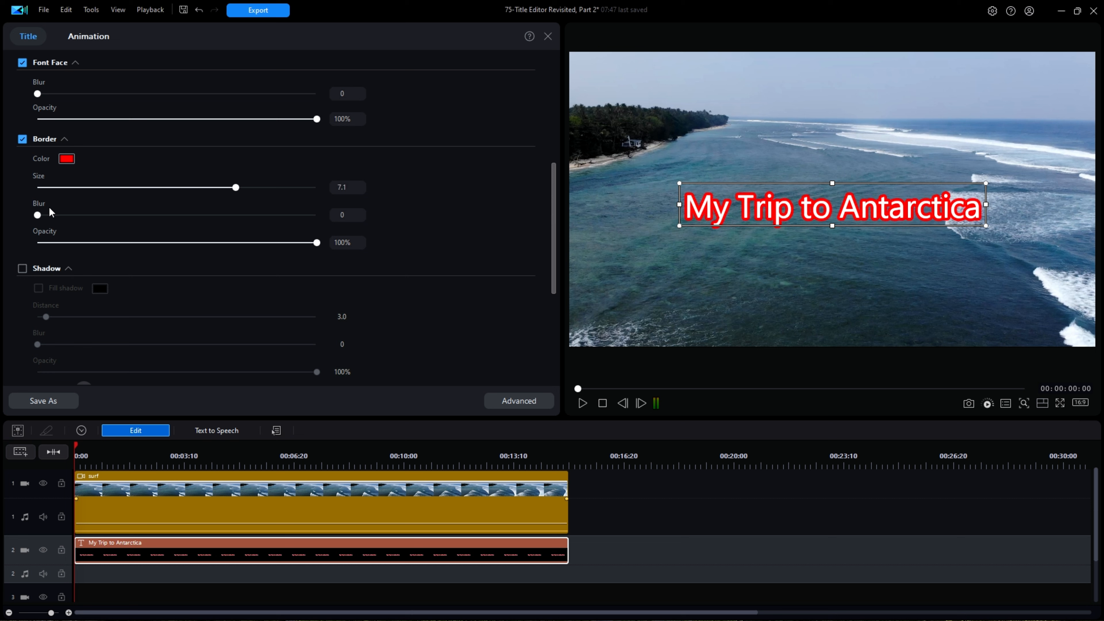
{"action": "left_click_drag", "start_coordinate": [38, 216], "coordinate": [288, 216]}
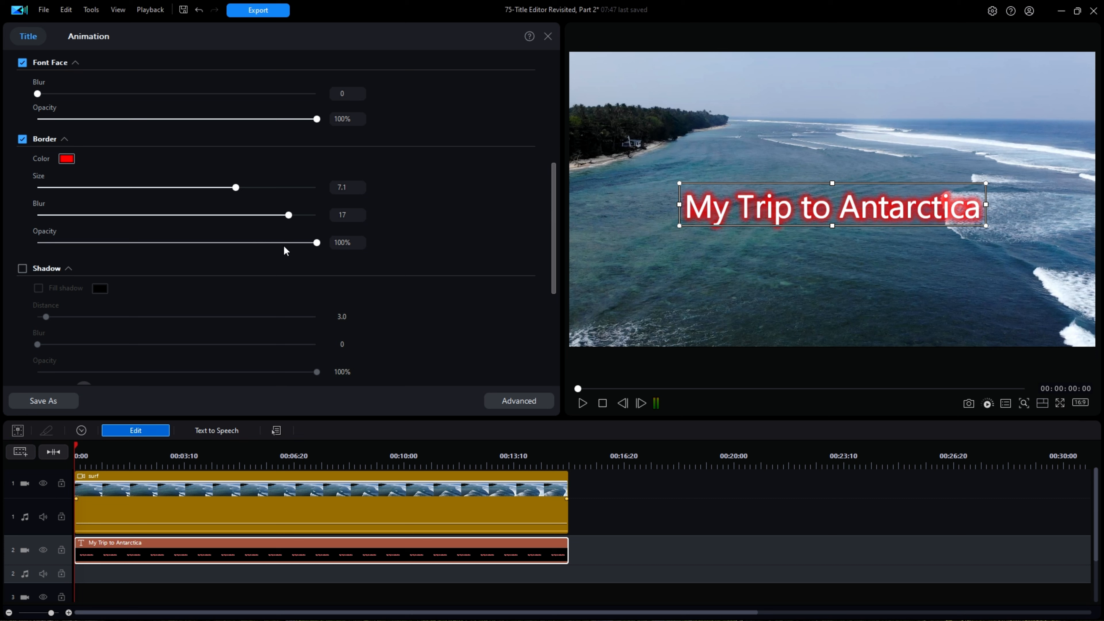
{"action": "left_click_drag", "start_coordinate": [288, 215], "coordinate": [38, 214]}
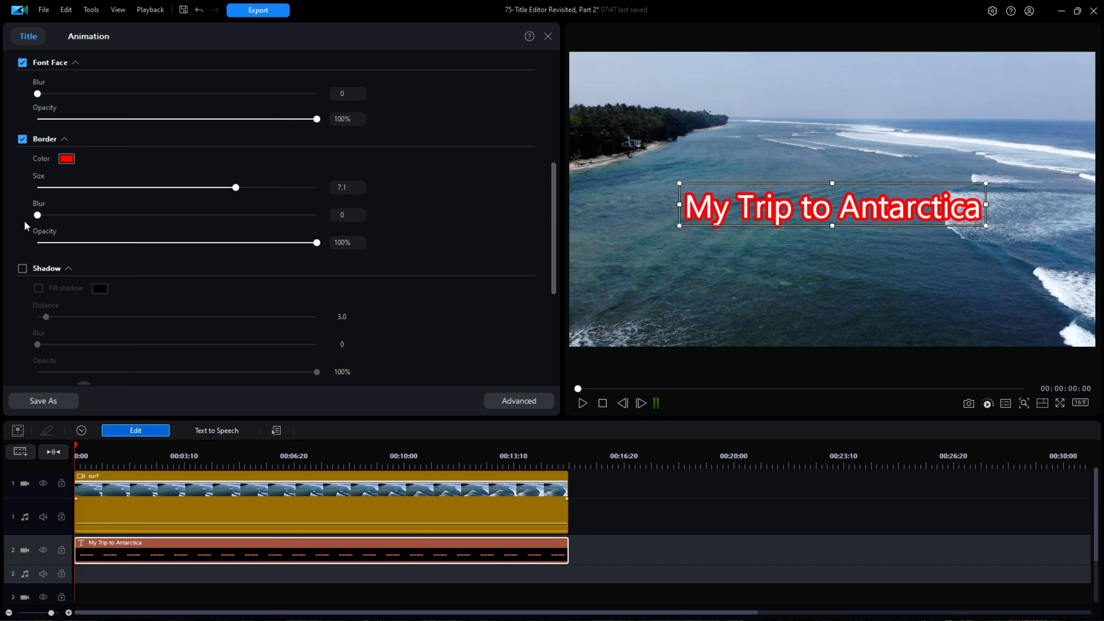
{"action": "left_click_drag", "start_coordinate": [317, 242], "coordinate": [261, 242]}
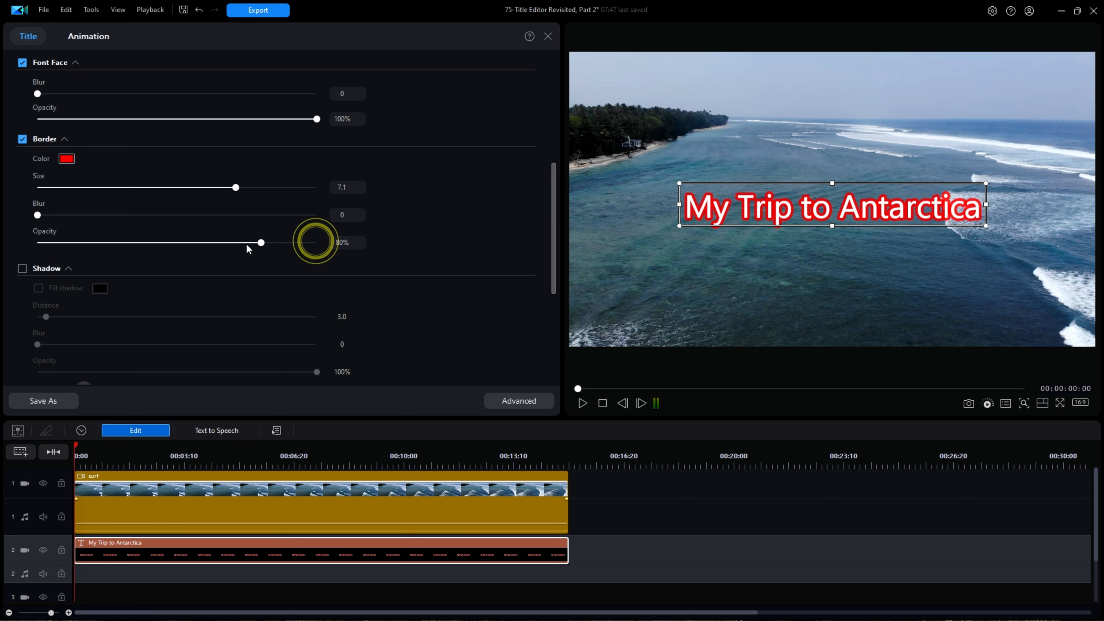
{"action": "left_click_drag", "start_coordinate": [260, 242], "coordinate": [222, 242]}
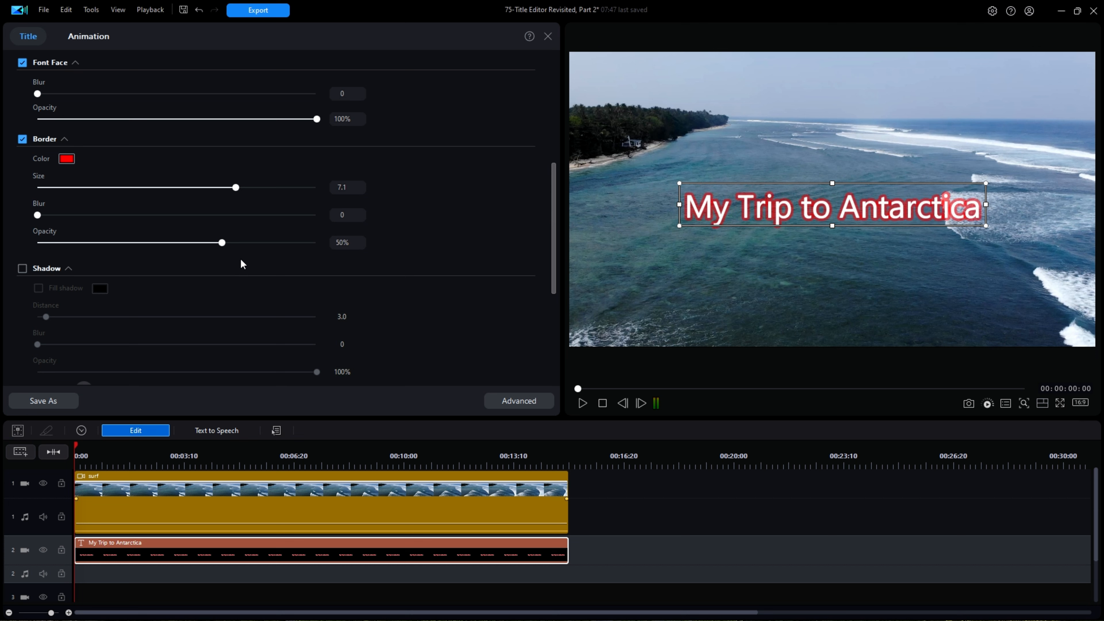
{"action": "left_click_drag", "start_coordinate": [222, 242], "coordinate": [316, 242]}
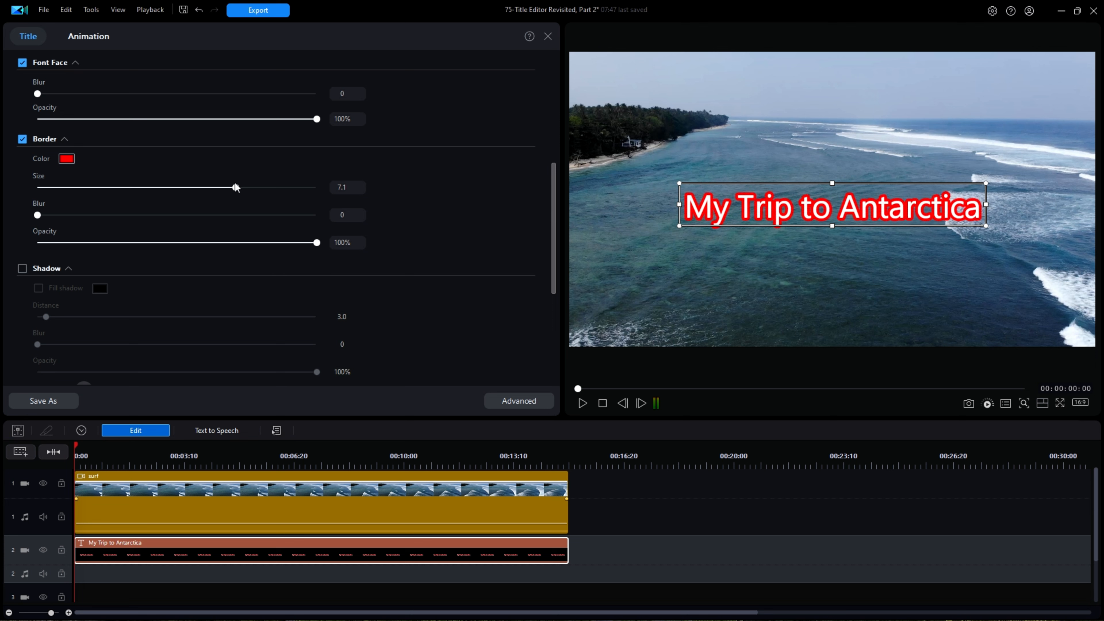
{"action": "mouse_move", "coordinate": [359, 204]}
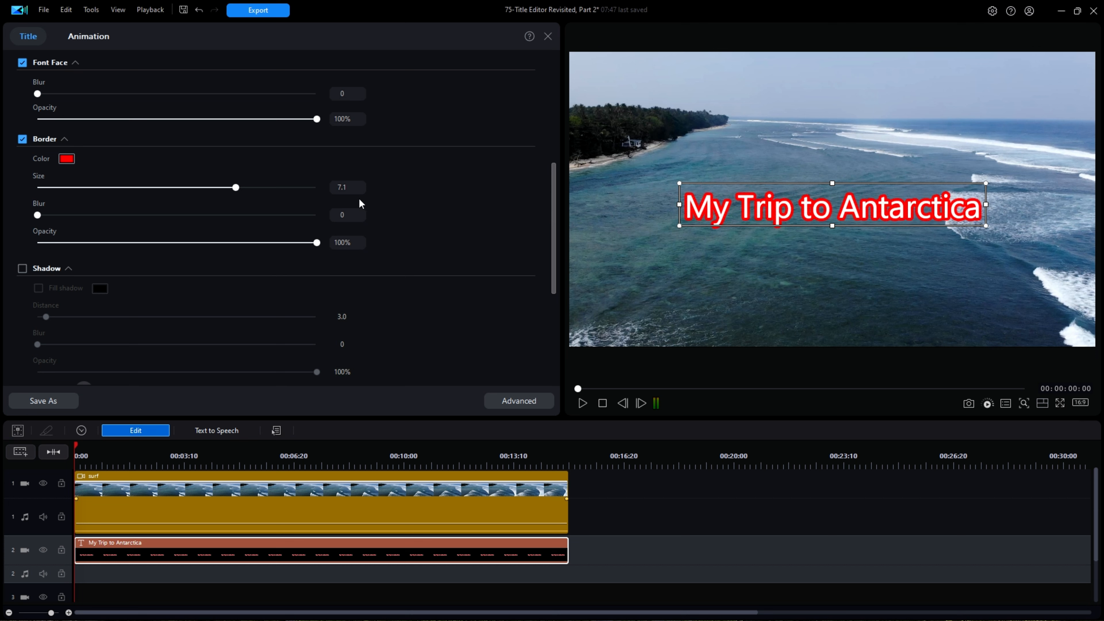
{"action": "triple_click", "coordinate": [341, 187]}
{"action": "type", "text": "3"}
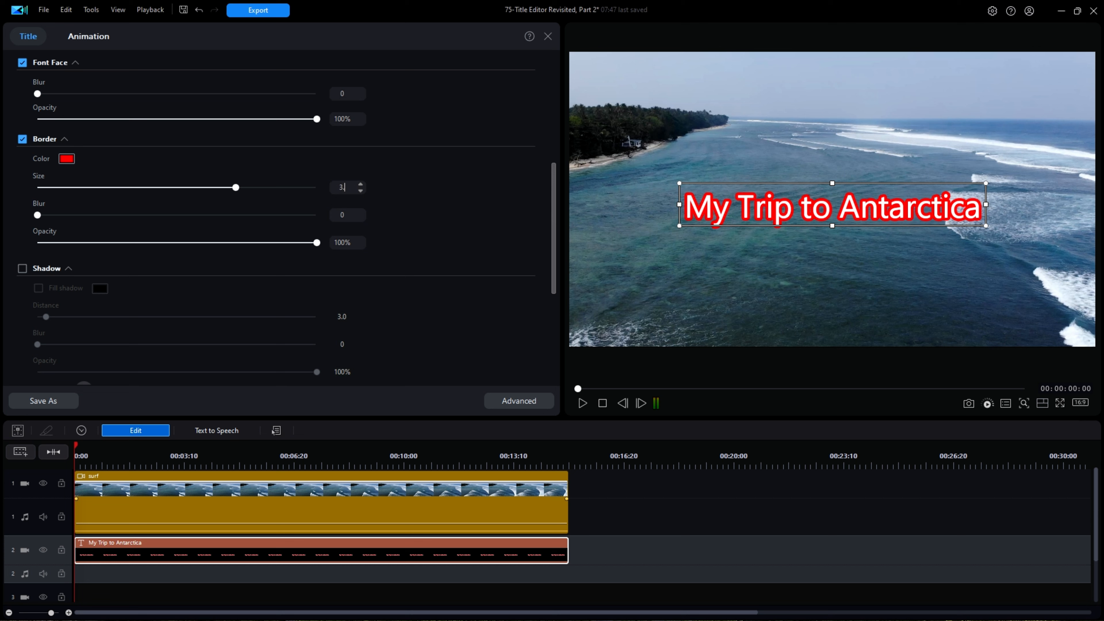
{"action": "left_click_drag", "start_coordinate": [236, 188], "coordinate": [122, 187]}
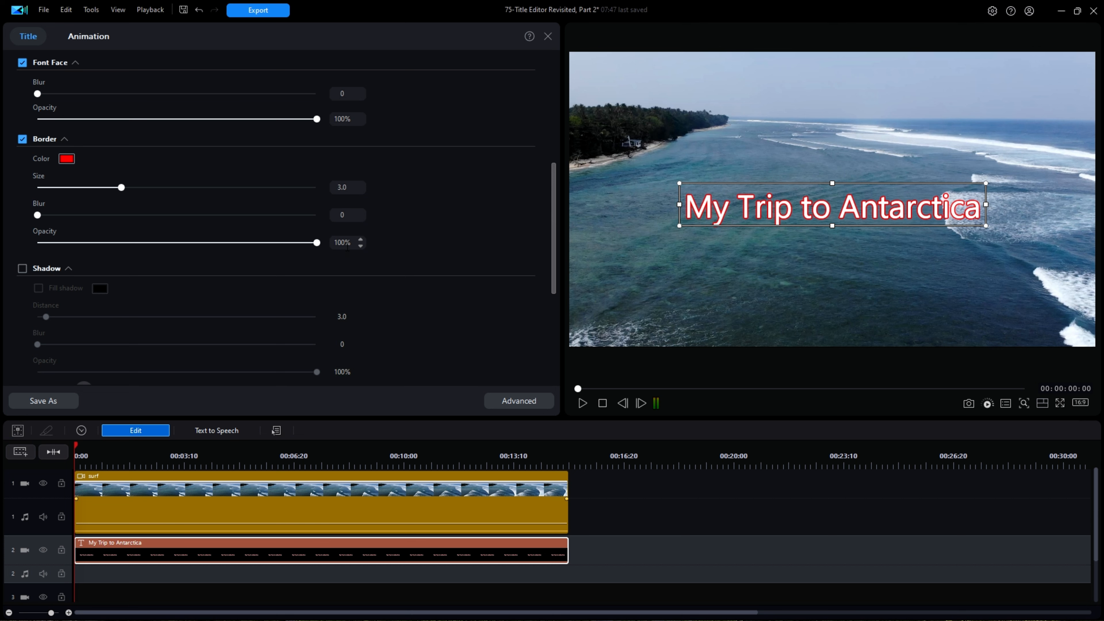
- Turn on the Shadow option for the title text
{"action": "scroll", "scroll_direction": "down", "scroll_amount": 3}
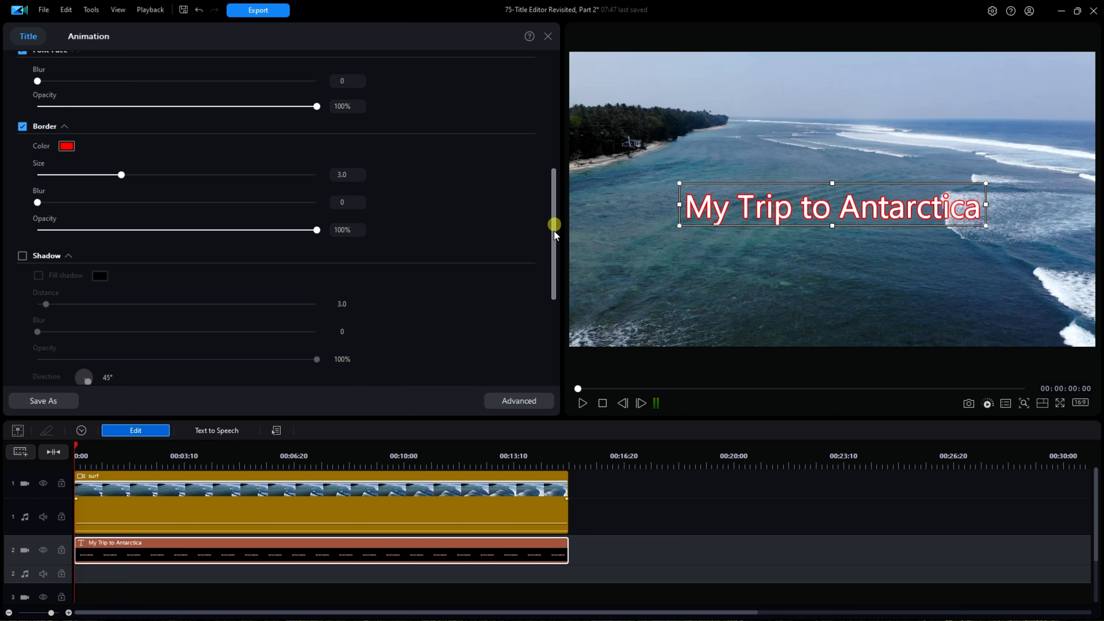
{"action": "scroll", "scroll_direction": "down", "scroll_amount": 3}
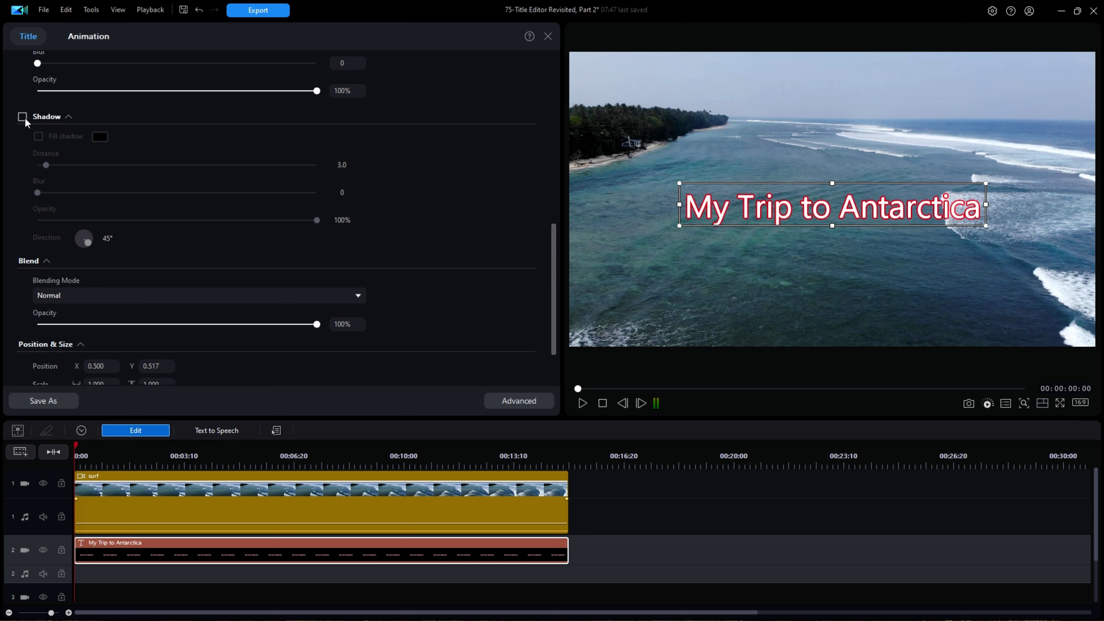
{"action": "left_click", "coordinate": [22, 116]}
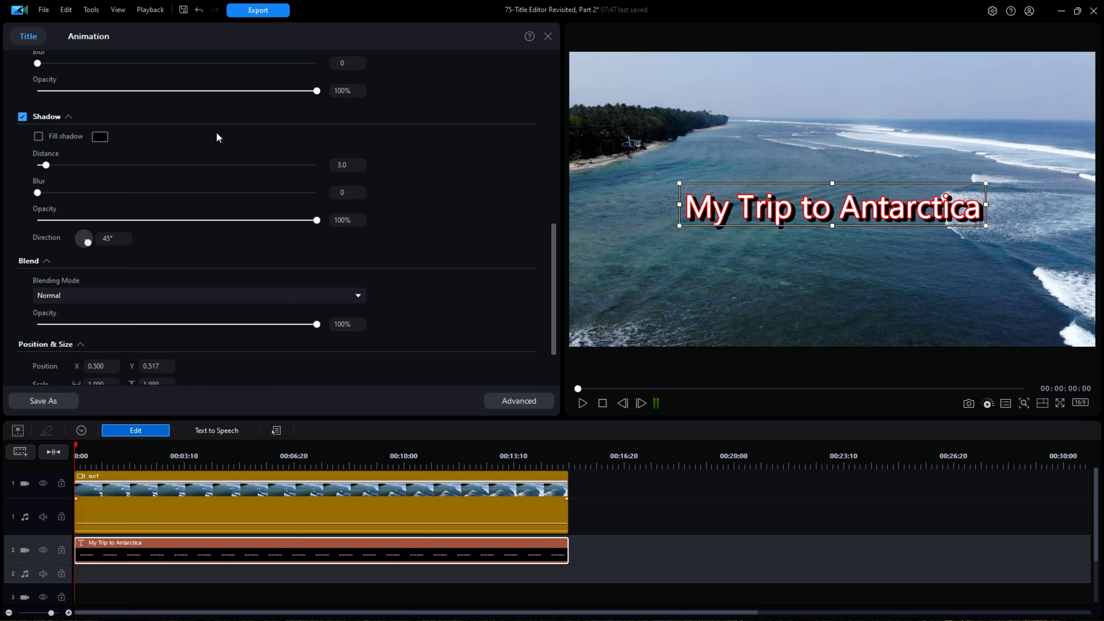
{"action": "mouse_move", "coordinate": [39, 137]}
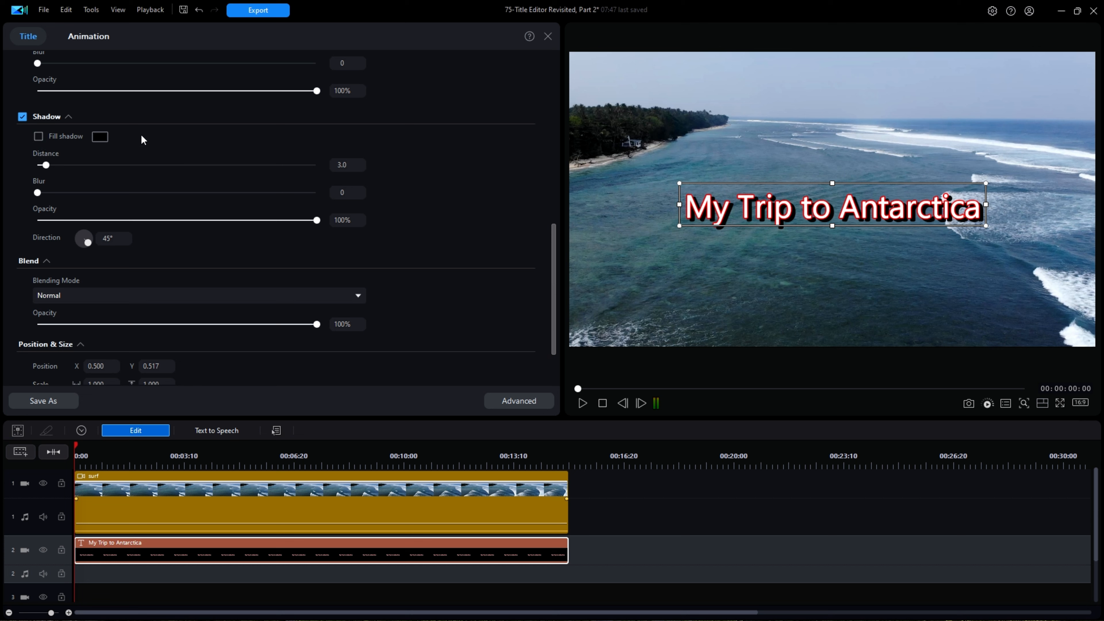
{"action": "mouse_move", "coordinate": [252, 181]}
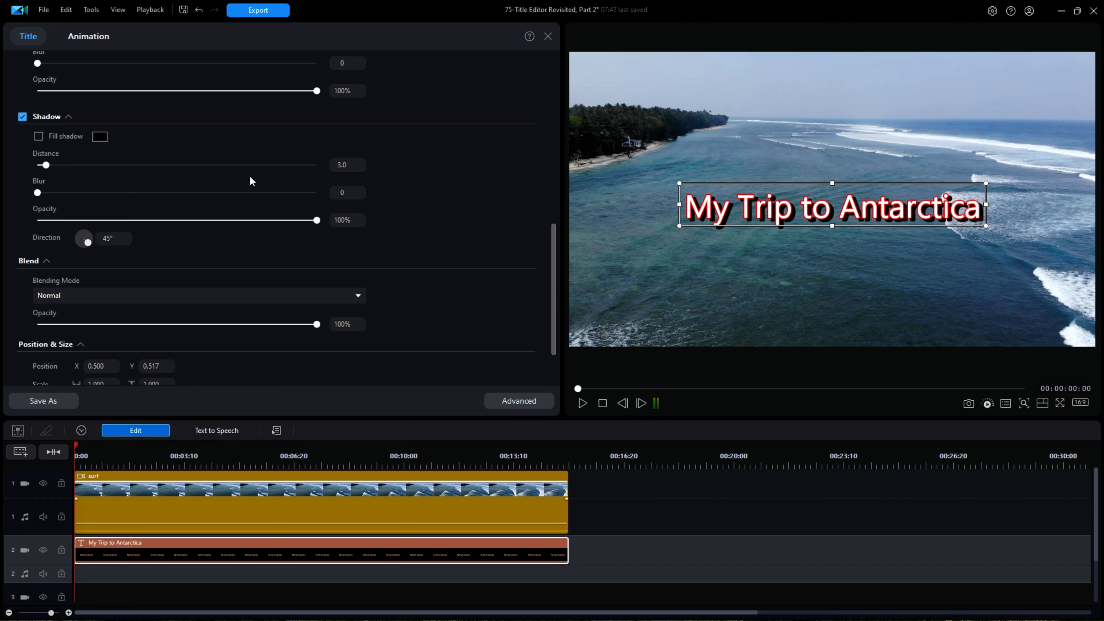
{"action": "mouse_move", "coordinate": [62, 164]}
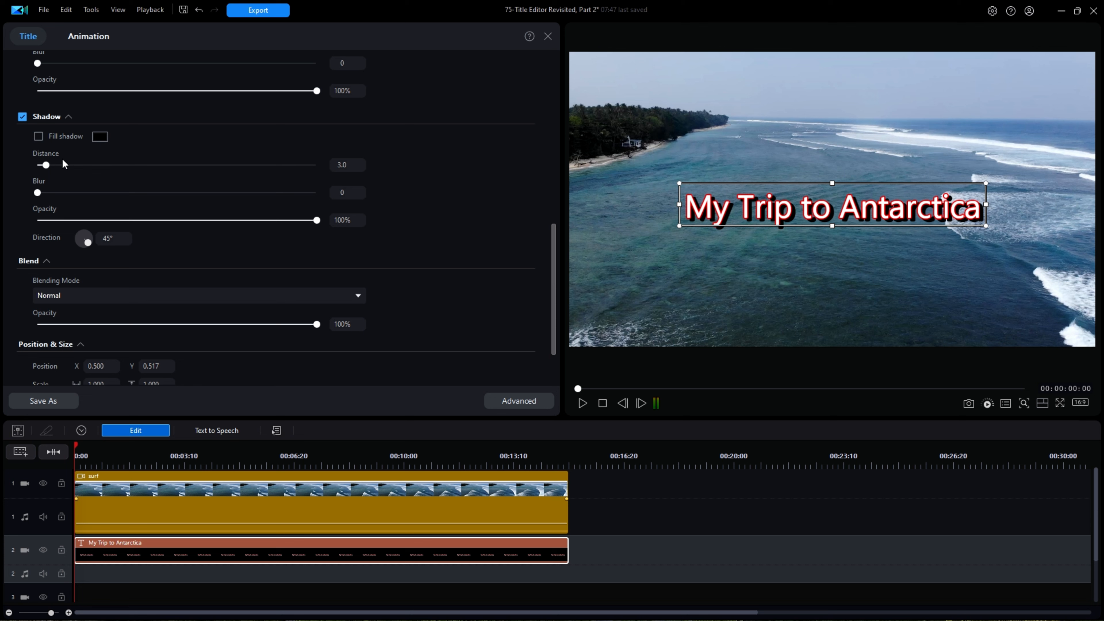
{"action": "mouse_move", "coordinate": [38, 137]}
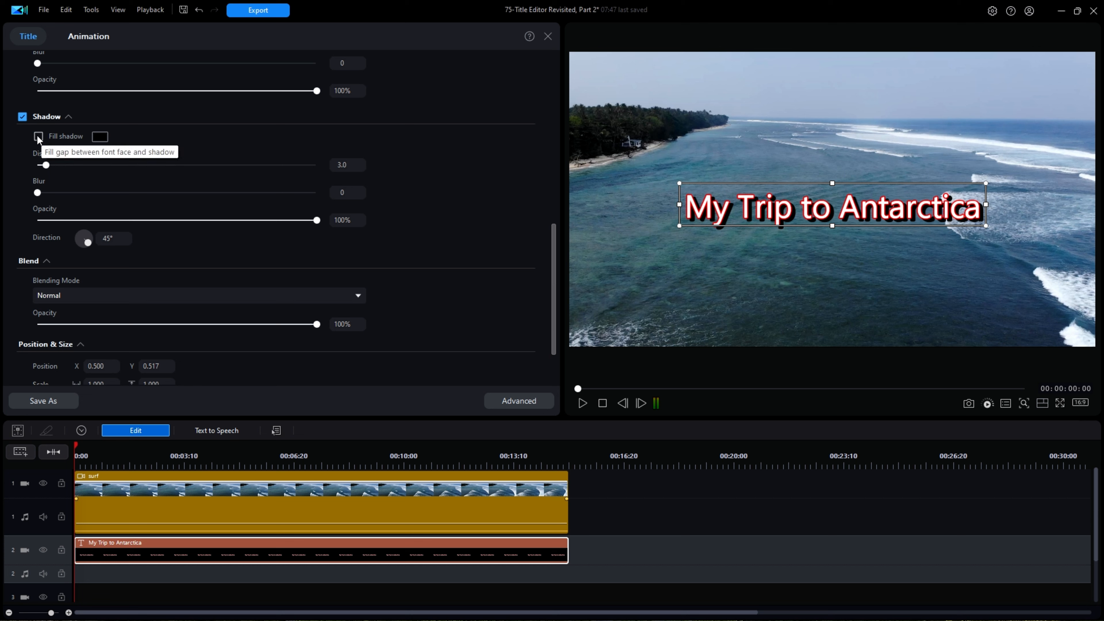
- Enable Fill shadow and set the shadow distance to 5.0
{"action": "left_click", "coordinate": [37, 136]}
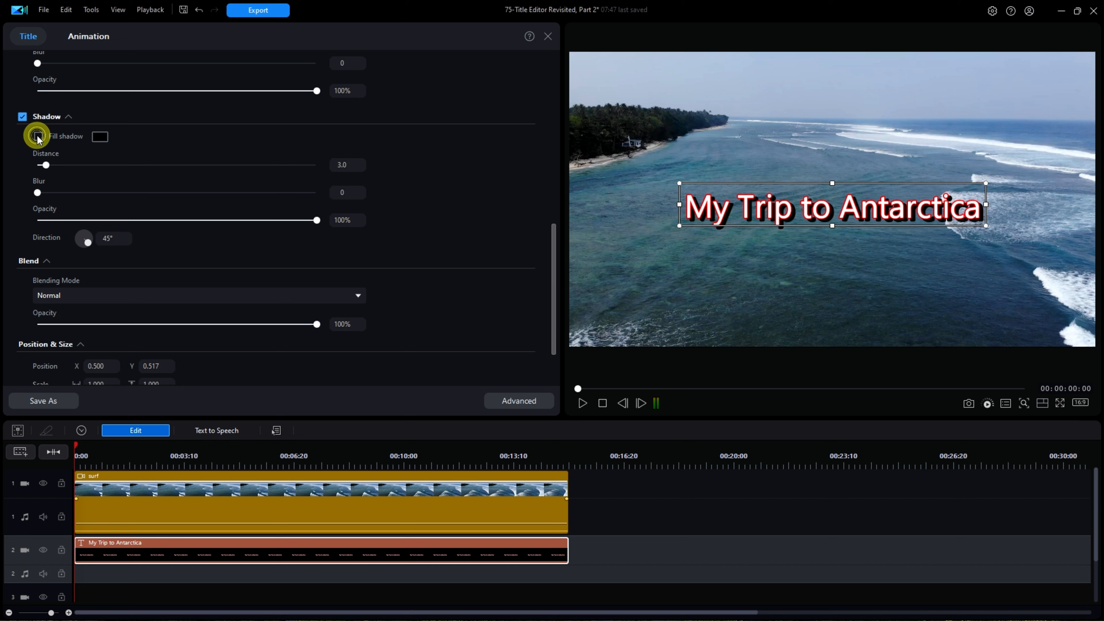
{"action": "left_click", "coordinate": [38, 136]}
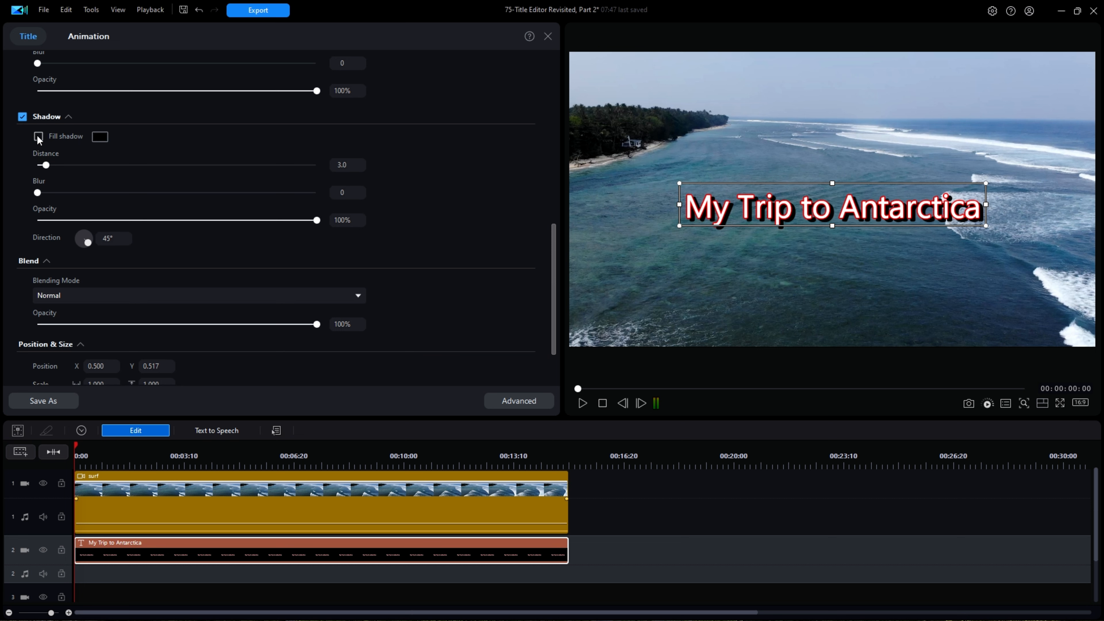
{"action": "left_click", "coordinate": [38, 137]}
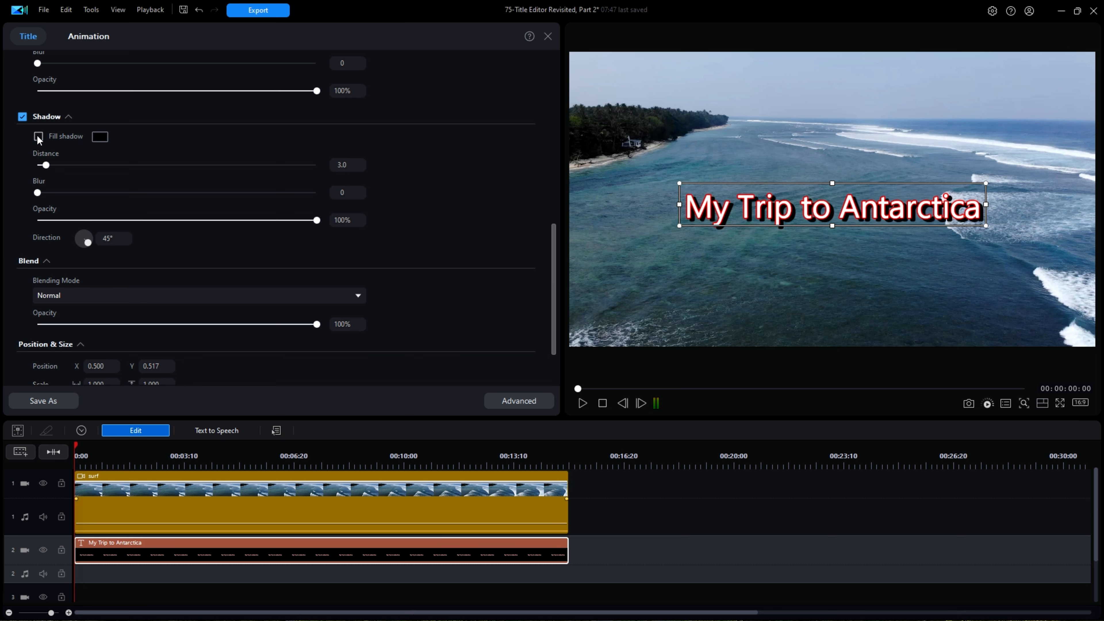
{"action": "left_click_drag", "start_coordinate": [46, 165], "coordinate": [147, 165]}
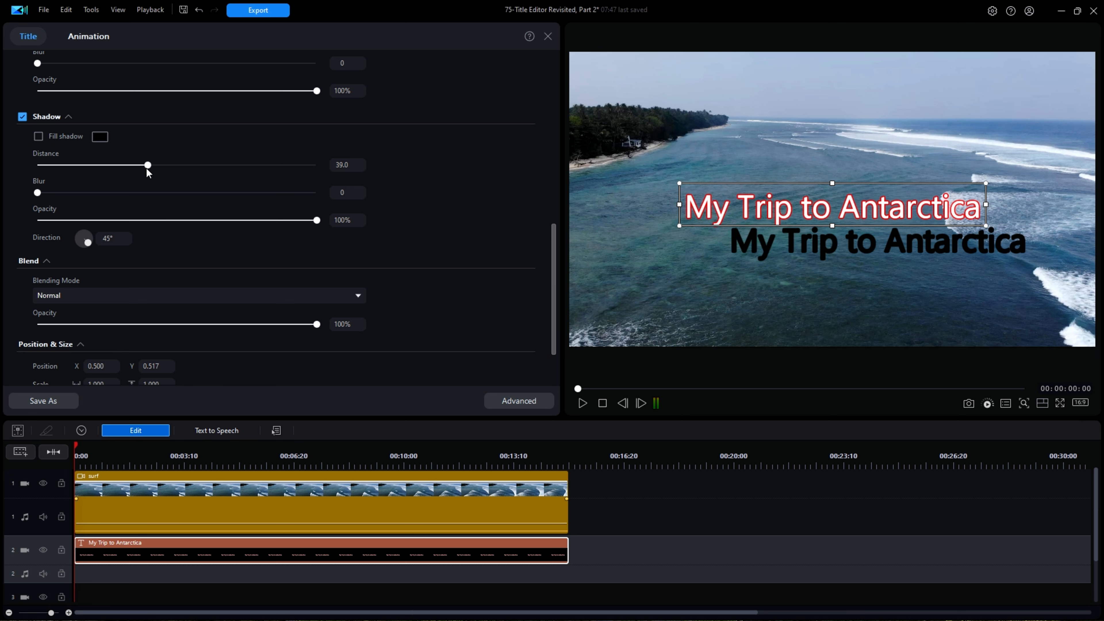
{"action": "left_click_drag", "start_coordinate": [148, 165], "coordinate": [83, 165]}
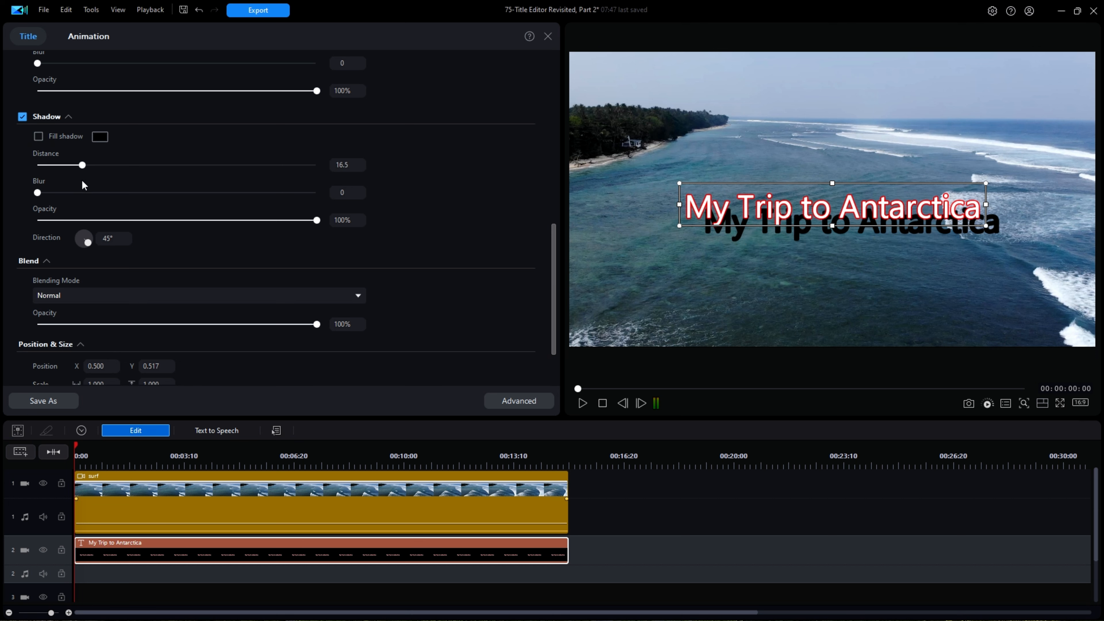
{"action": "left_click_drag", "start_coordinate": [82, 165], "coordinate": [65, 165]}
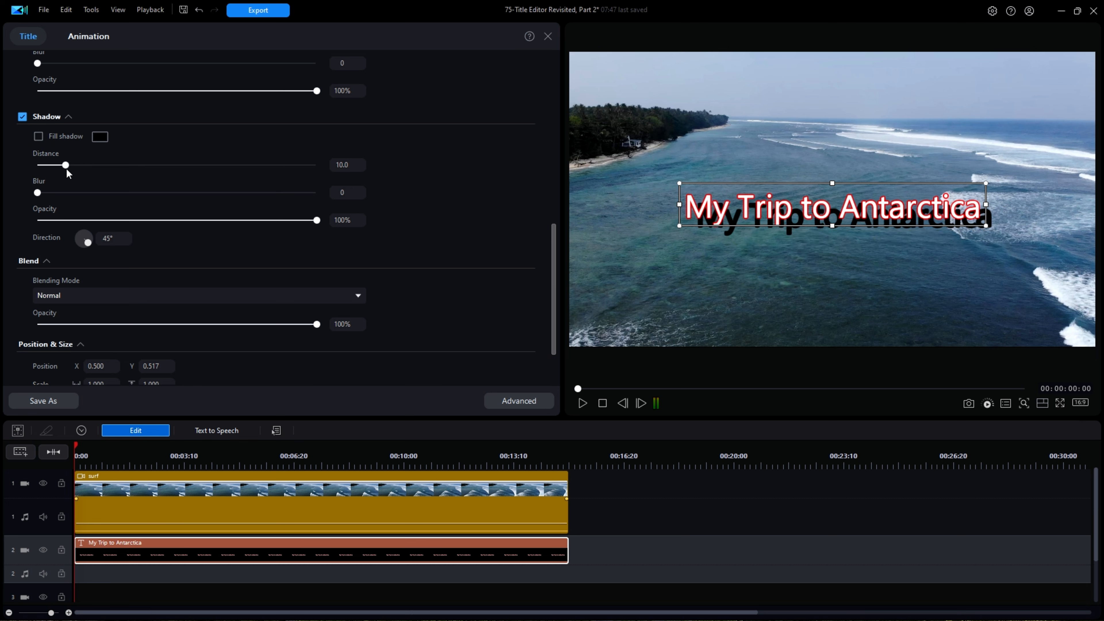
{"action": "mouse_move", "coordinate": [39, 137]}
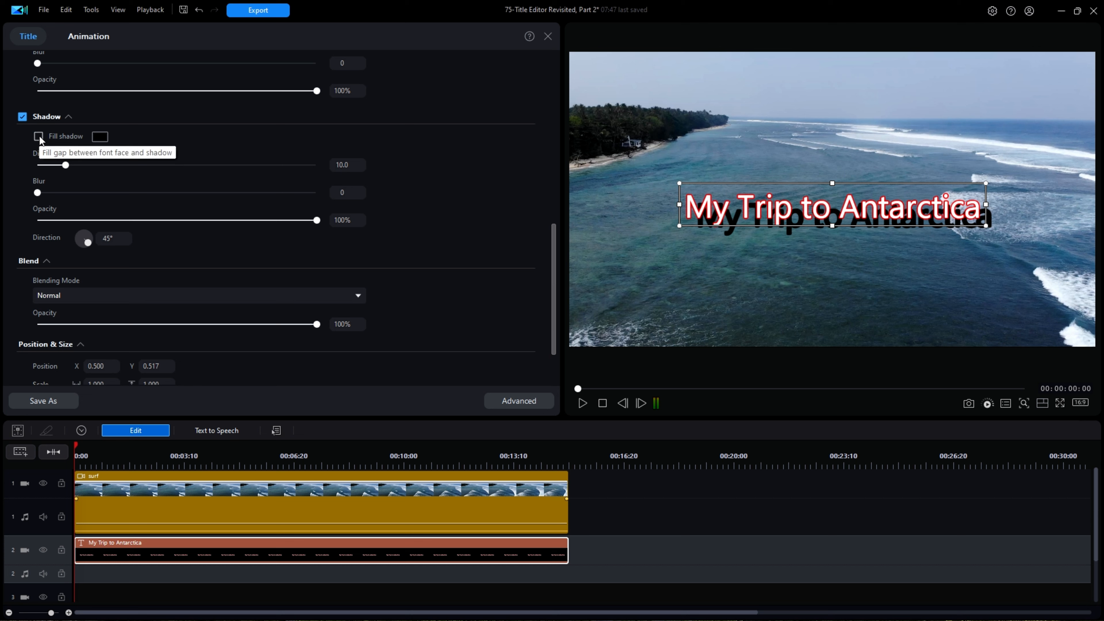
{"action": "left_click", "coordinate": [38, 135]}
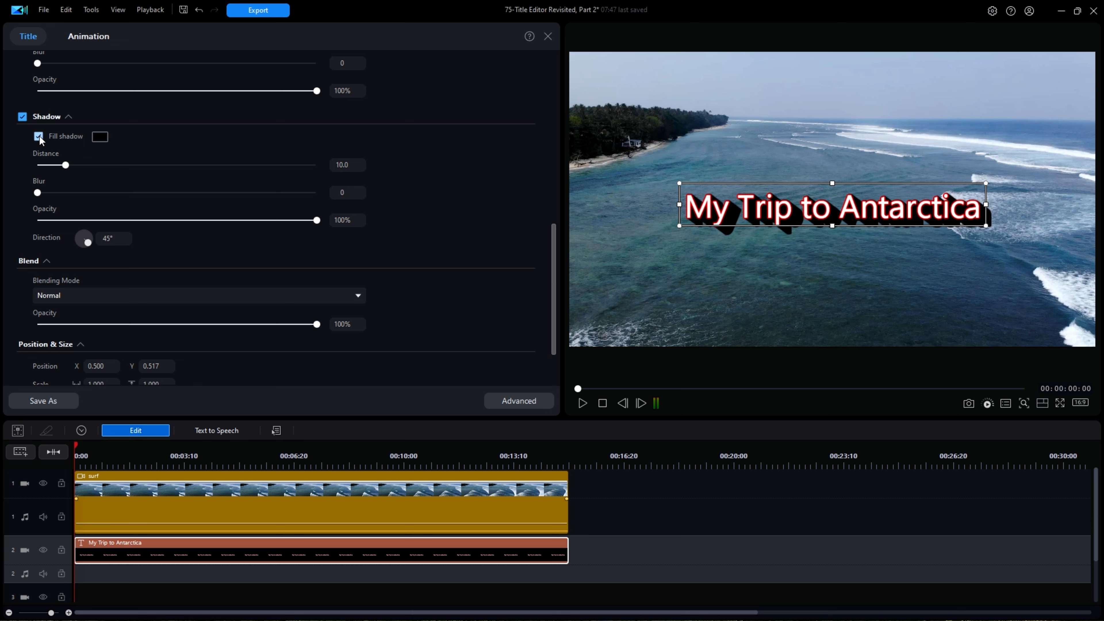
{"action": "left_click", "coordinate": [38, 137]}
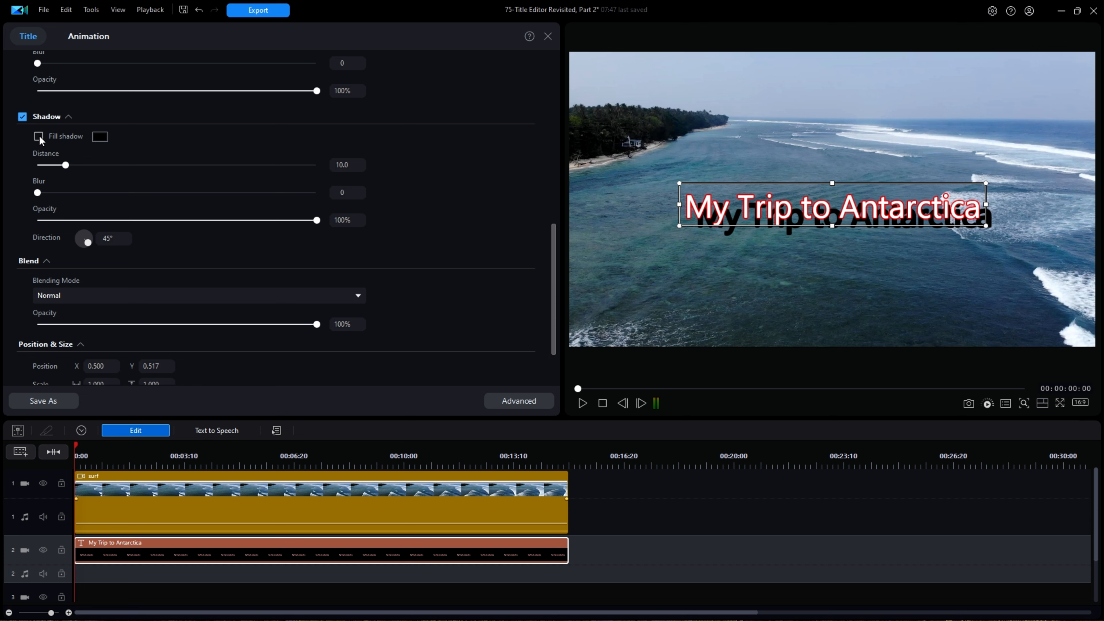
{"action": "left_click", "coordinate": [38, 136]}
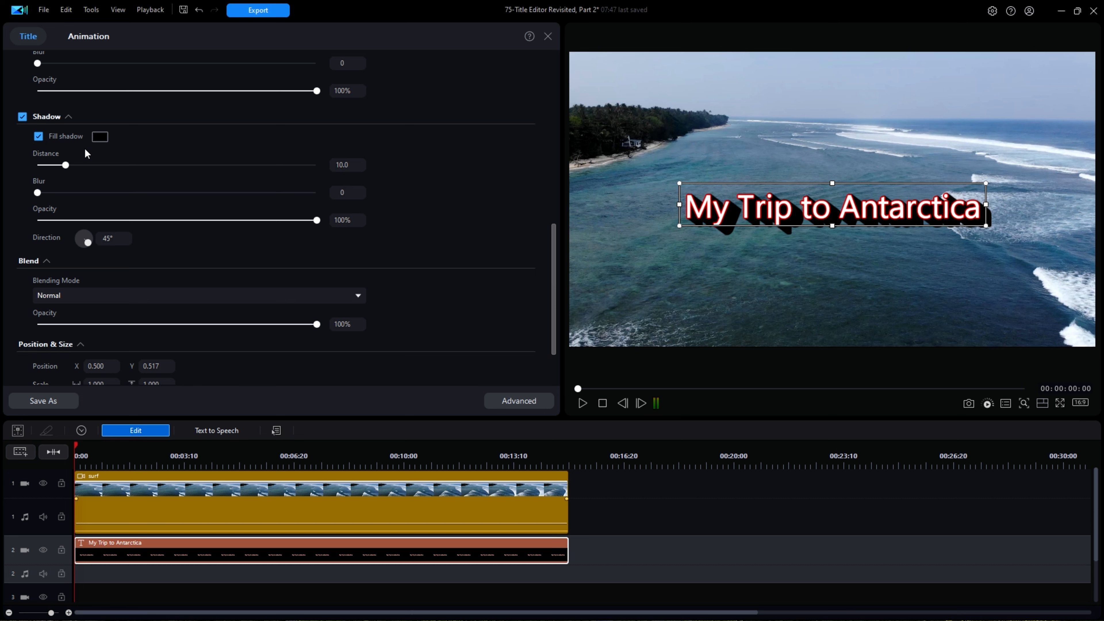
{"action": "triple_click", "coordinate": [341, 165]}
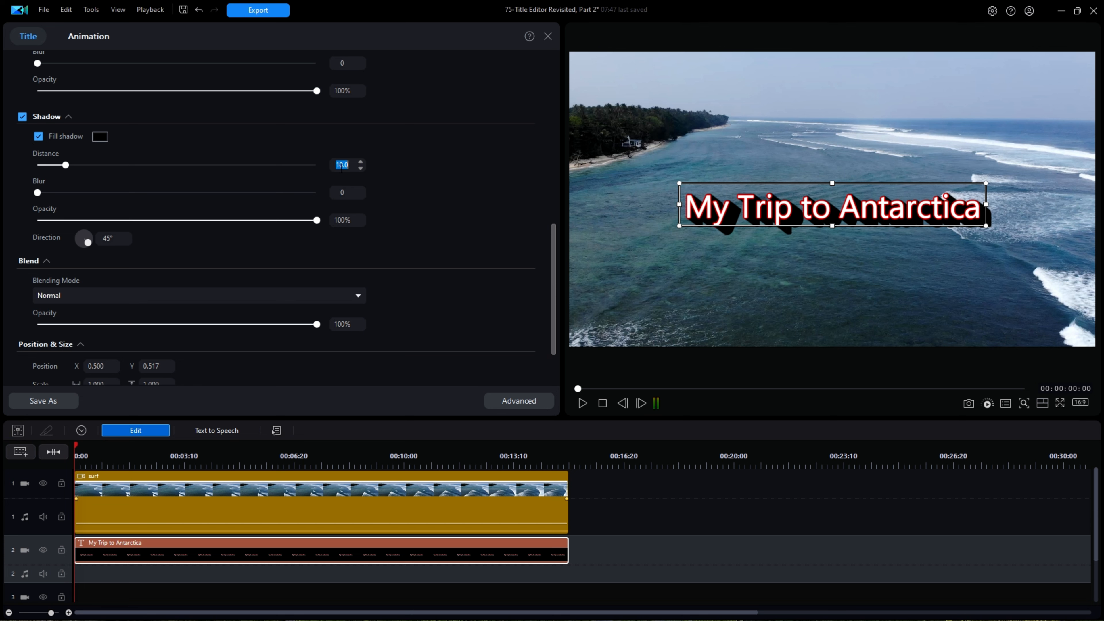
{"action": "type", "text": "5.0"}
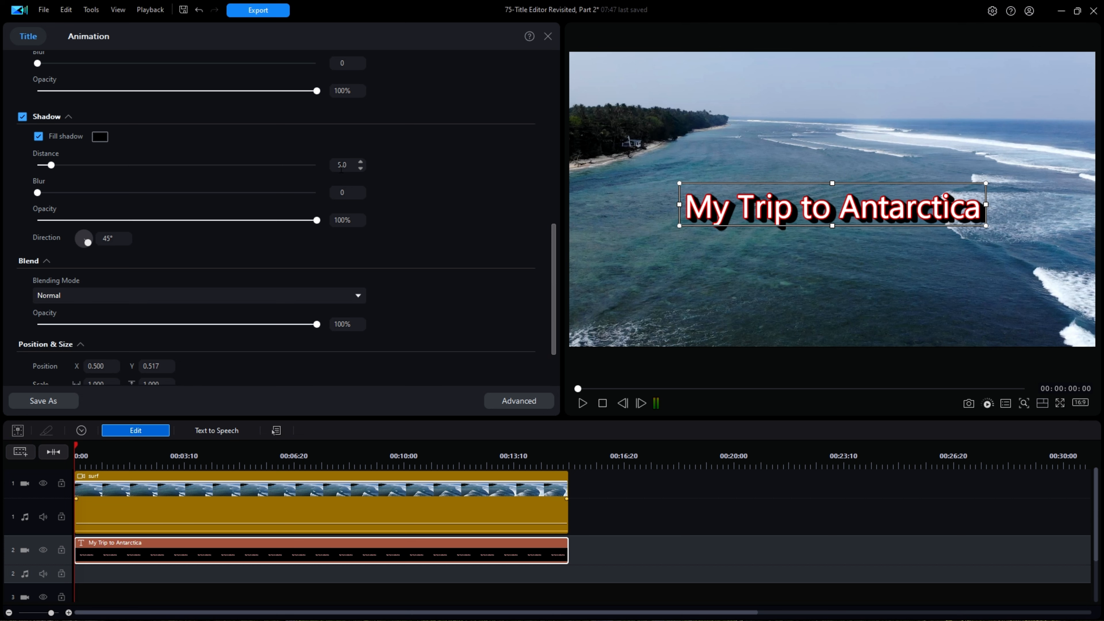
{"action": "mouse_move", "coordinate": [213, 138]}
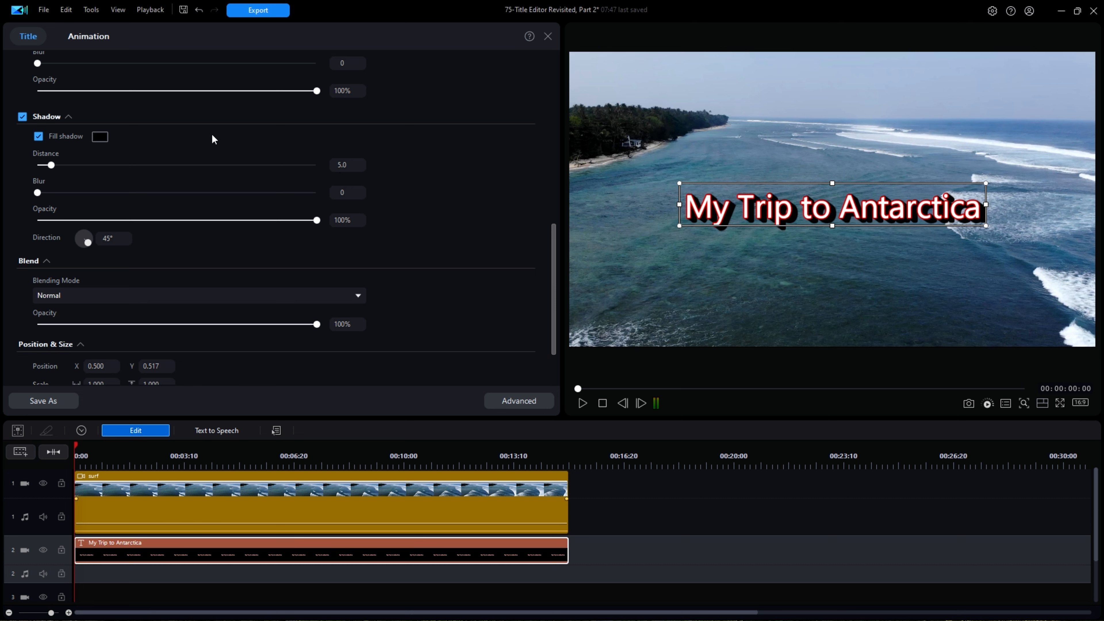
{"action": "mouse_move", "coordinate": [35, 194]}
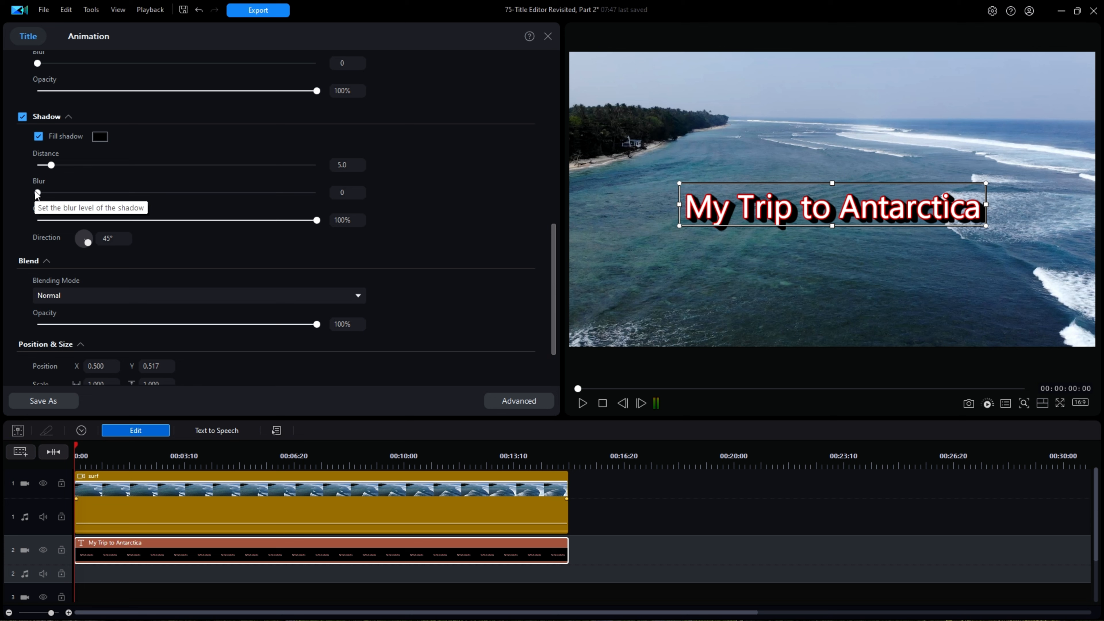
- Soften the shadow with a blur of 15
{"action": "left_click_drag", "start_coordinate": [37, 192], "coordinate": [275, 192]}
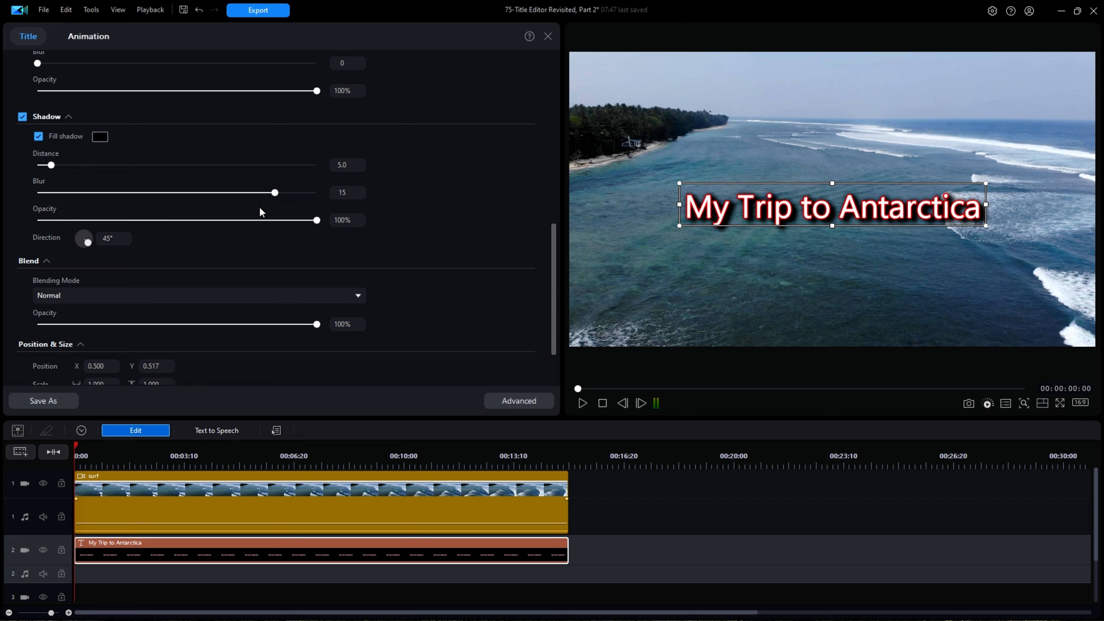
{"action": "left_click_drag", "start_coordinate": [275, 192], "coordinate": [190, 192]}
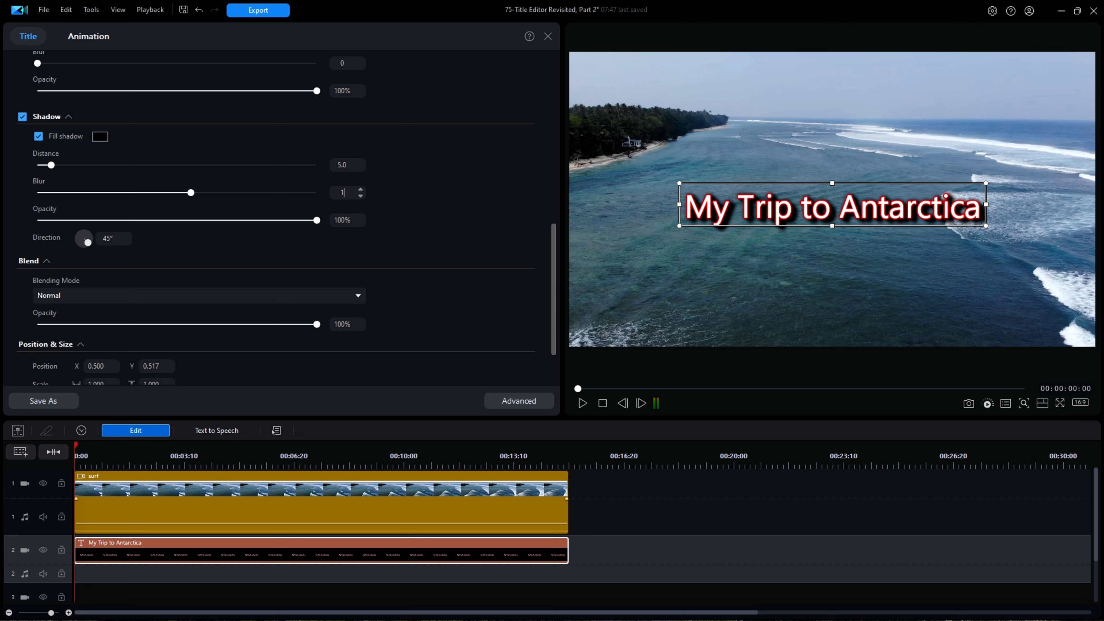
{"action": "left_click_drag", "start_coordinate": [190, 193], "coordinate": [247, 192]}
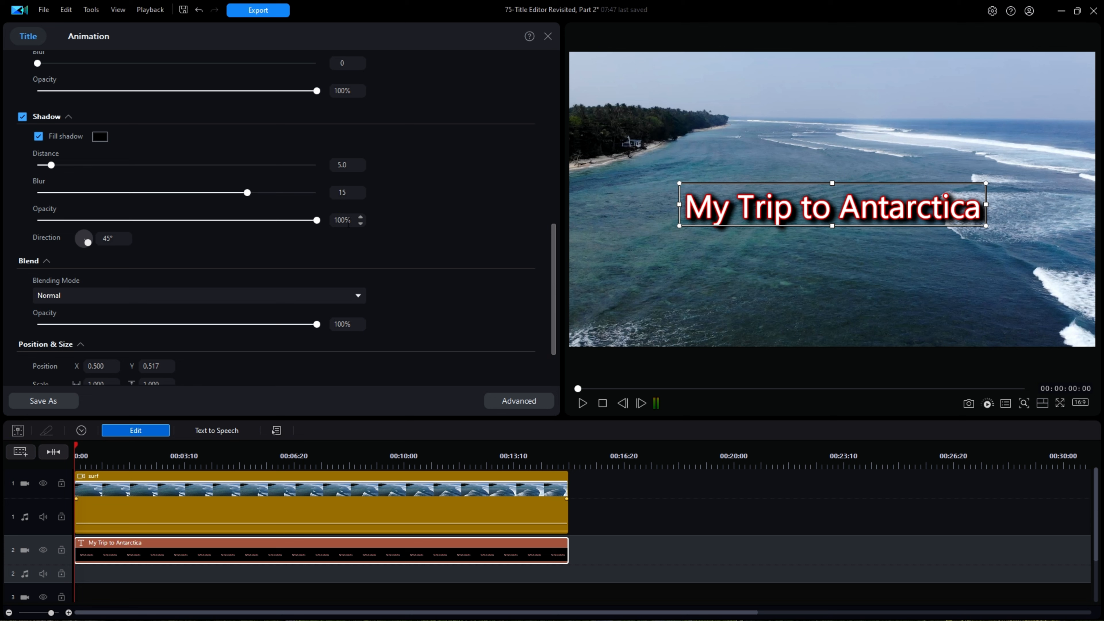
{"action": "mouse_move", "coordinate": [326, 230]}
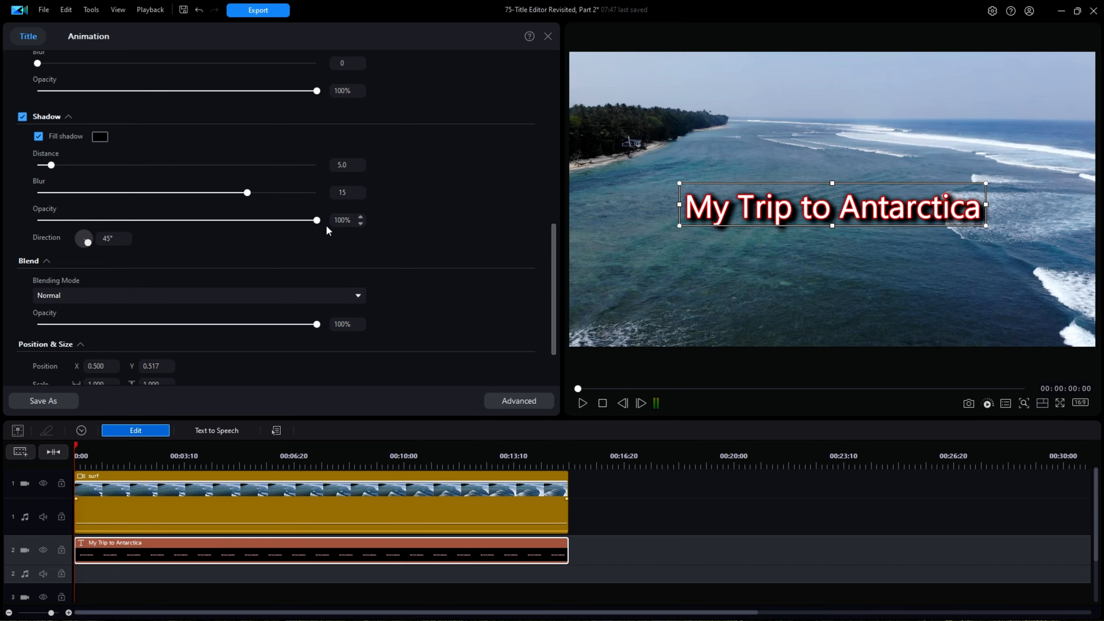
{"action": "scroll", "scroll_direction": "down", "scroll_amount": 3}
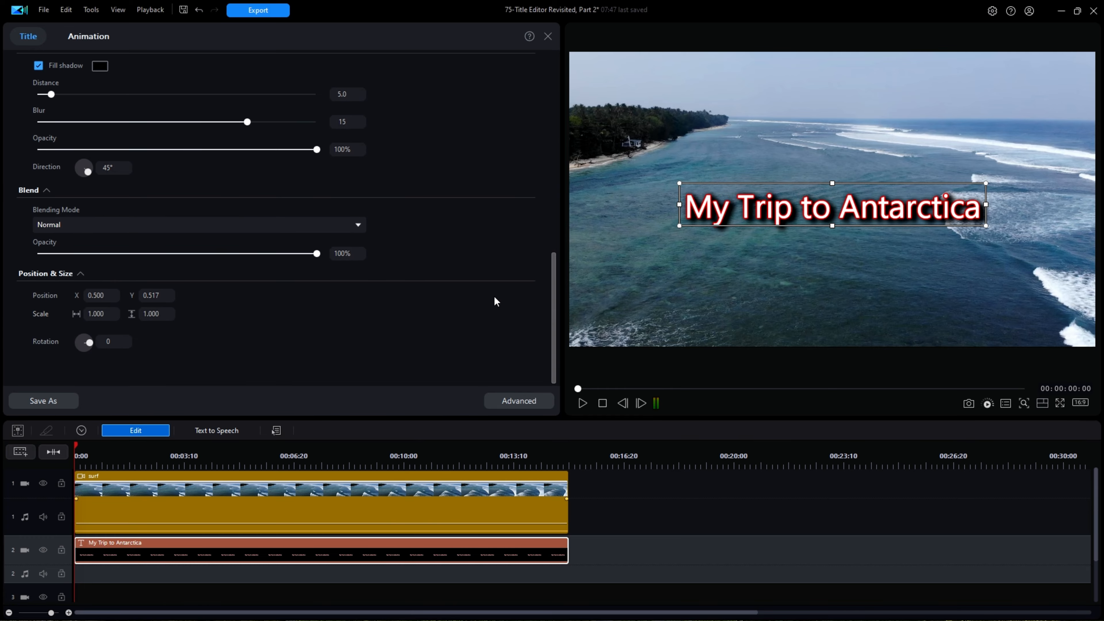
{"action": "left_click", "coordinate": [529, 36]}
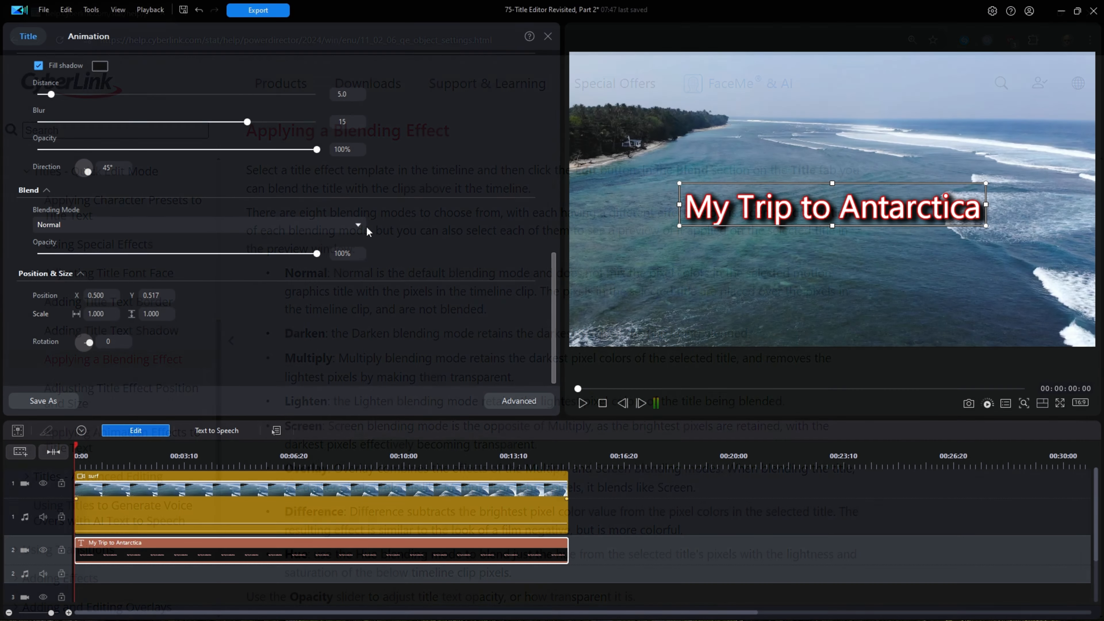
{"action": "left_click", "coordinate": [548, 35]}
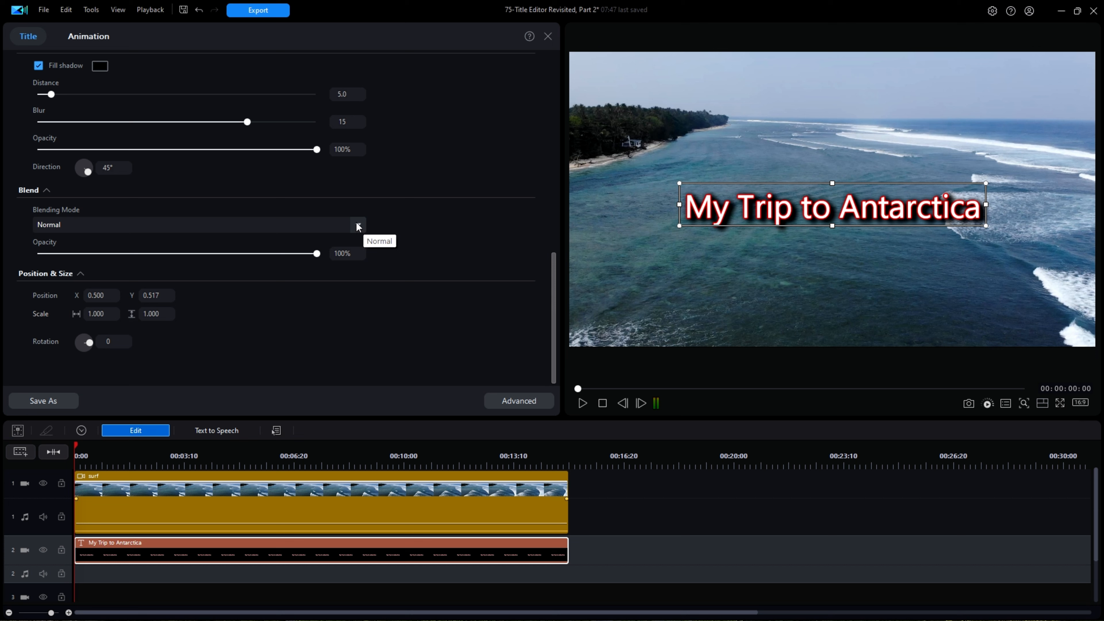
- Compare Multiply, Lighten, Screen, Difference, Hue and Darken blending, then settle on Overlay
{"action": "left_click", "coordinate": [357, 224]}
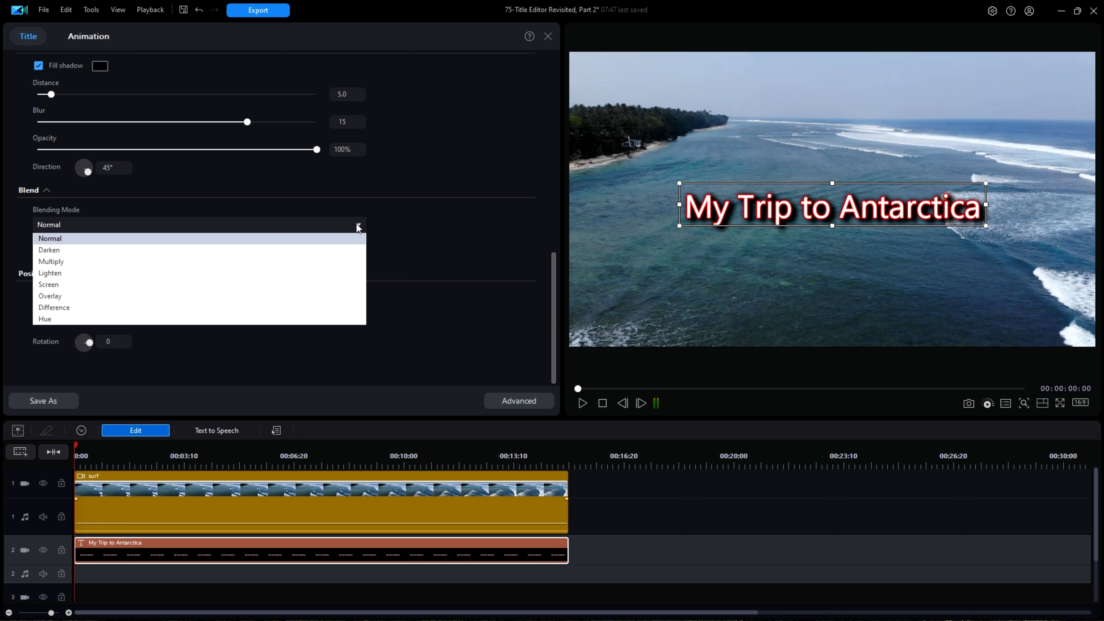
{"action": "mouse_move", "coordinate": [63, 242]}
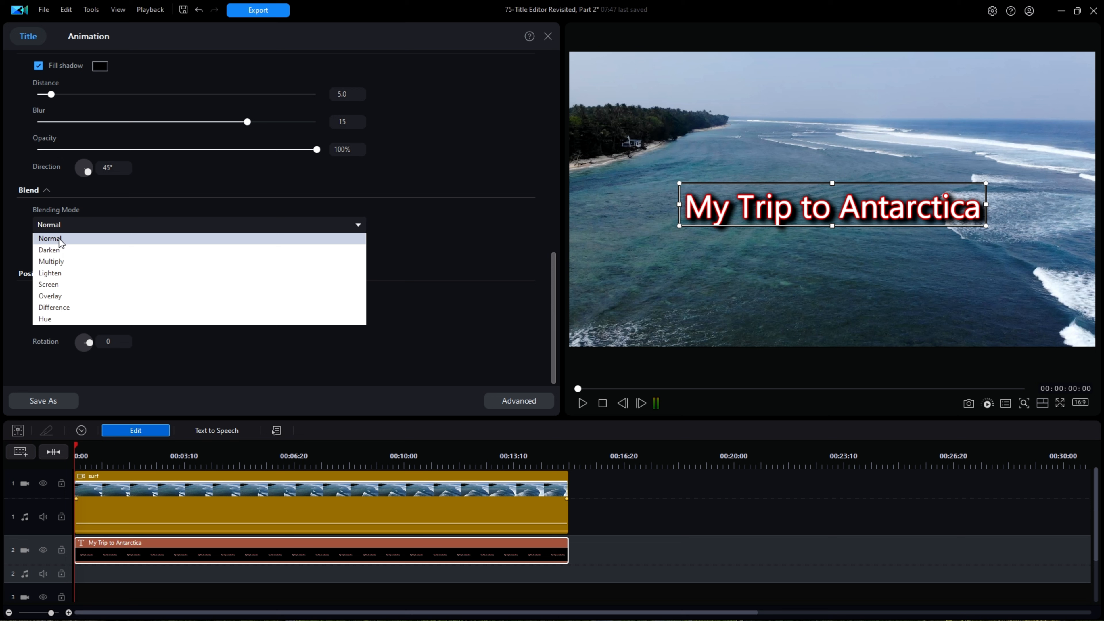
{"action": "left_click", "coordinate": [49, 250]}
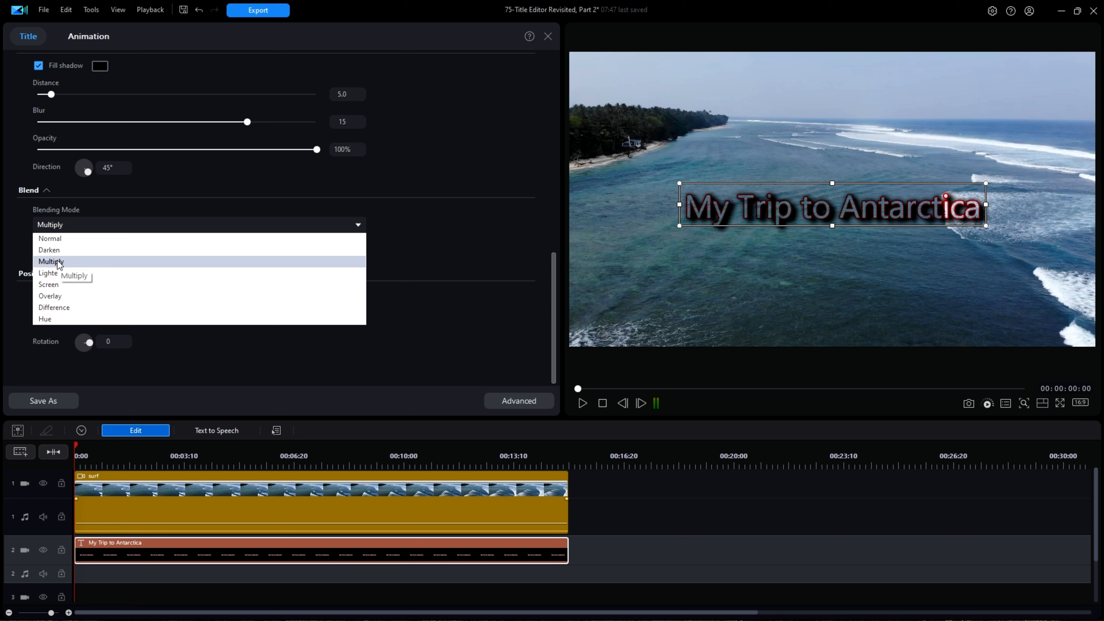
{"action": "left_click", "coordinate": [49, 273]}
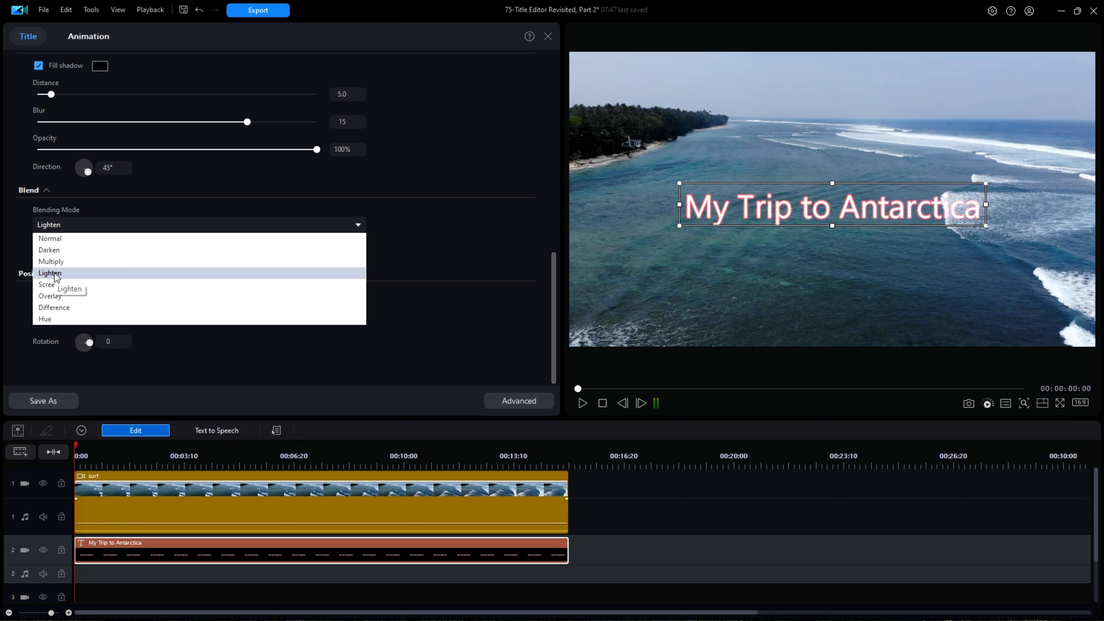
{"action": "left_click", "coordinate": [48, 284]}
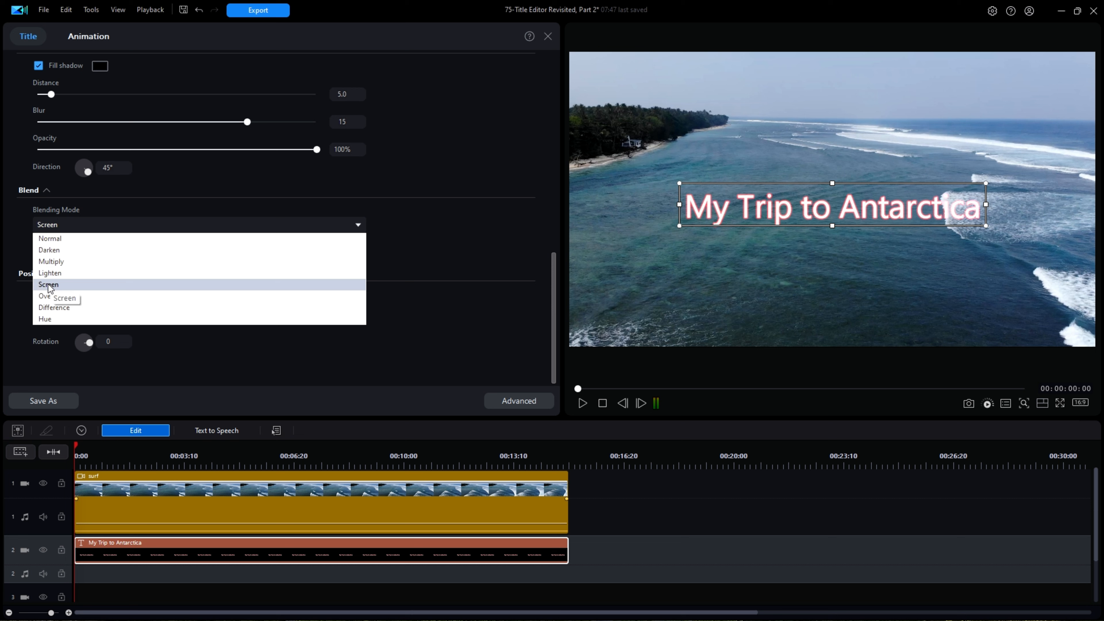
{"action": "left_click", "coordinate": [50, 295]}
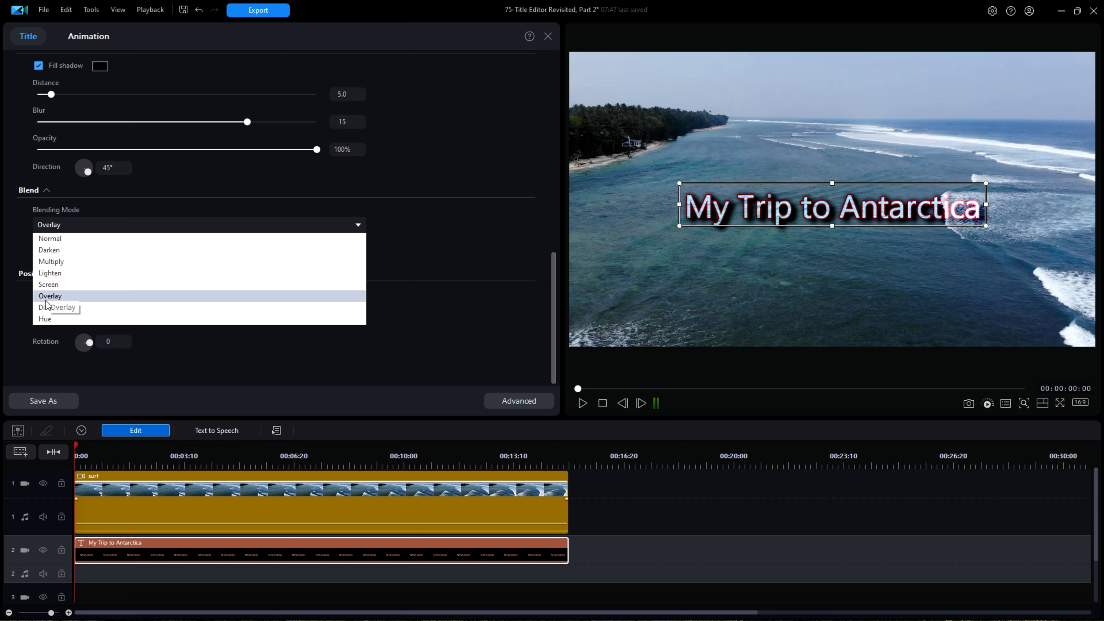
{"action": "left_click", "coordinate": [54, 307]}
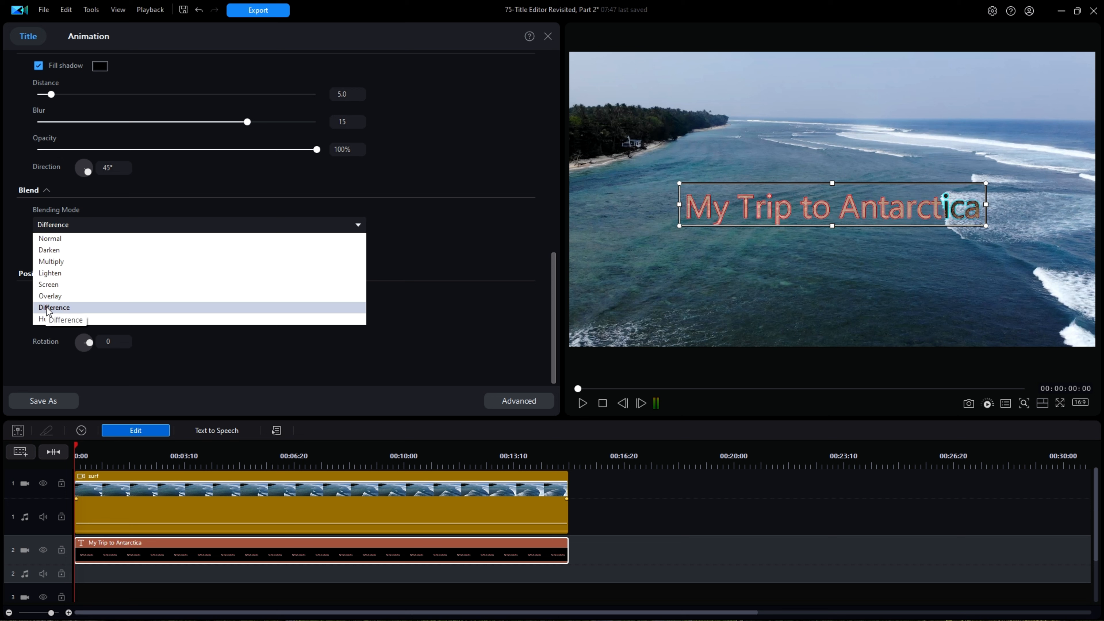
{"action": "left_click", "coordinate": [44, 320]}
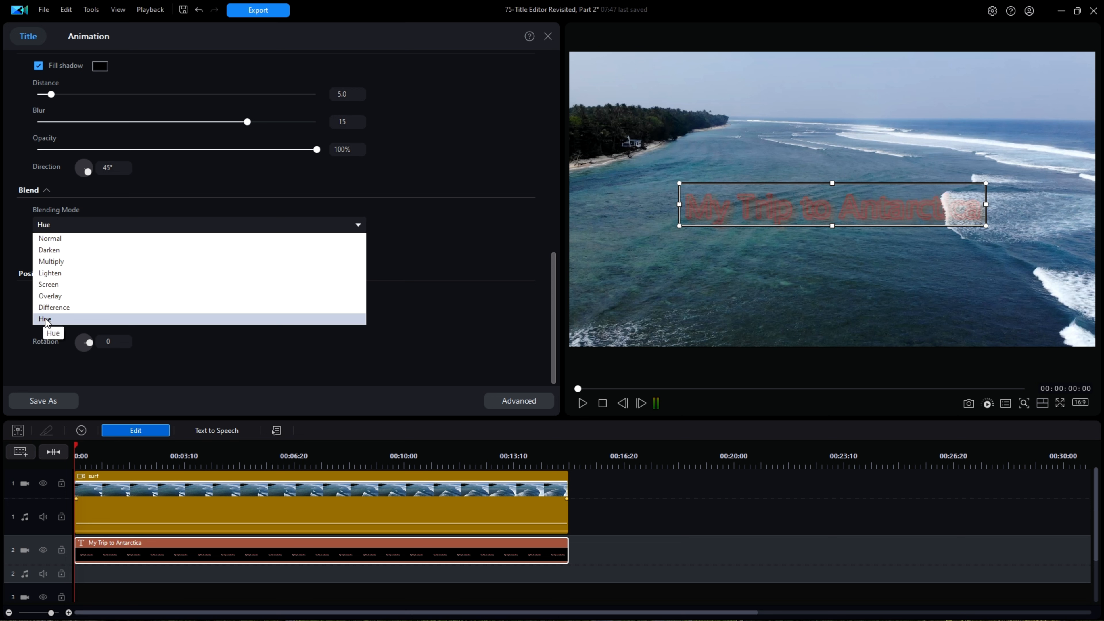
{"action": "left_click", "coordinate": [50, 296]}
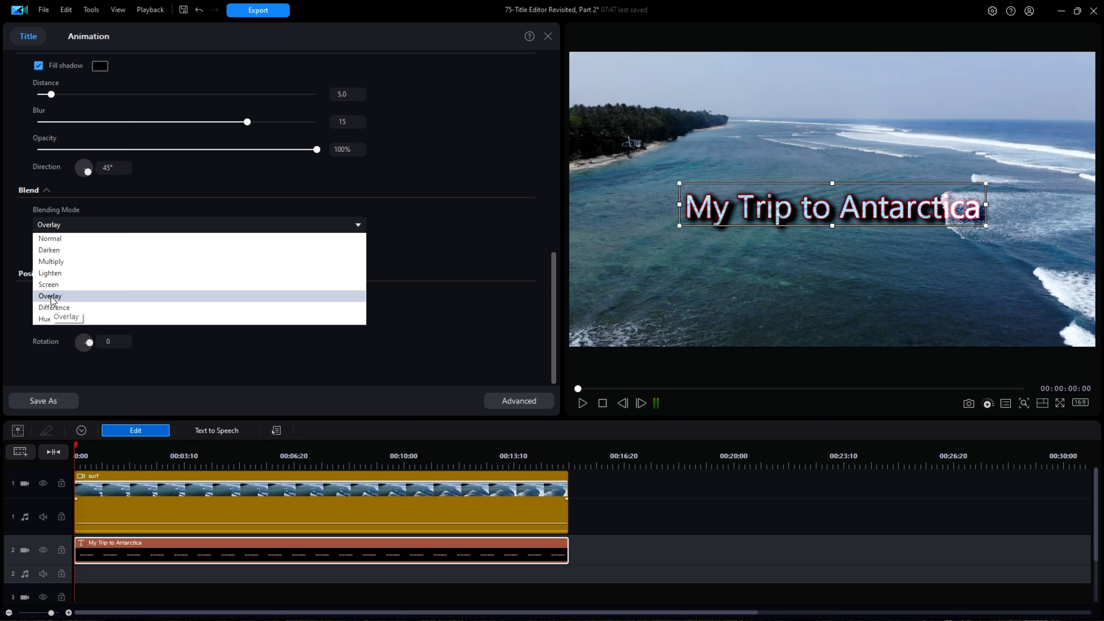
{"action": "left_click", "coordinate": [50, 273]}
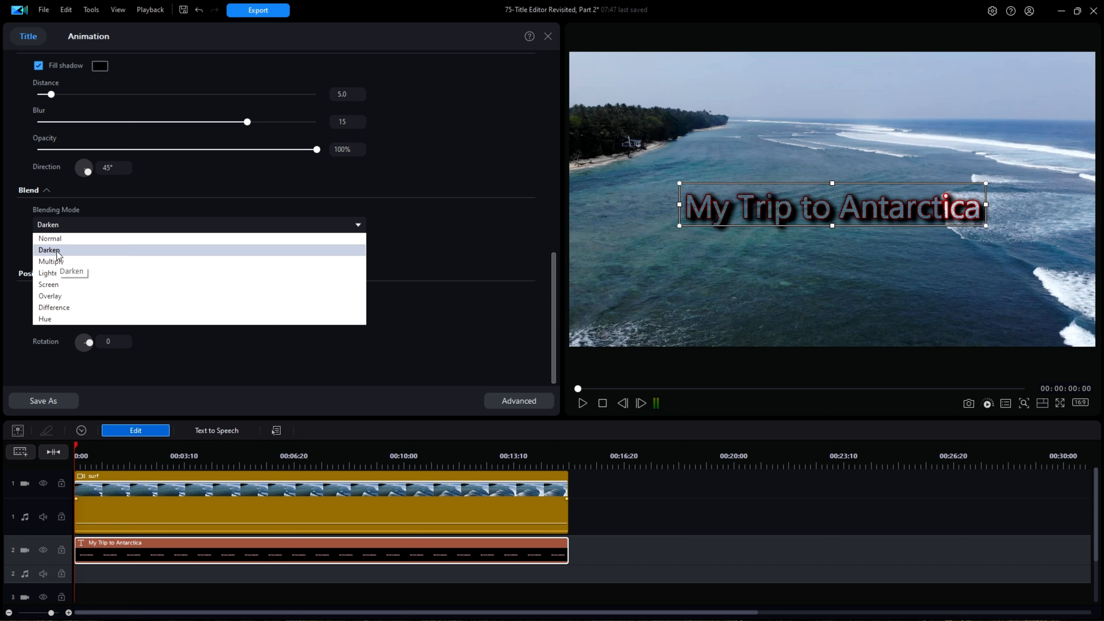
{"action": "left_click", "coordinate": [48, 285]}
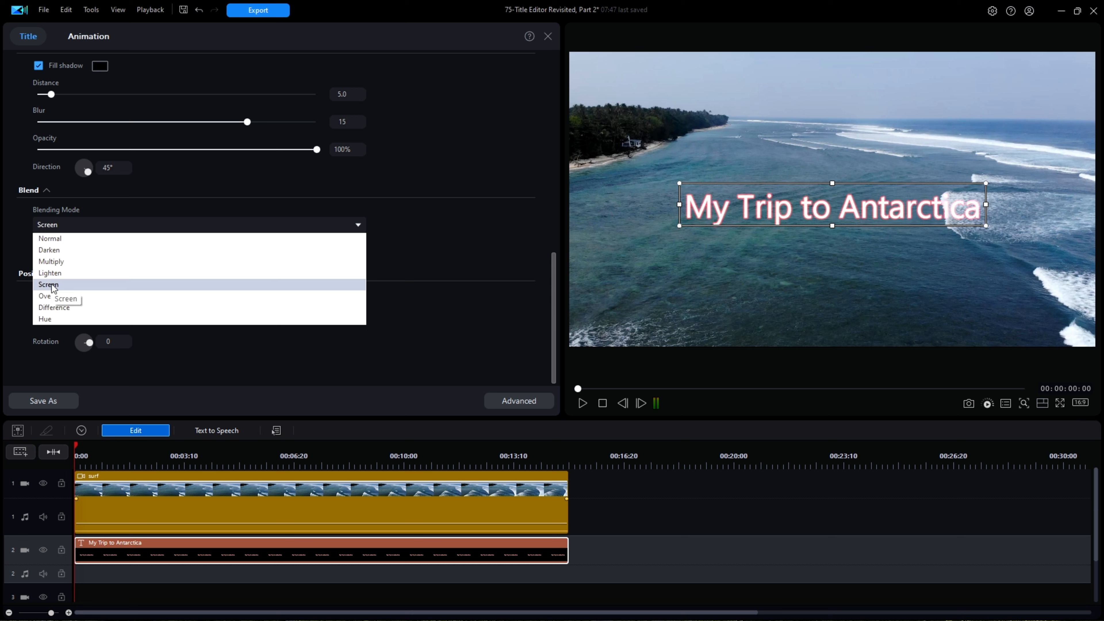
{"action": "left_click", "coordinate": [49, 295]}
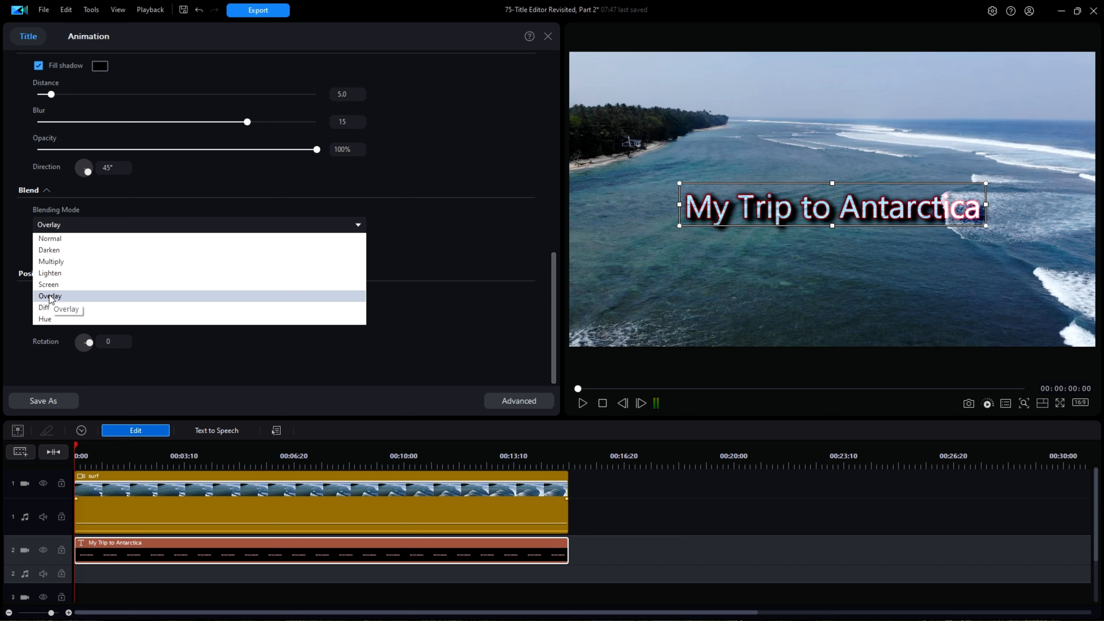
{"action": "left_click", "coordinate": [50, 296]}
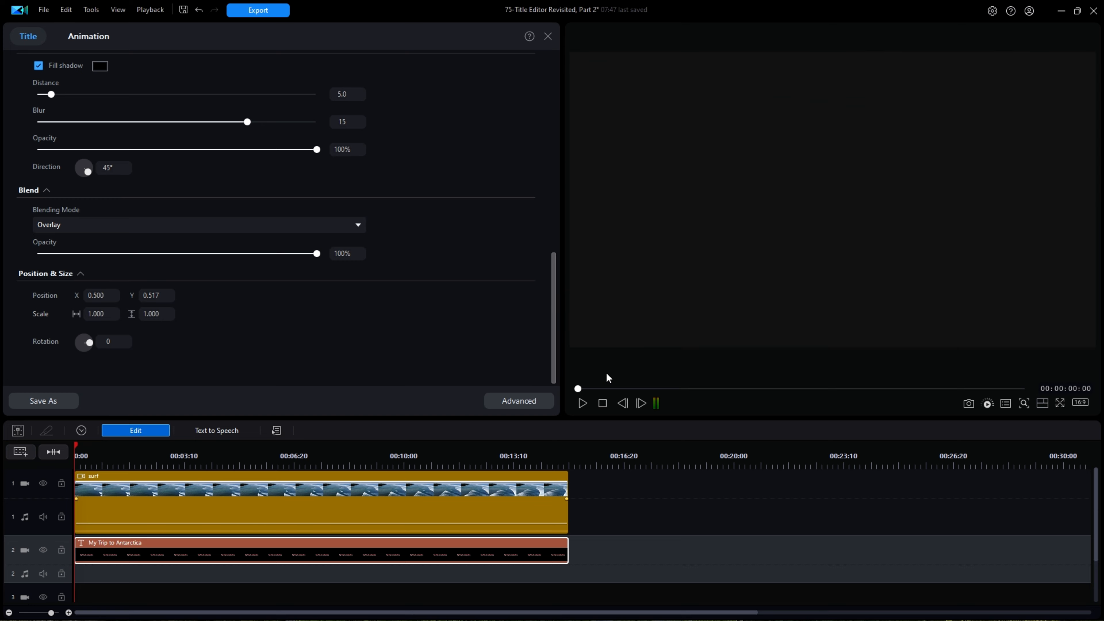
{"action": "left_click", "coordinate": [1059, 403]}
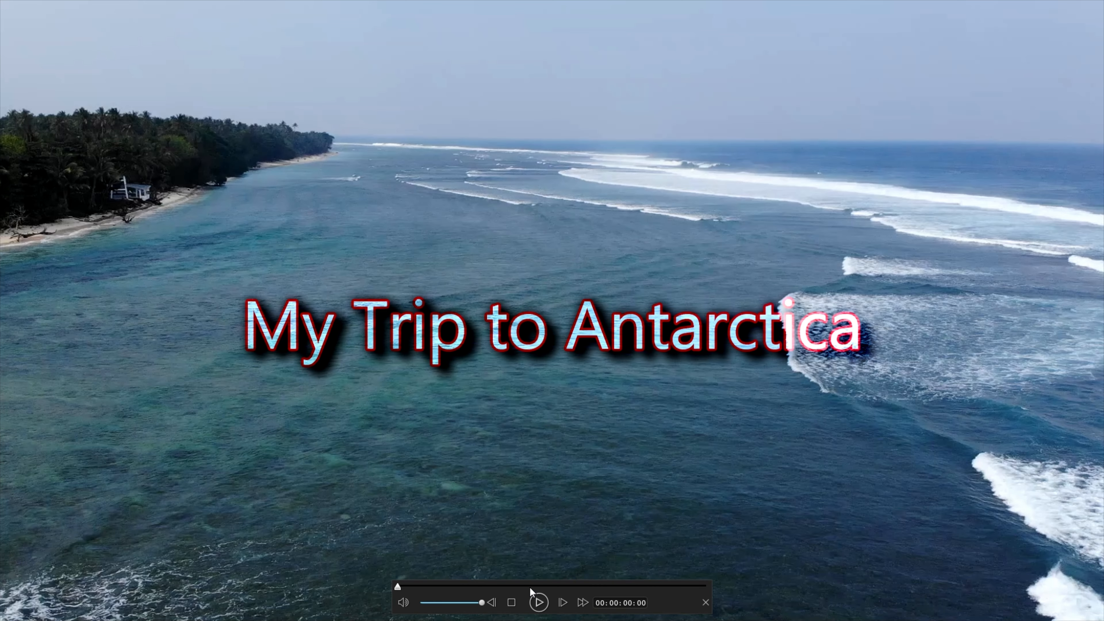
{"action": "left_click", "coordinate": [538, 602]}
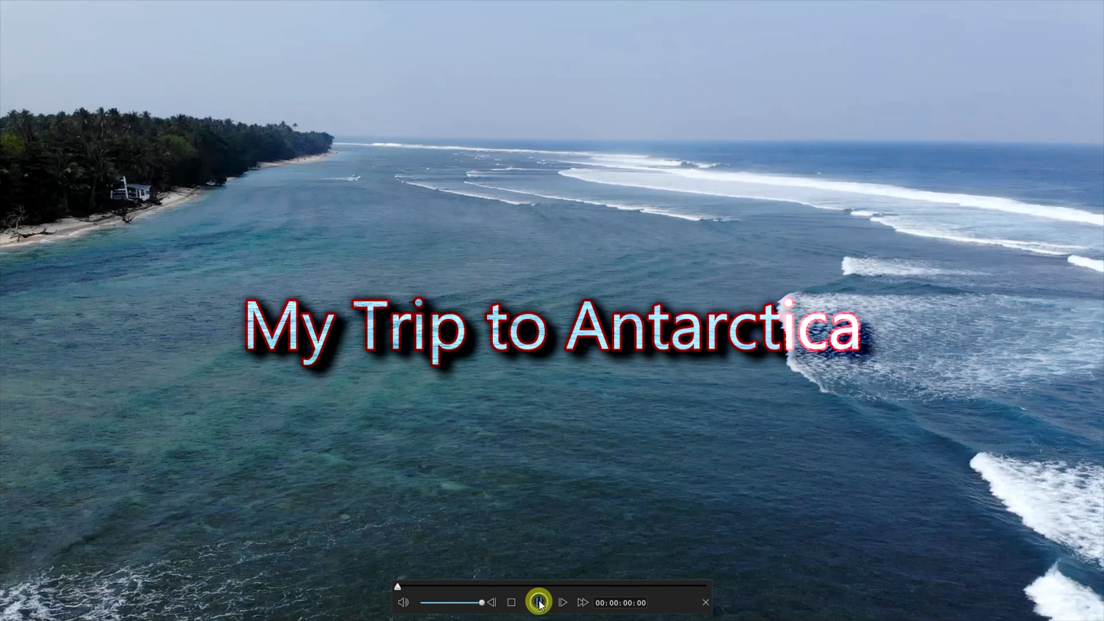
{"action": "left_click", "coordinate": [539, 602]}
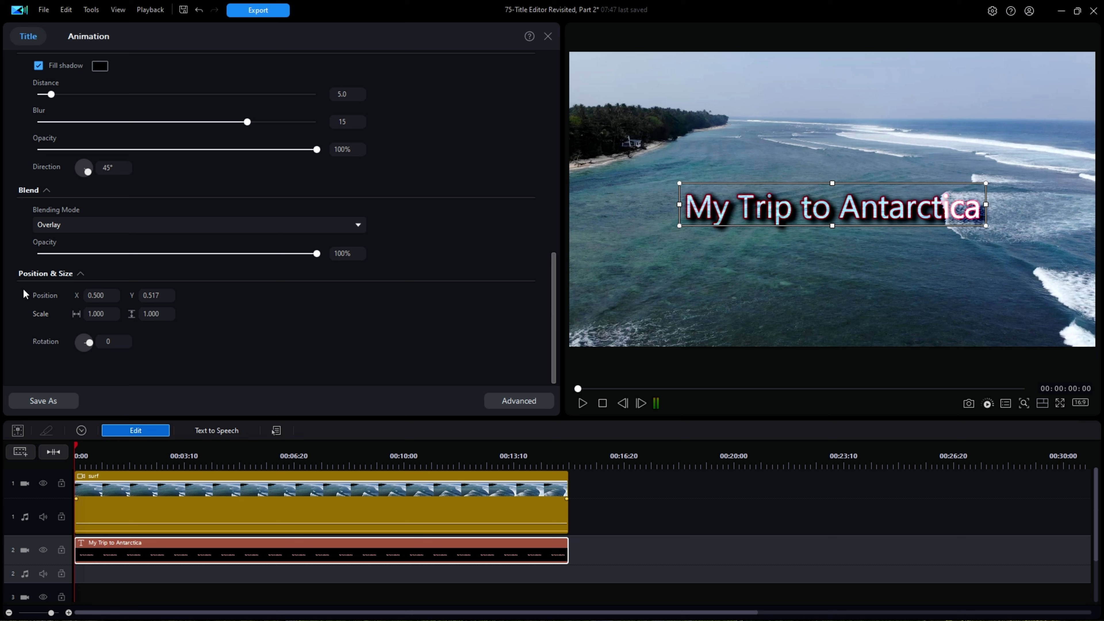
{"action": "mouse_move", "coordinate": [98, 287]}
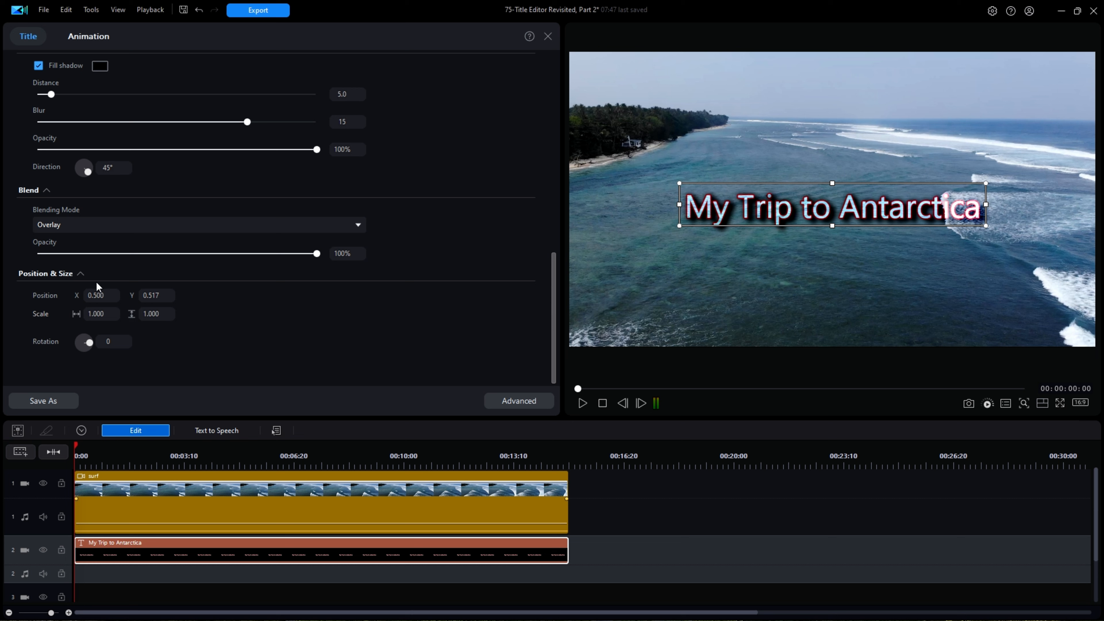
{"action": "mouse_move", "coordinate": [206, 301]}
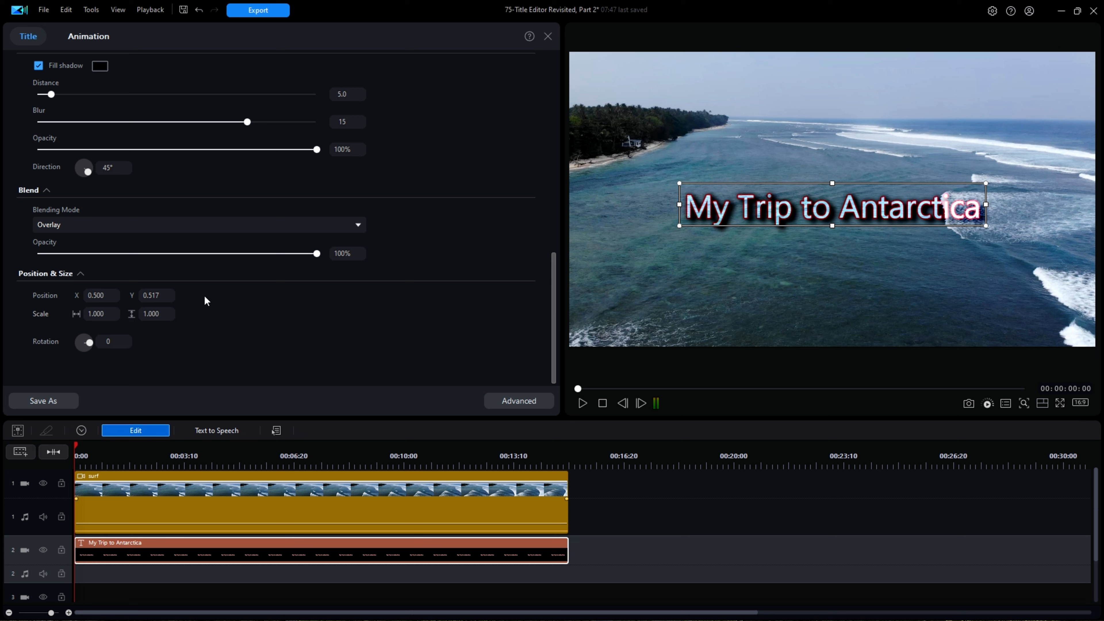
{"action": "mouse_move", "coordinate": [194, 308]}
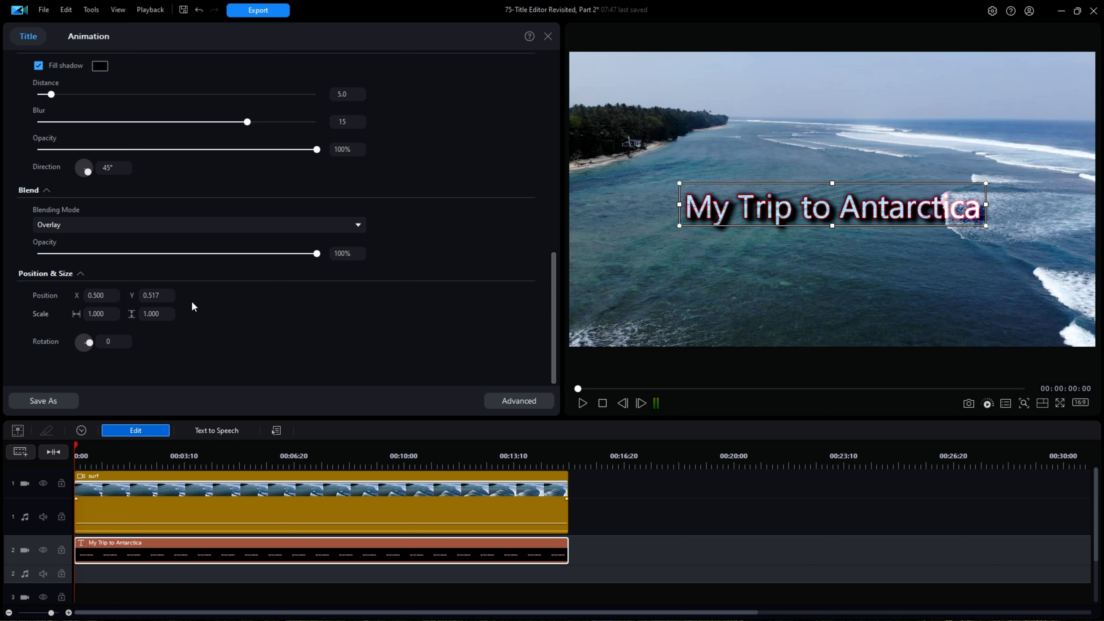
{"action": "mouse_move", "coordinate": [199, 305]}
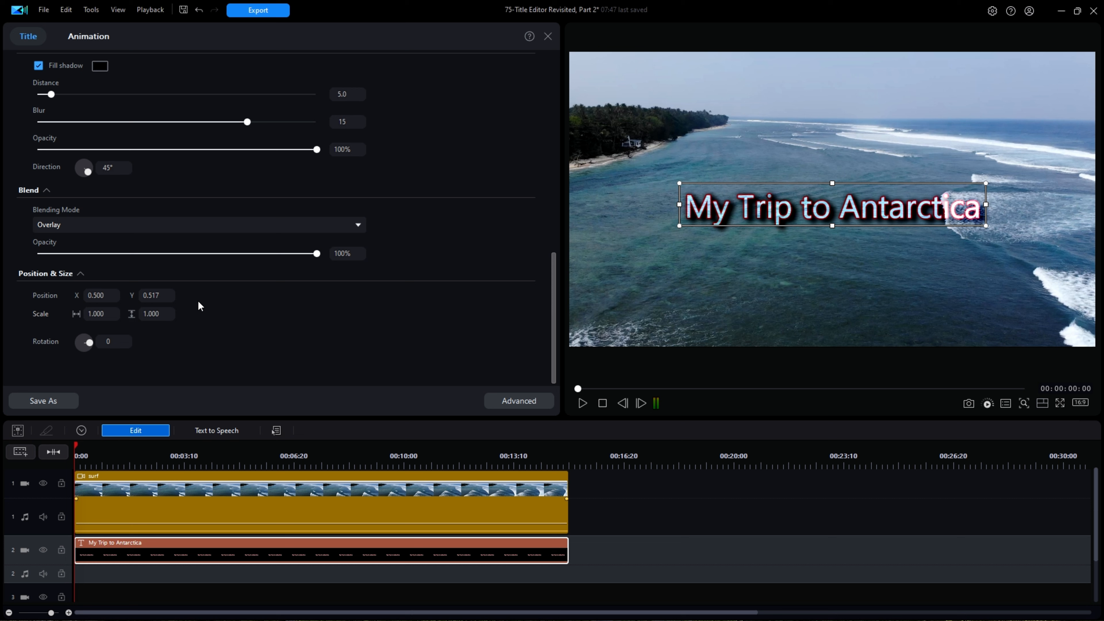
{"action": "mouse_move", "coordinate": [641, 308]}
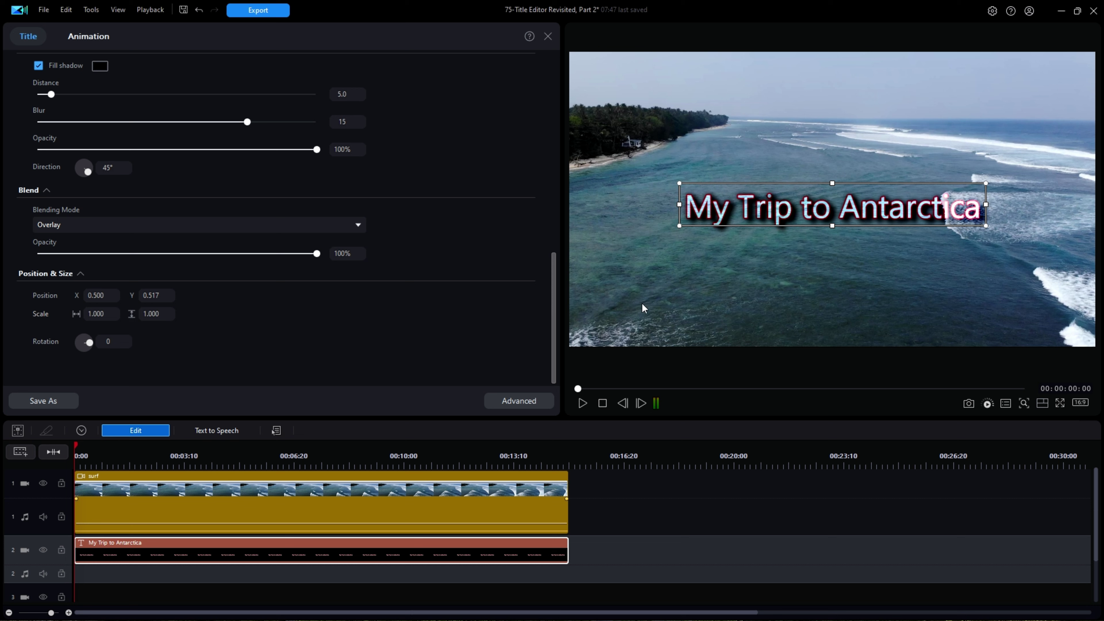
{"action": "mouse_move", "coordinate": [988, 180]}
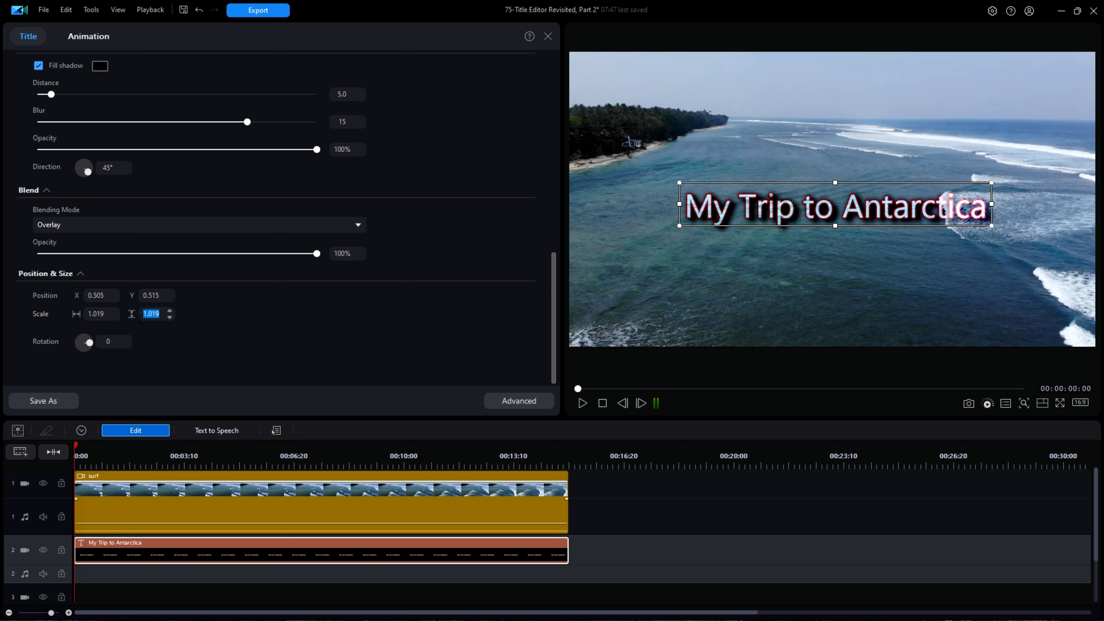
{"action": "mouse_move", "coordinate": [415, 320]}
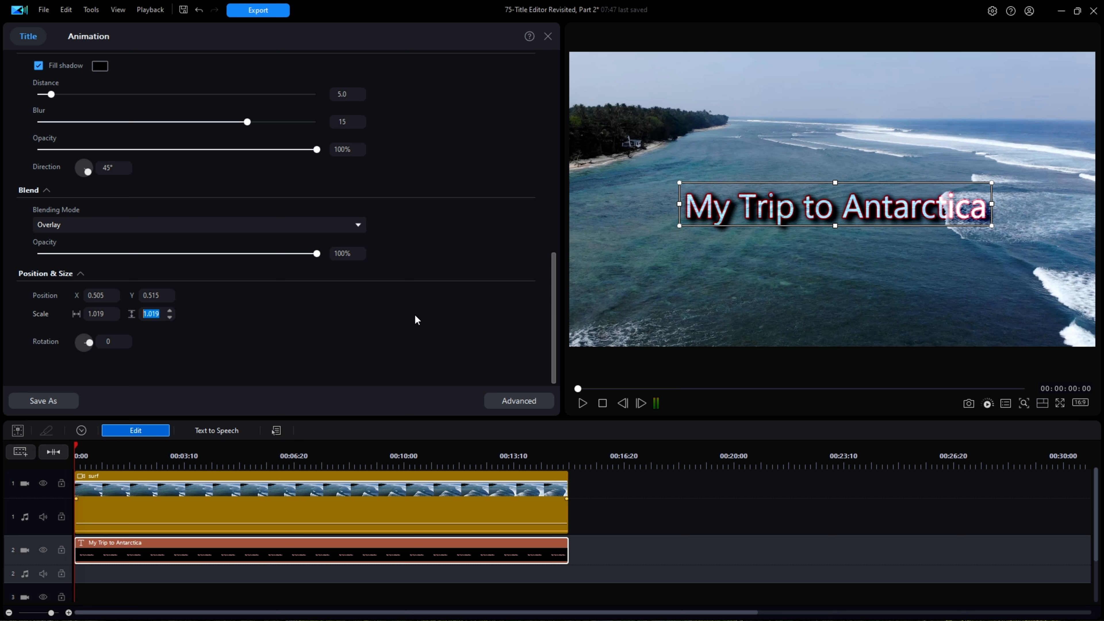
{"action": "mouse_move", "coordinate": [245, 248]}
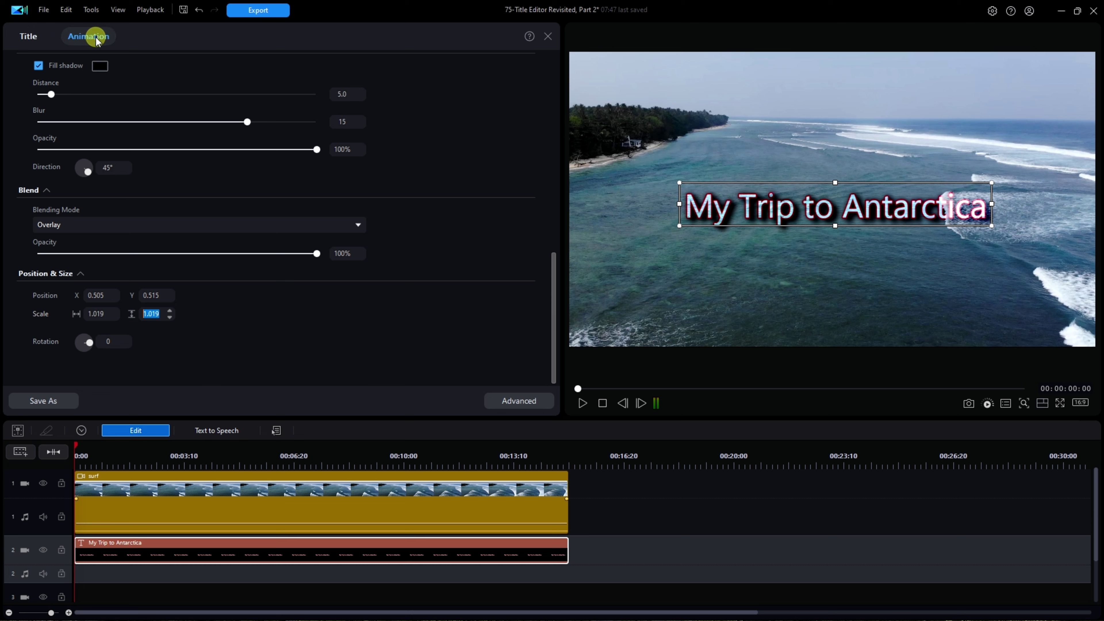
- Show the title's animation effects and look through the In effects list
{"action": "left_click", "coordinate": [88, 36]}
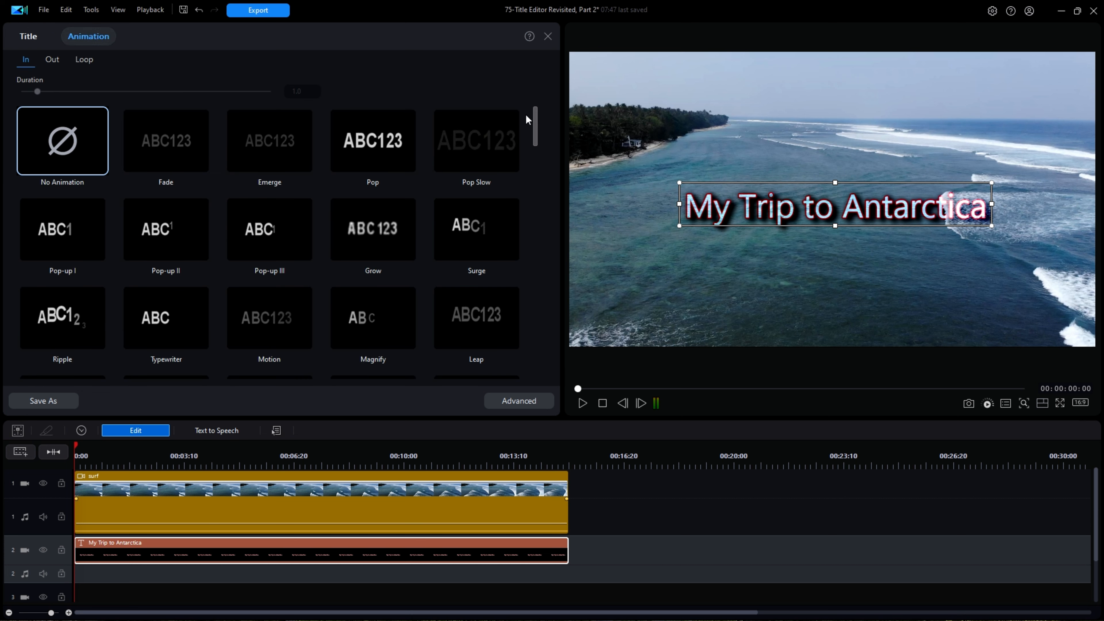
{"action": "scroll", "scroll_direction": "down", "scroll_amount": 3}
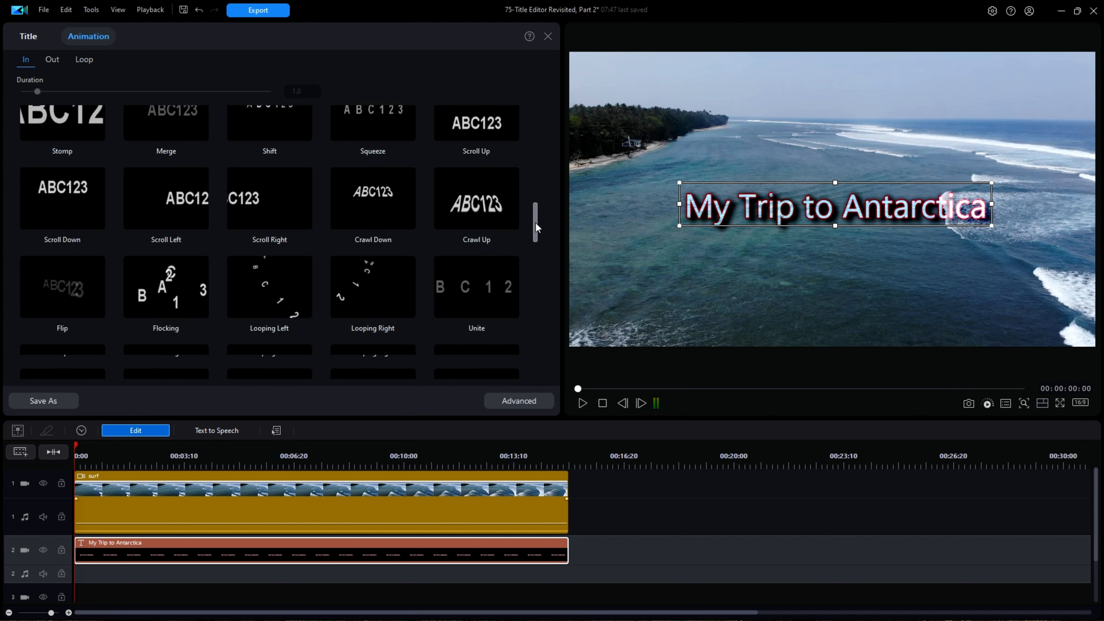
{"action": "scroll", "scroll_direction": "down", "scroll_amount": 3}
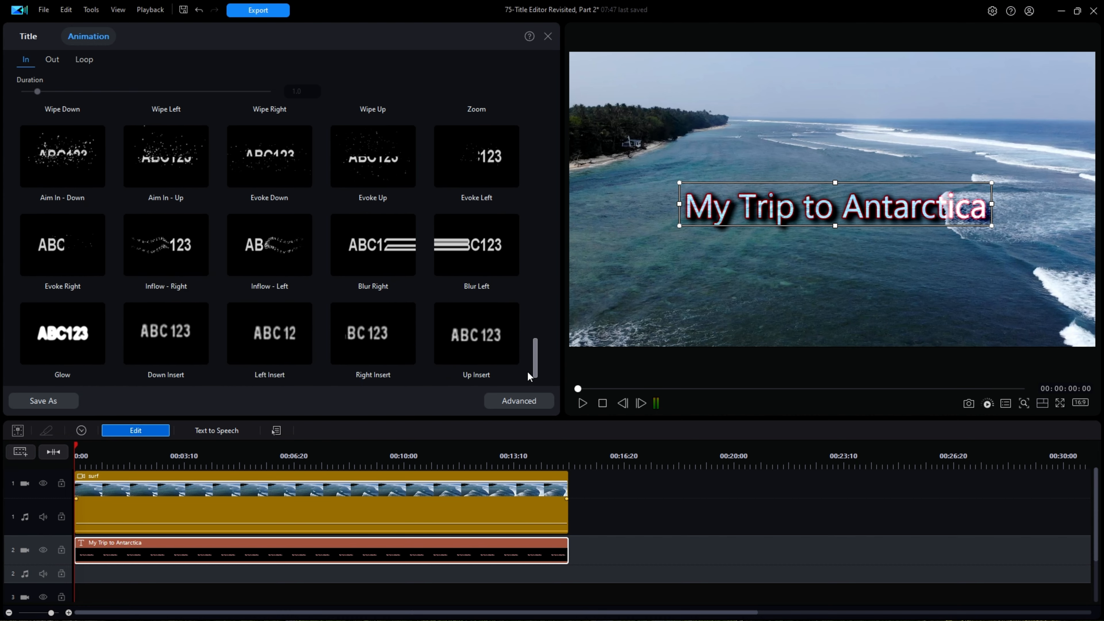
{"action": "scroll", "scroll_direction": "up", "scroll_amount": 3}
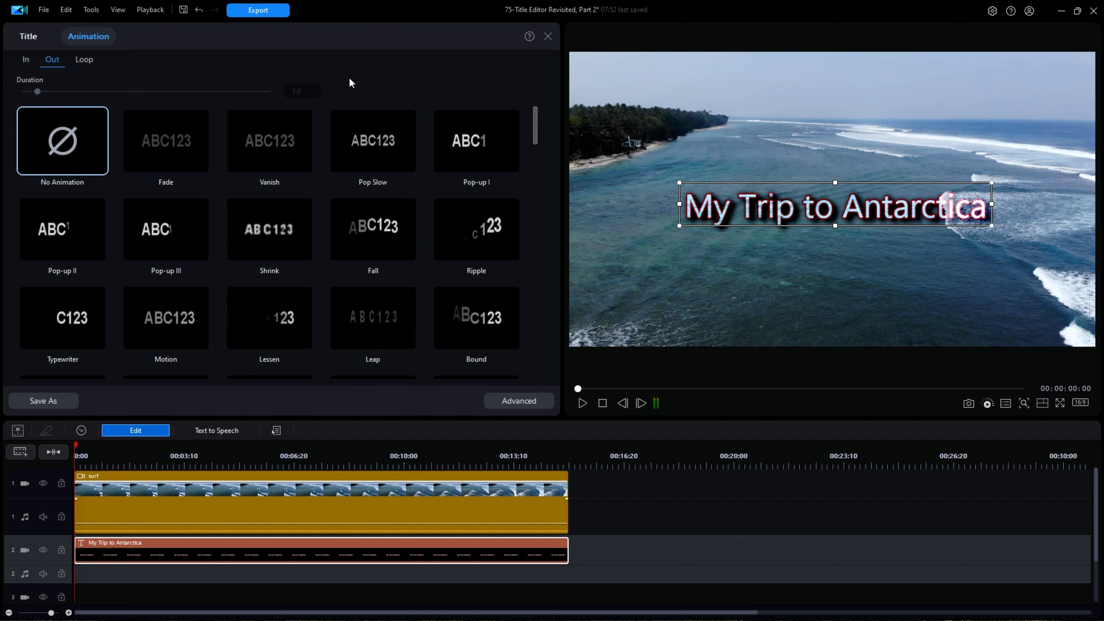
{"action": "mouse_move", "coordinate": [88, 36]}
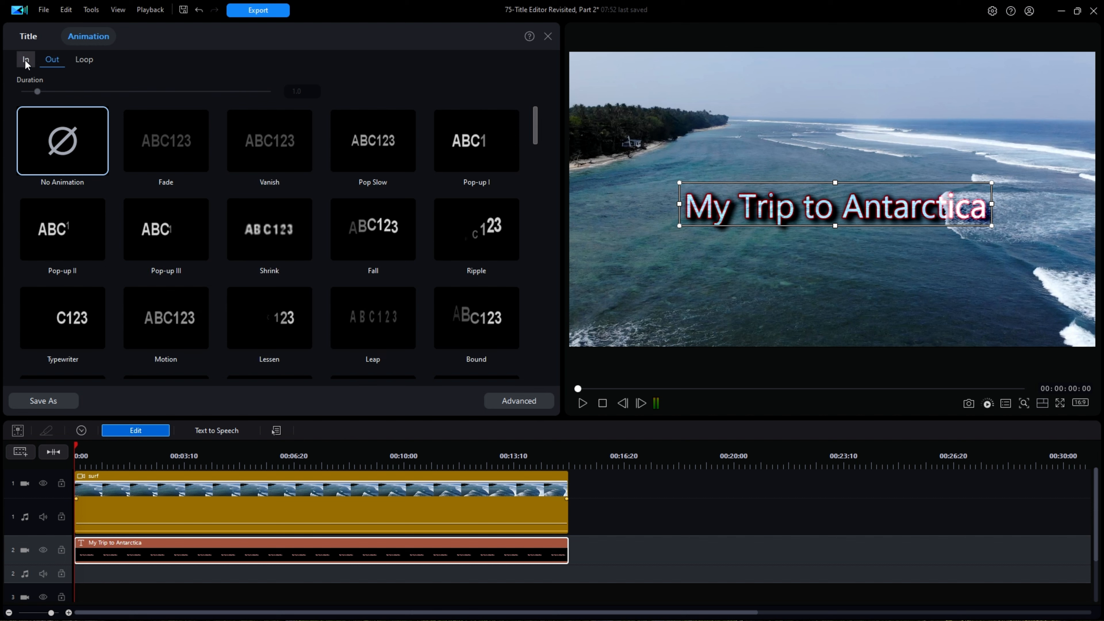
- Return to the entrance effects and preview the Surge and Grow animations on the title
{"action": "left_click", "coordinate": [25, 59]}
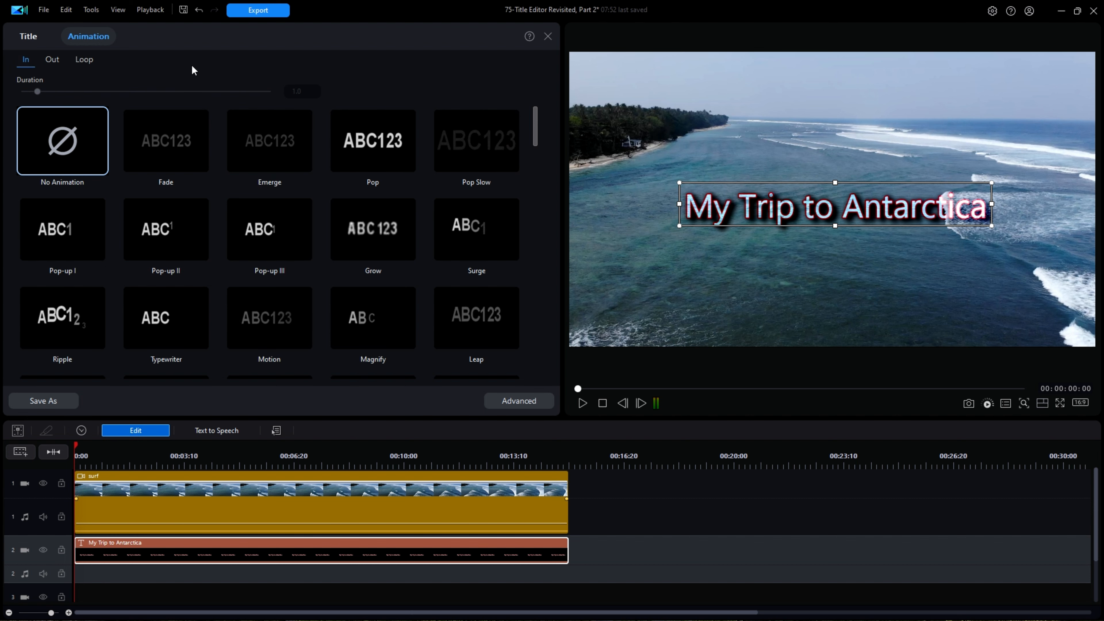
{"action": "mouse_move", "coordinate": [182, 102]}
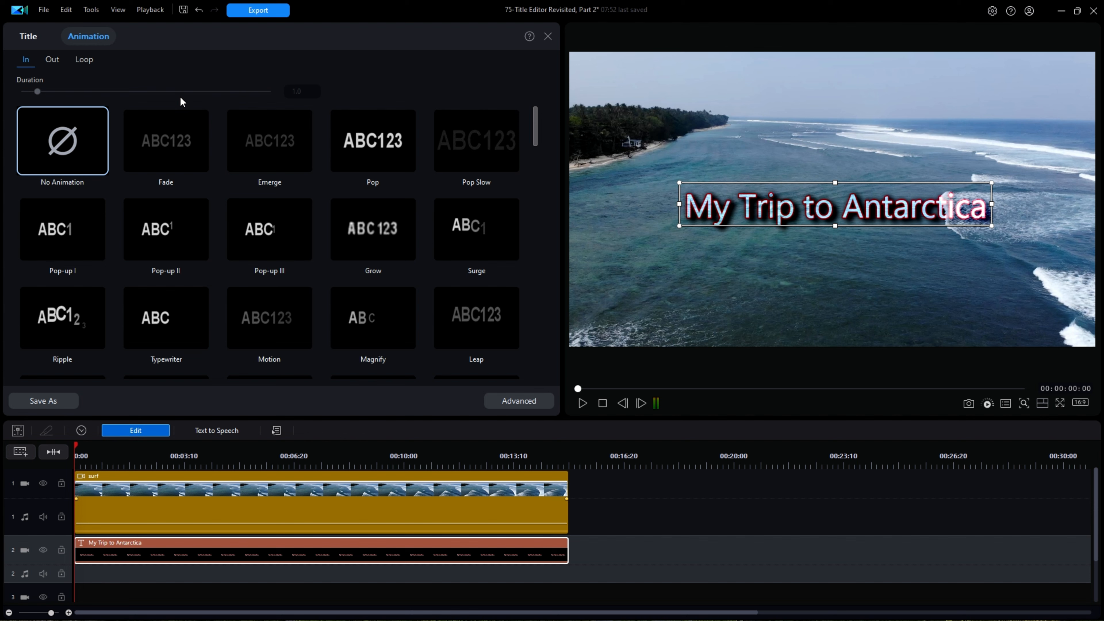
{"action": "left_click", "coordinate": [269, 140]}
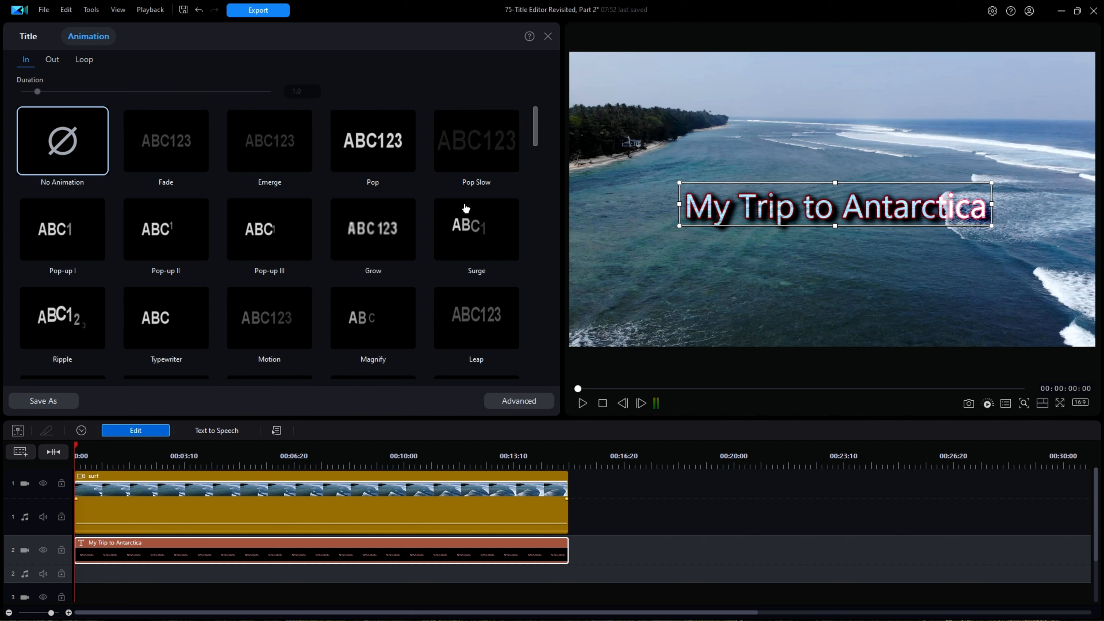
{"action": "left_click", "coordinate": [476, 229]}
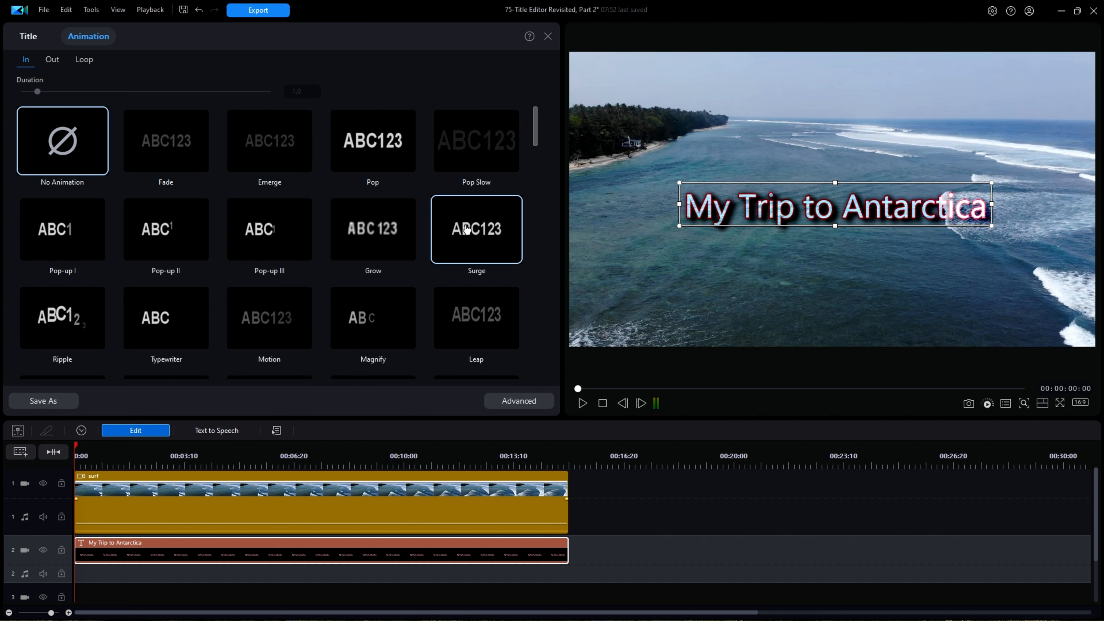
{"action": "left_click", "coordinate": [373, 229]}
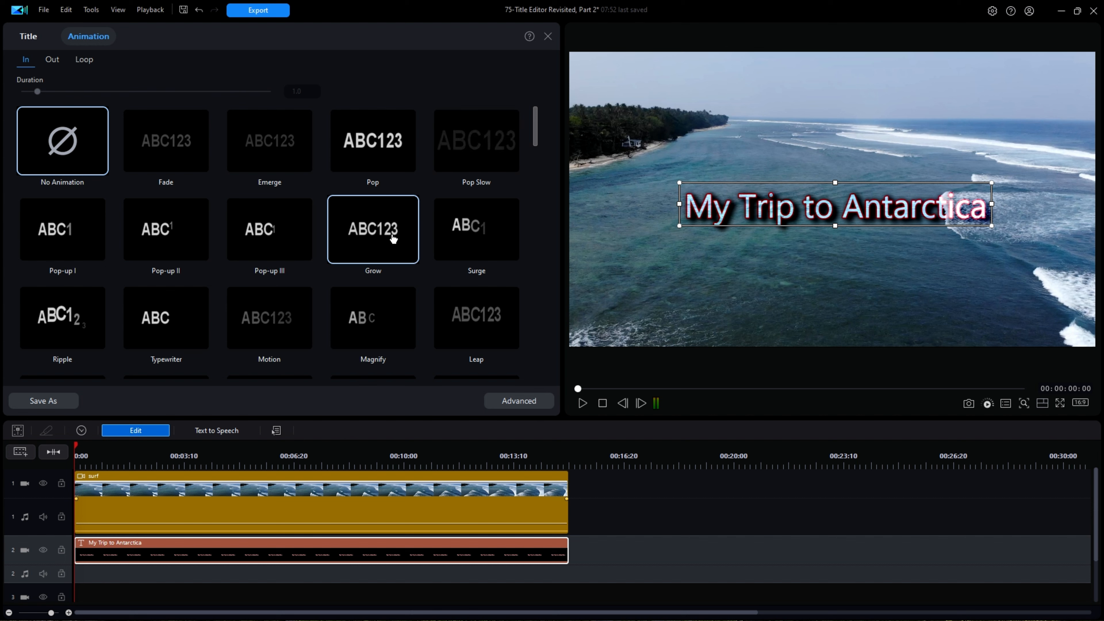
- Preview the Magnify and Motion entrance animations, then try Typewriter
{"action": "left_click", "coordinate": [372, 318]}
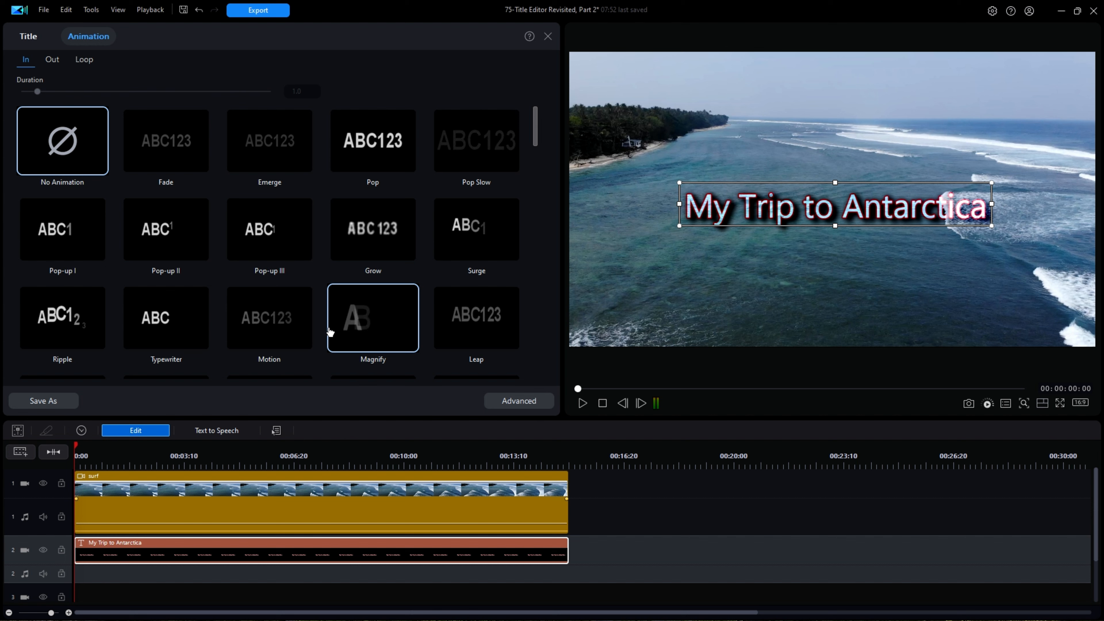
{"action": "left_click", "coordinate": [270, 318]}
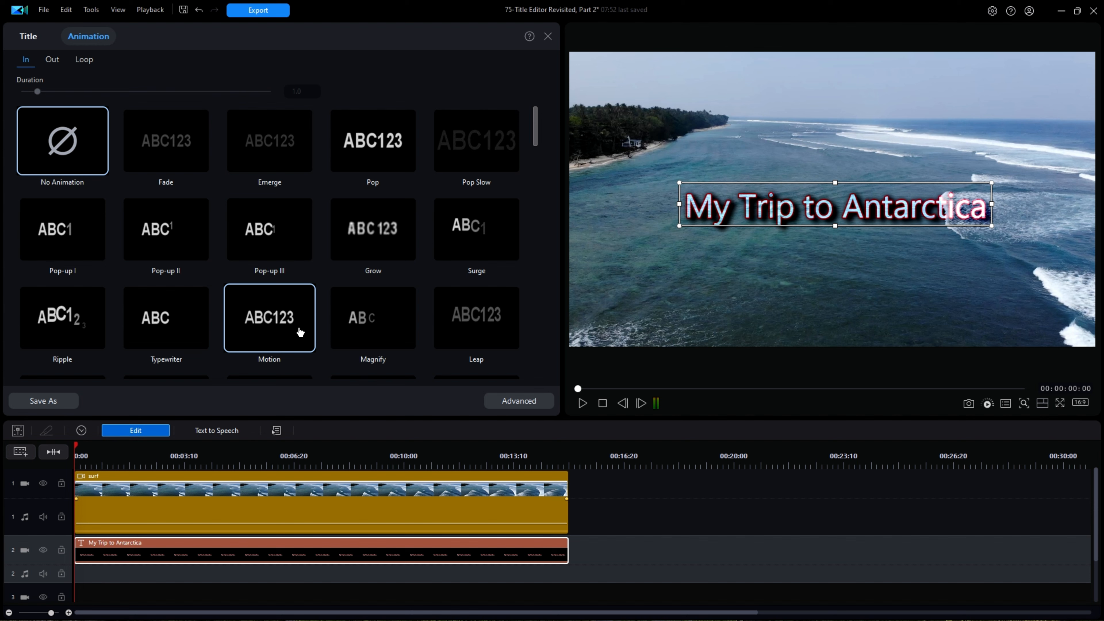
{"action": "left_click", "coordinate": [269, 229]}
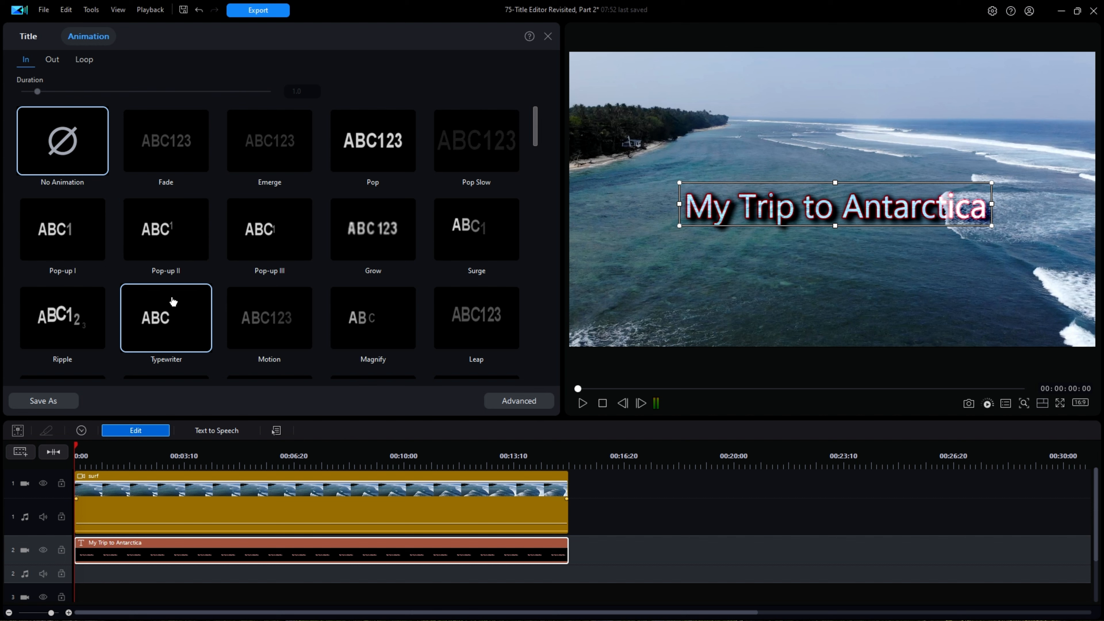
{"action": "mouse_move", "coordinate": [166, 317]}
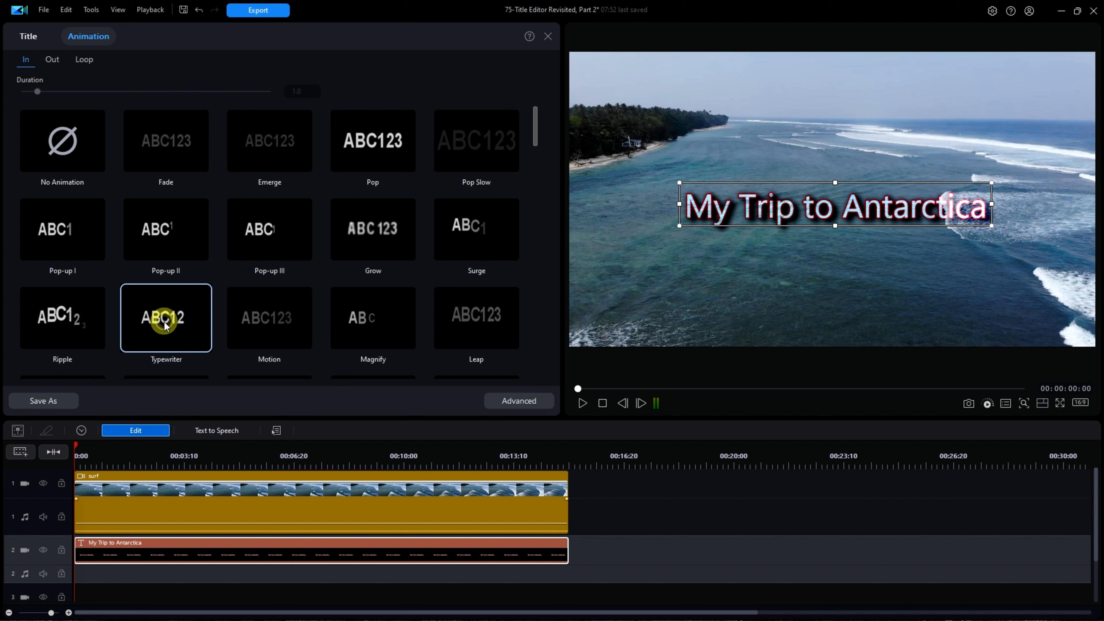
- Apply the Typewriter entrance and play it back on the surf footage, stopping at the start
{"action": "left_click", "coordinate": [166, 318]}
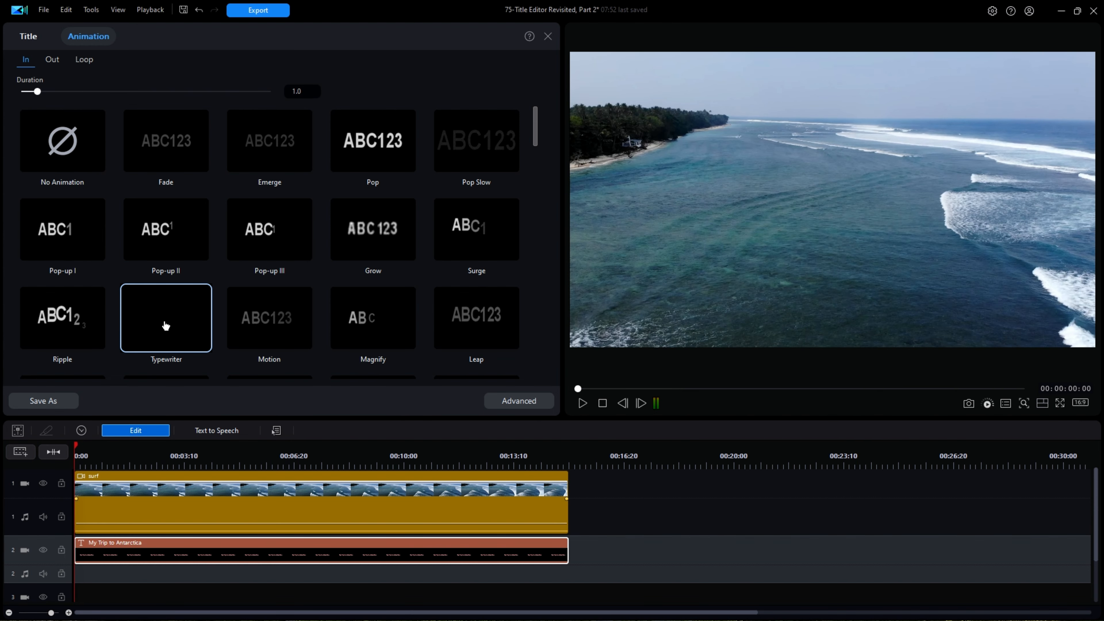
{"action": "left_click", "coordinate": [166, 317]}
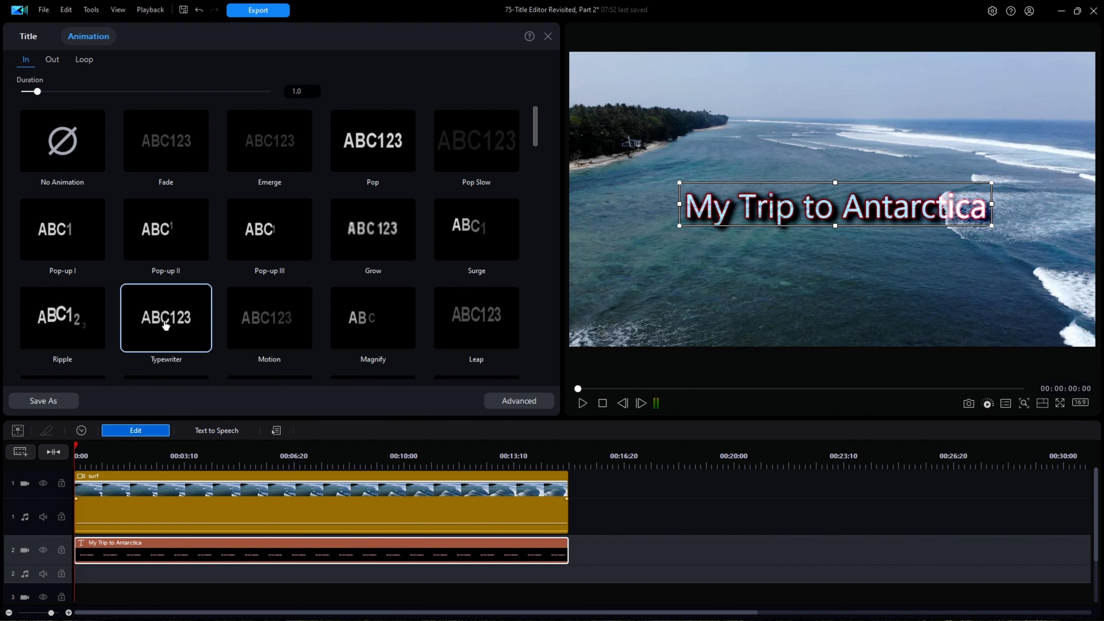
{"action": "left_click", "coordinate": [581, 402]}
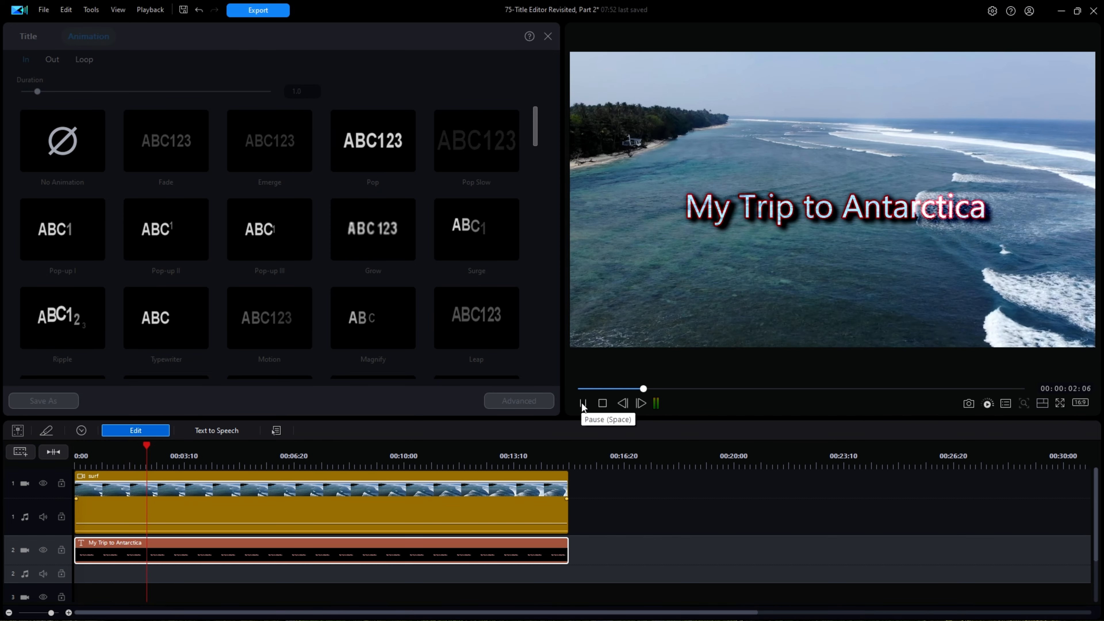
{"action": "left_click", "coordinate": [582, 403]}
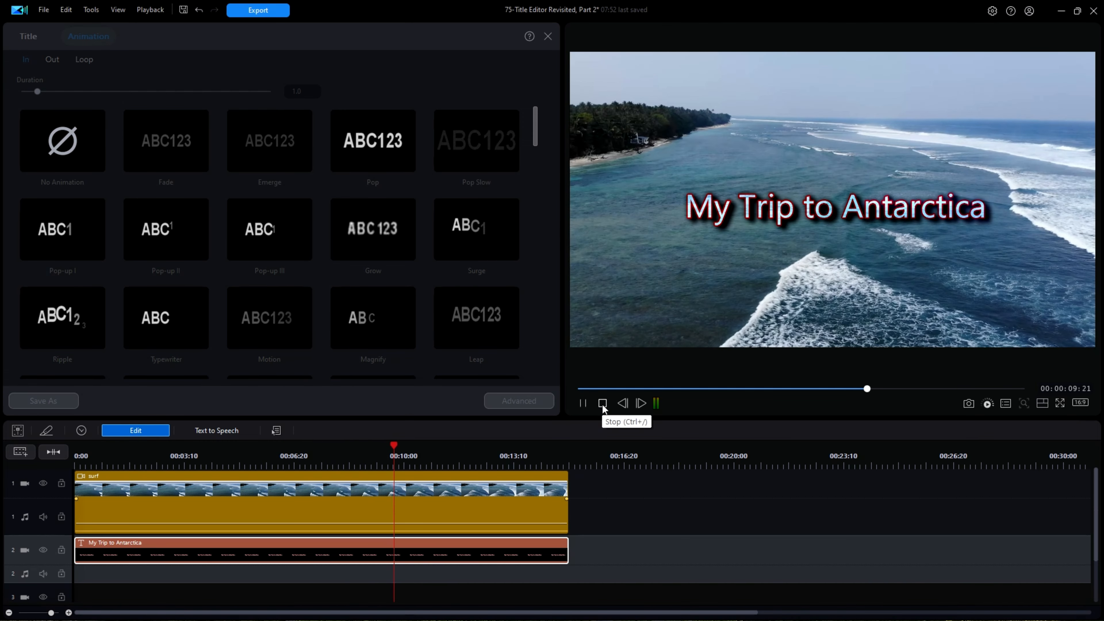
{"action": "left_click", "coordinate": [602, 403]}
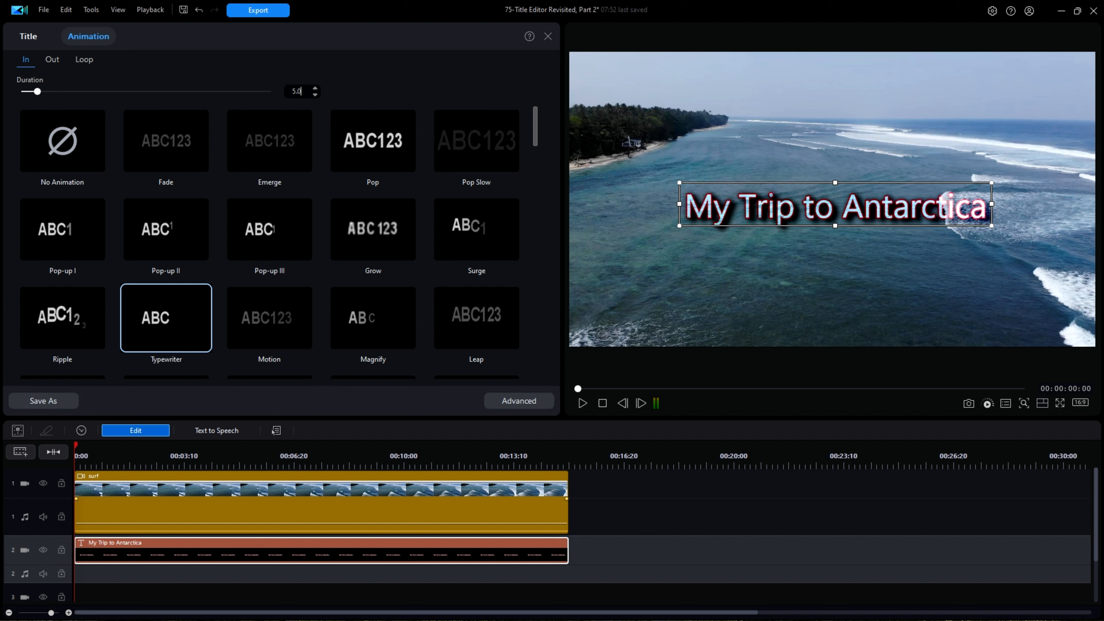
- Confirm the 5-second Typewriter entrance and move to the exit animation choices
{"action": "left_click", "coordinate": [581, 402]}
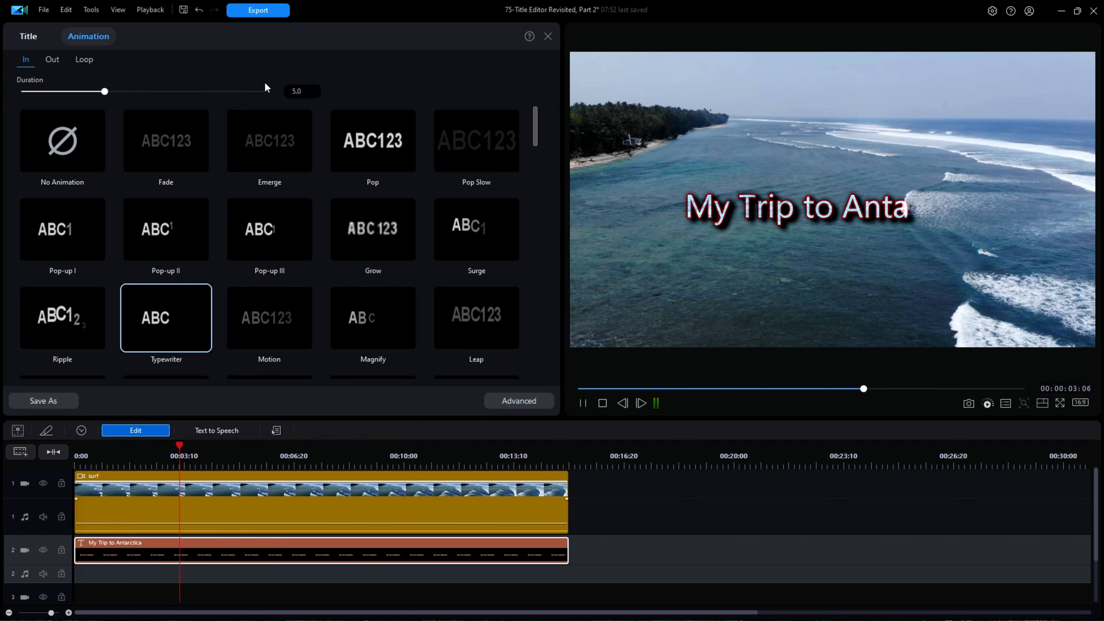
{"action": "left_click", "coordinate": [603, 403]}
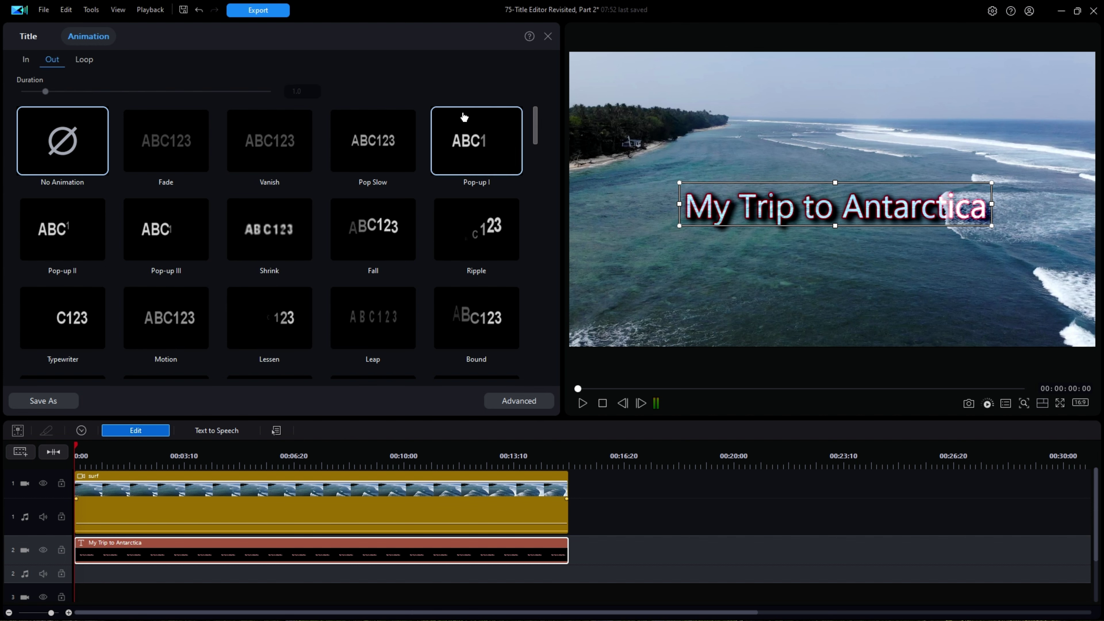
{"action": "mouse_move", "coordinate": [536, 130]}
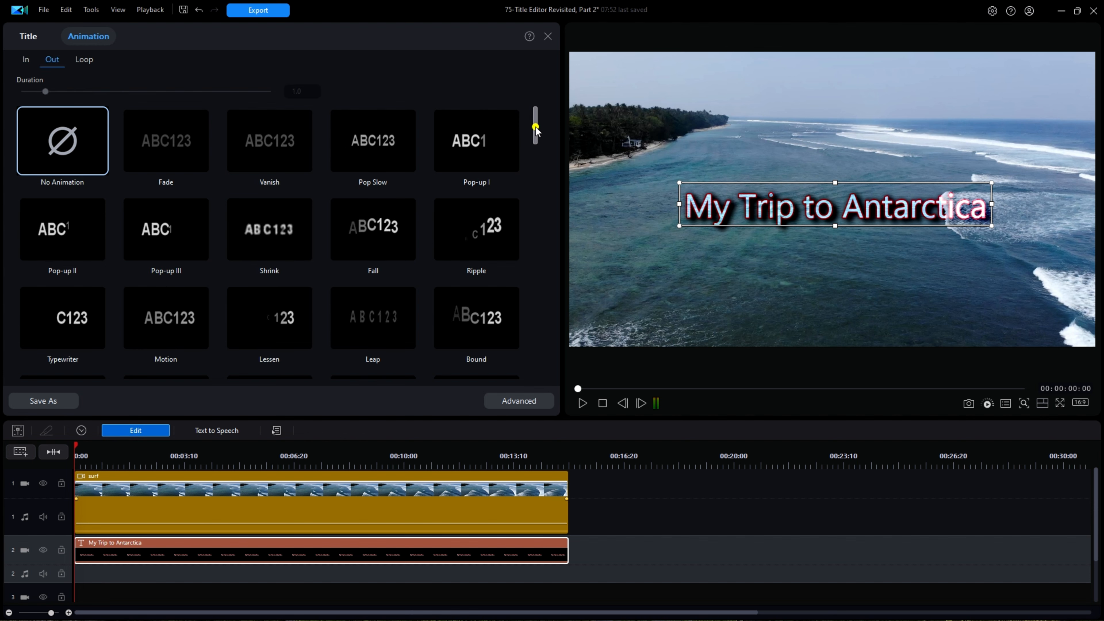
- Choose Evaporate - Left from the exit effects as the title's exit animation
{"action": "scroll", "scroll_direction": "down", "scroll_amount": 3}
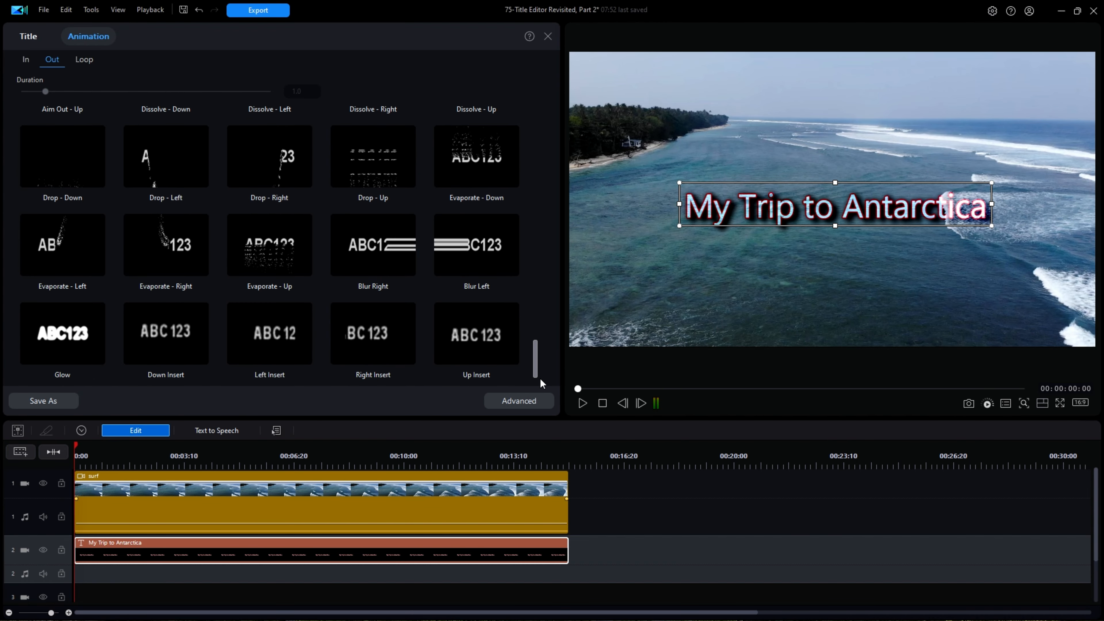
{"action": "left_click", "coordinate": [62, 245]}
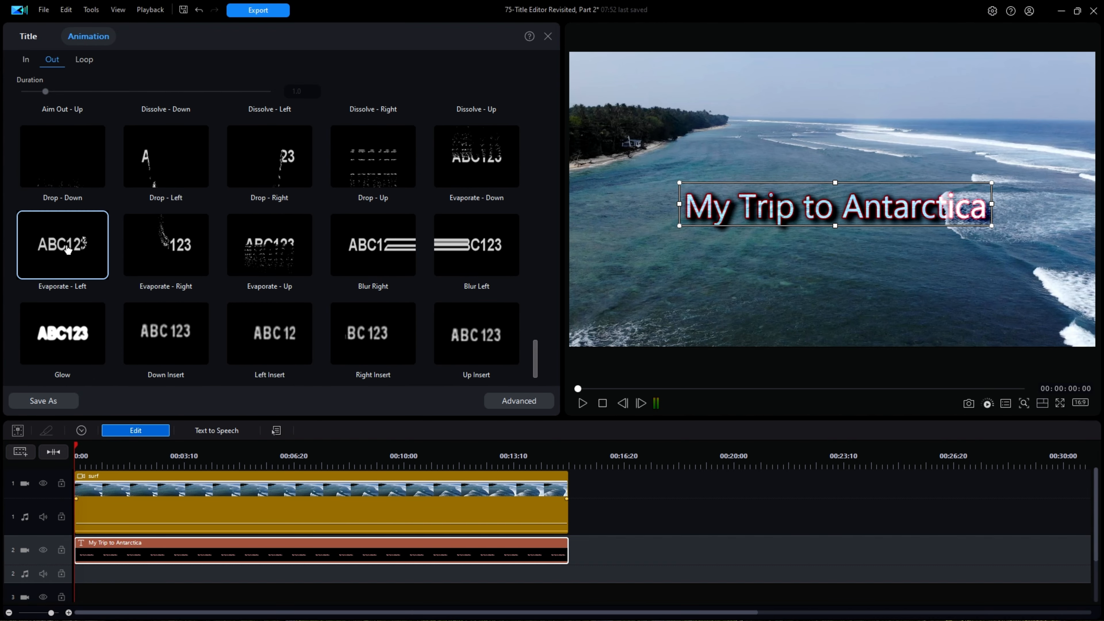
{"action": "left_click", "coordinate": [582, 403]}
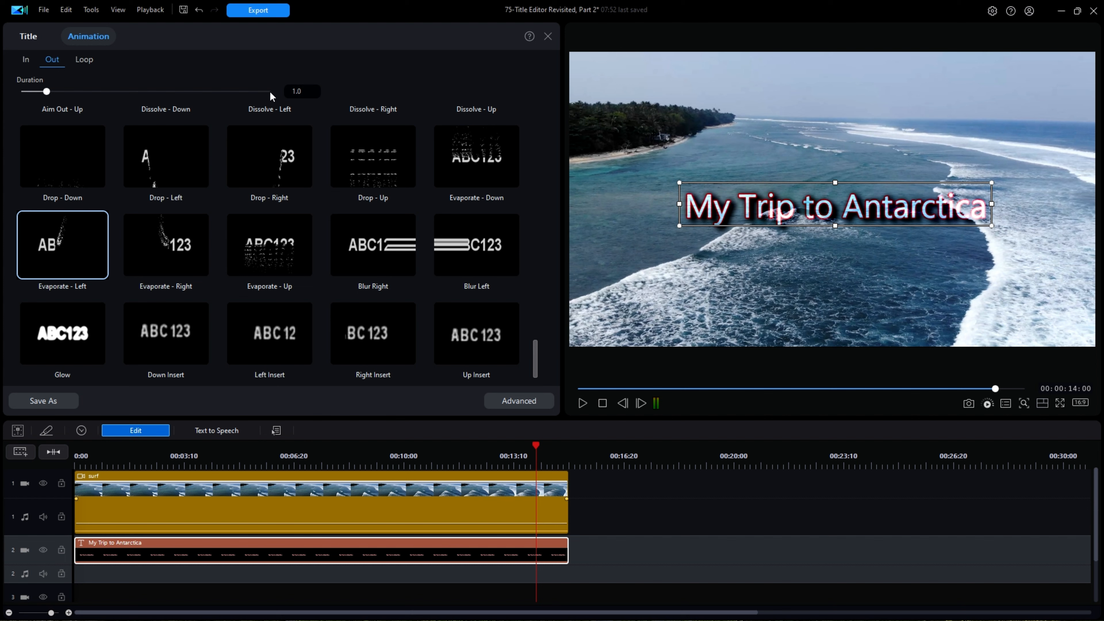
- Set the Evaporate - Left exit duration to 5.0 seconds
{"action": "triple_click", "coordinate": [297, 91]}
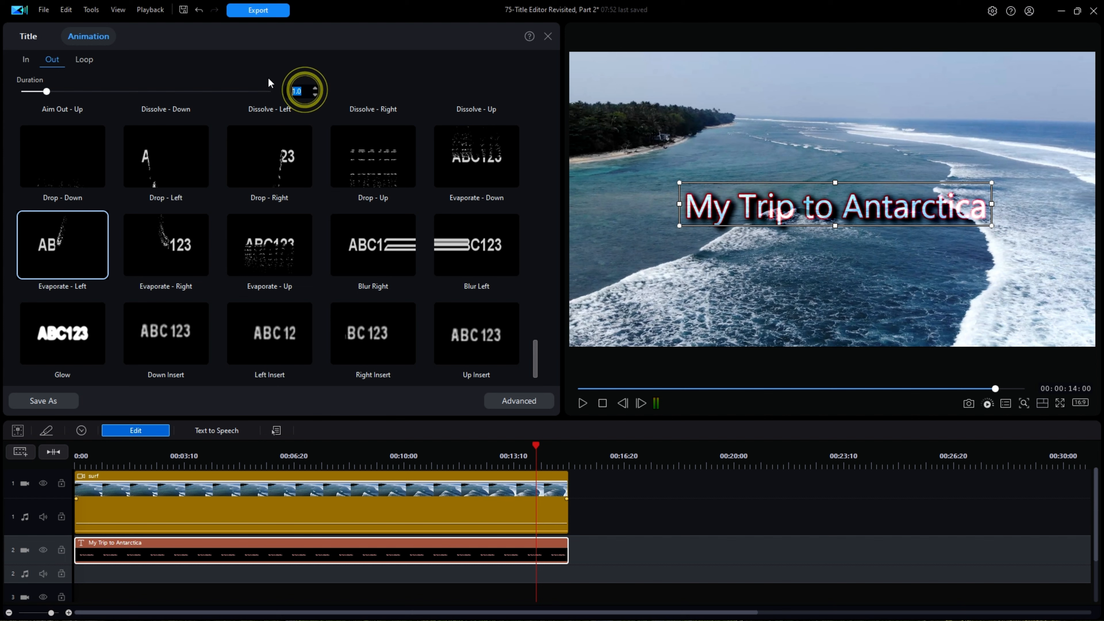
{"action": "type", "text": "5.0"}
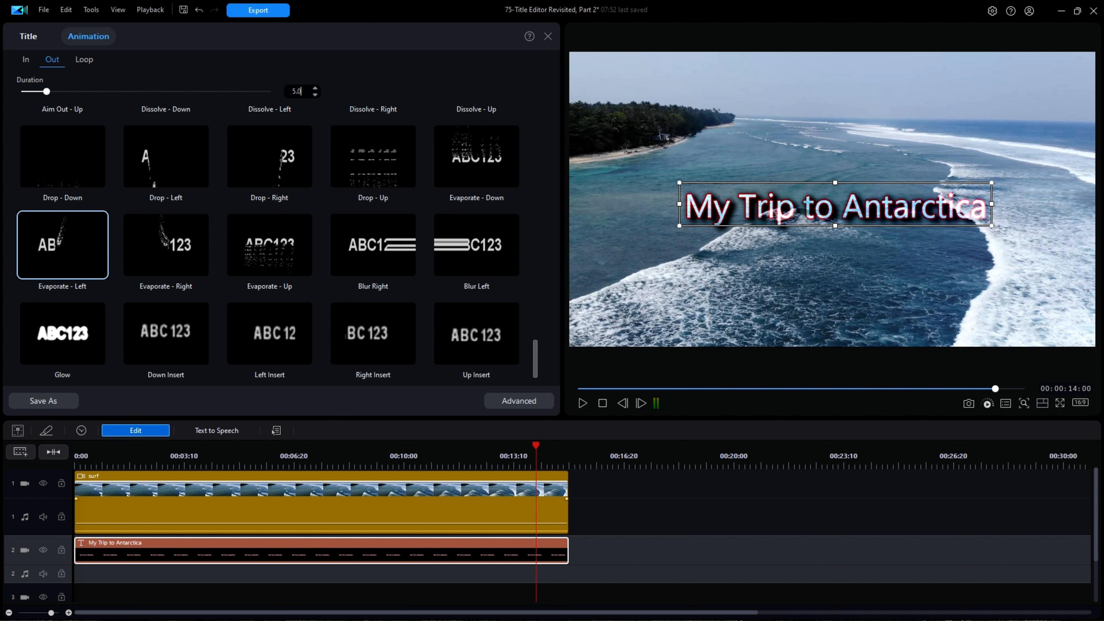
{"action": "left_click", "coordinate": [581, 402]}
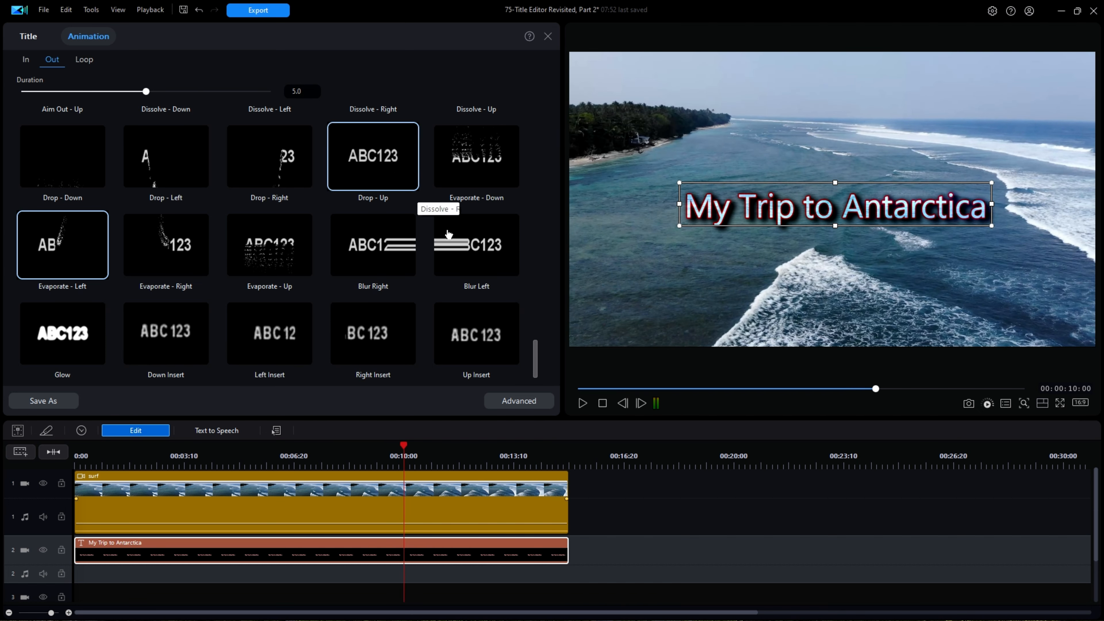
{"action": "scroll", "scroll_direction": "up", "scroll_amount": 3}
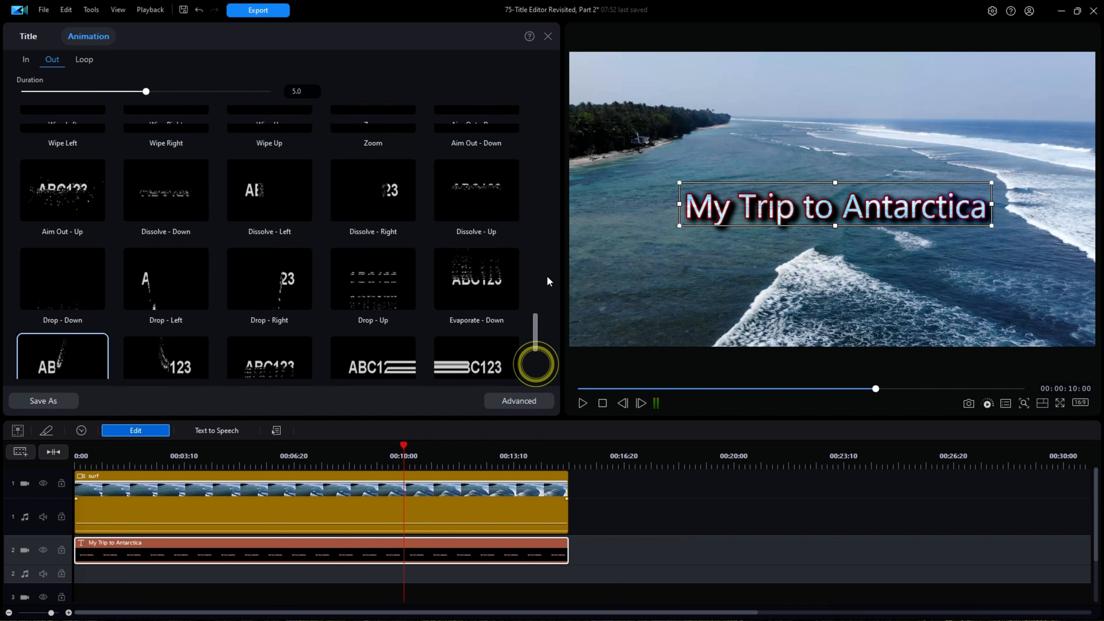
{"action": "scroll", "scroll_direction": "up", "scroll_amount": 3}
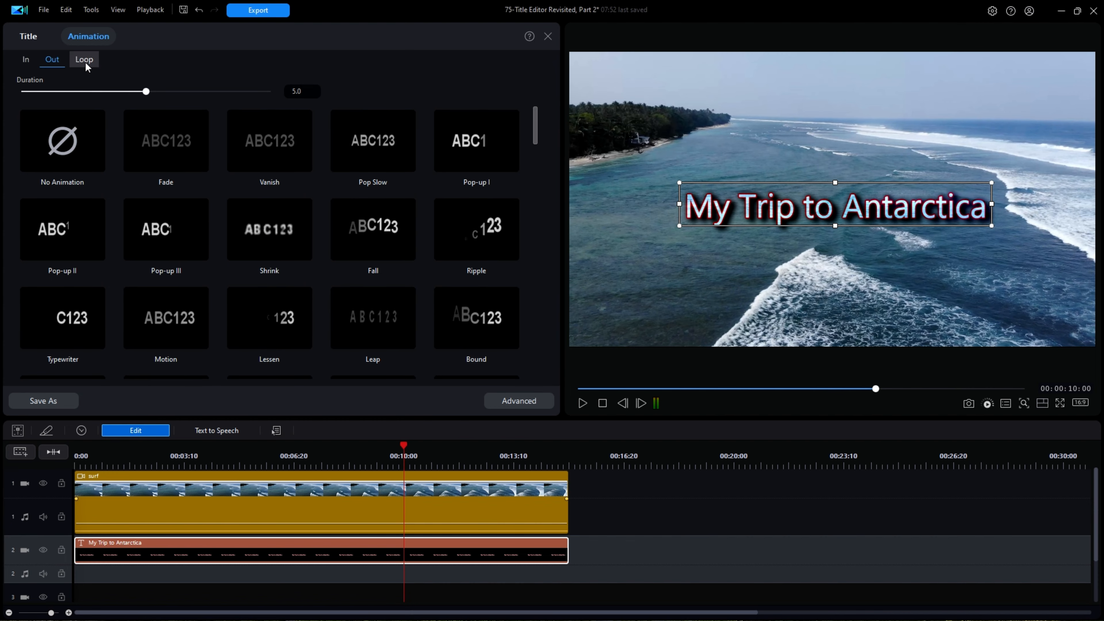
- Revisit the In section showing the Typewriter entrance at its 4.9-second duration
{"action": "left_click", "coordinate": [62, 140]}
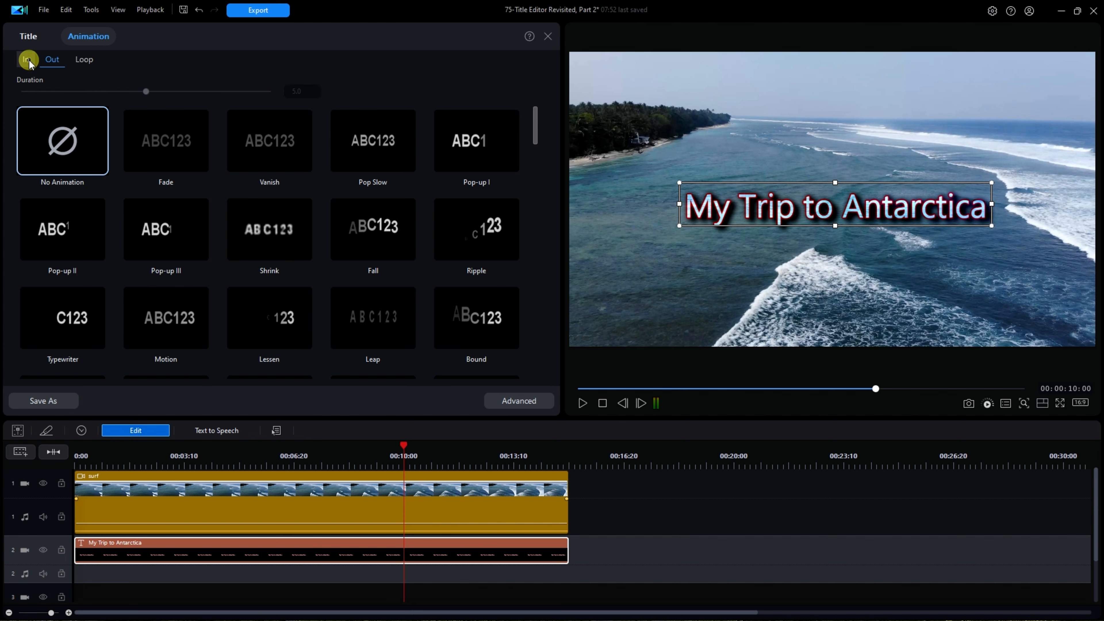
{"action": "left_click", "coordinate": [25, 59]}
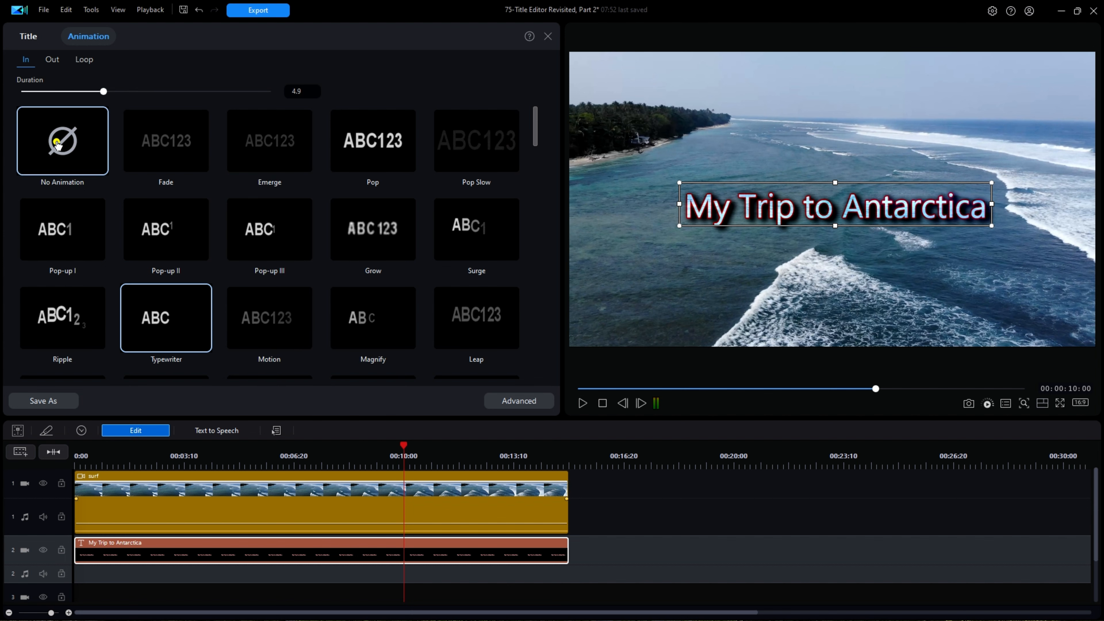
{"action": "left_click", "coordinate": [62, 141]}
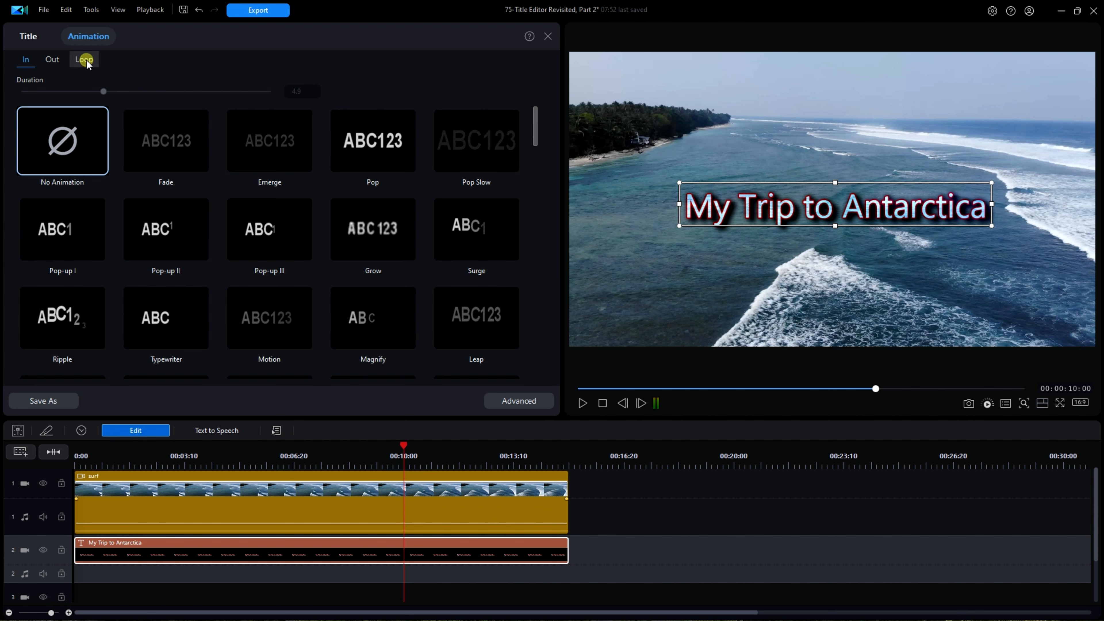
- Try Fold 01 as the title's looping animation and play it back
{"action": "left_click", "coordinate": [84, 59]}
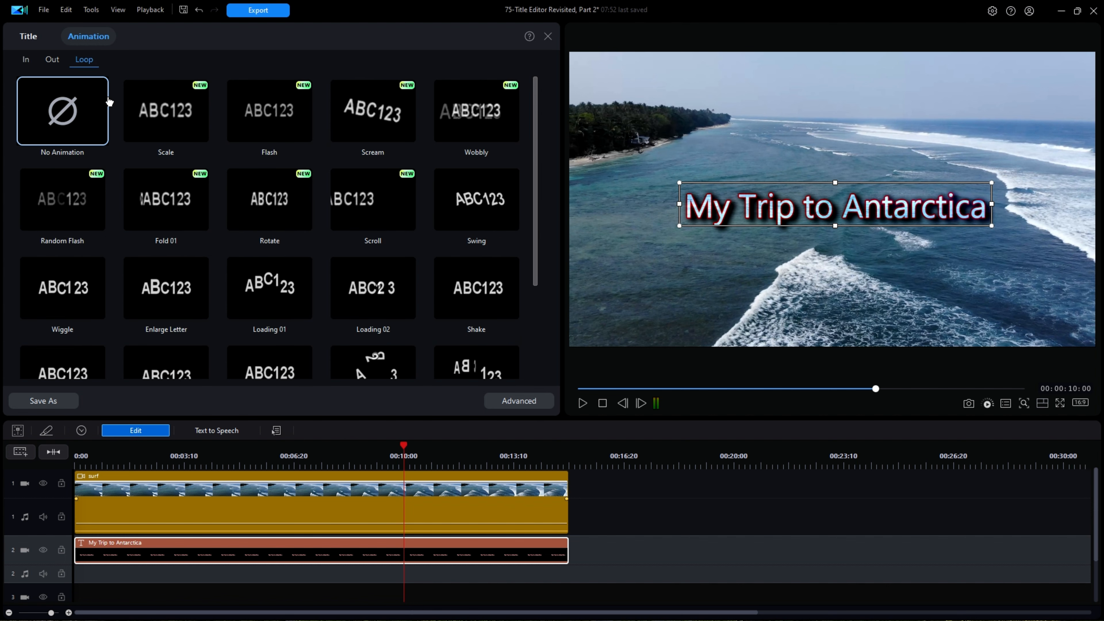
{"action": "left_click", "coordinate": [166, 111]}
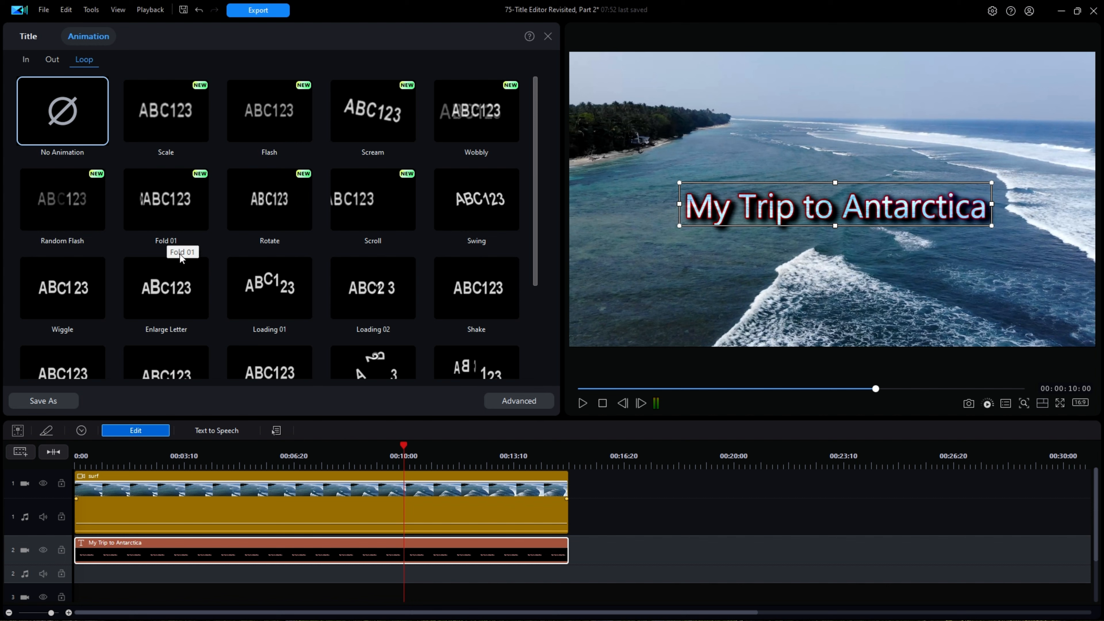
{"action": "left_click", "coordinate": [166, 200]}
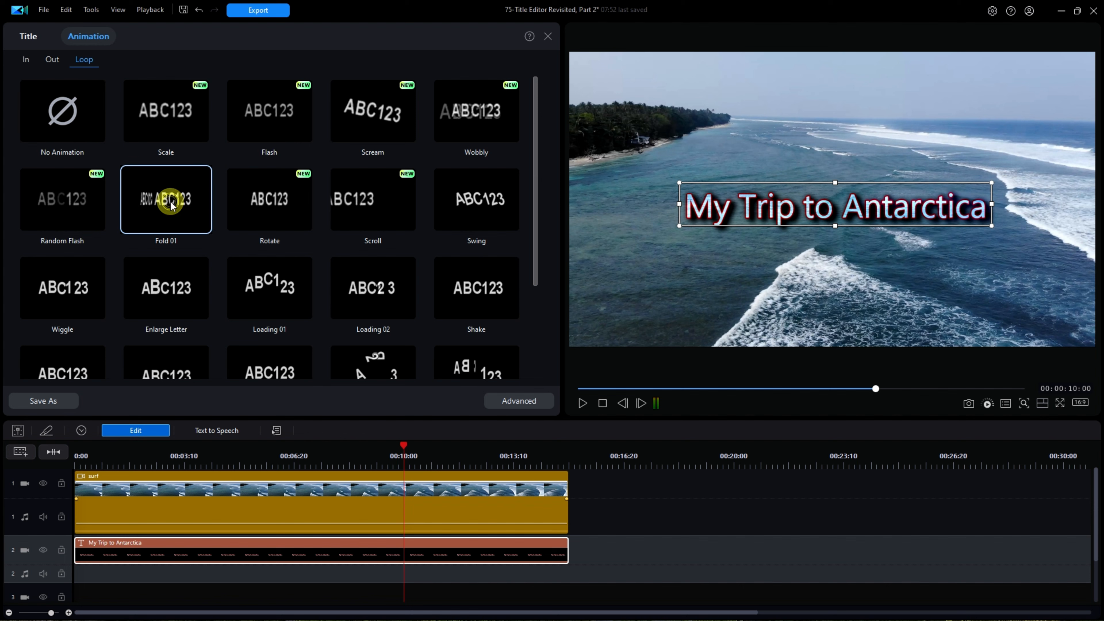
{"action": "left_click", "coordinate": [581, 402]}
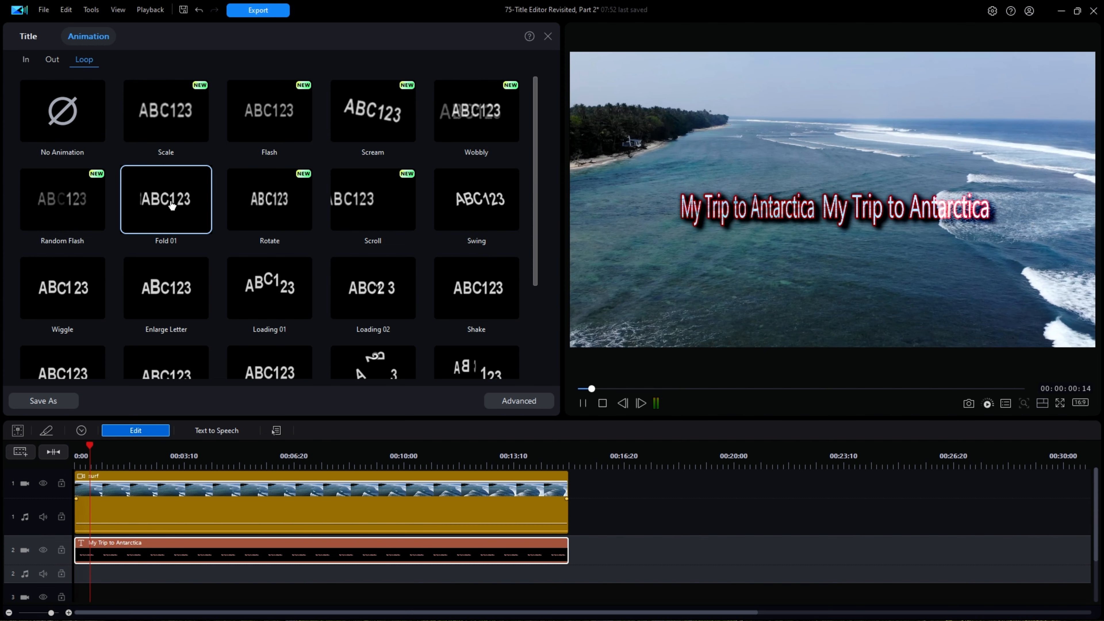
{"action": "left_click", "coordinate": [641, 403]}
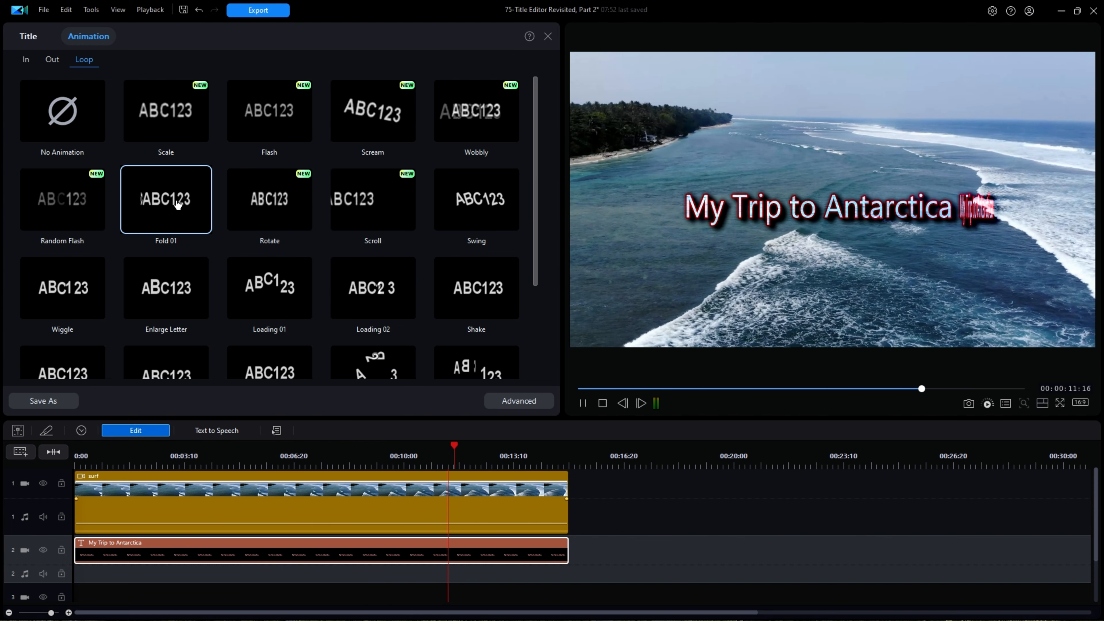
- Choose Wiggle as the title's looping animation instead
{"action": "left_click", "coordinate": [269, 200]}
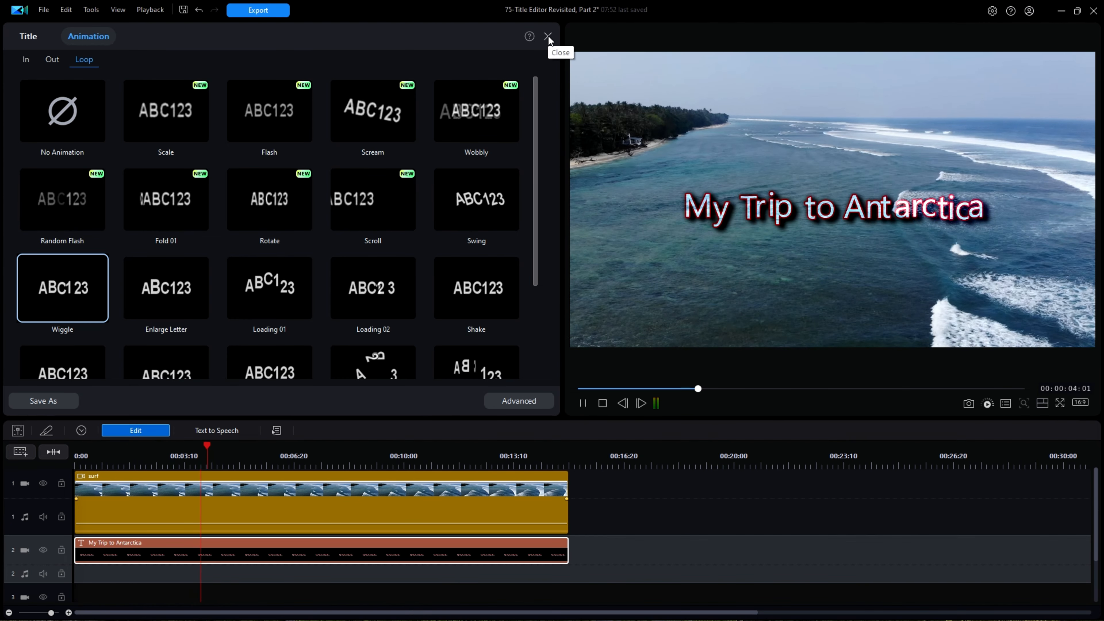
- Close the Title/Animation panel, leaving the Wiggle-animated title over the surf footage
{"action": "left_click", "coordinate": [548, 37]}
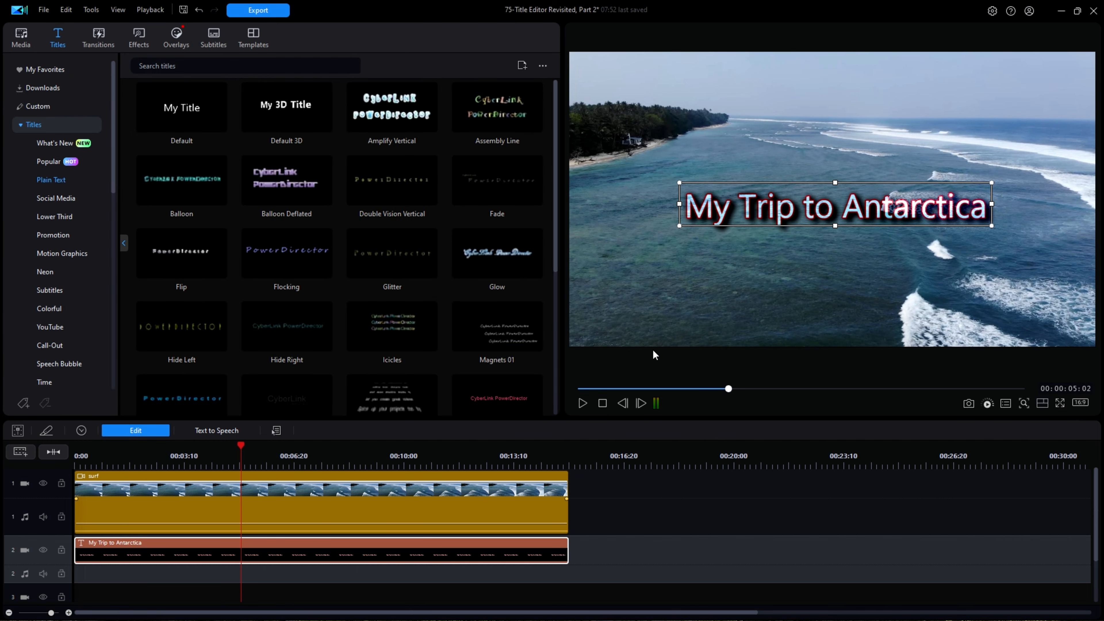
{"action": "mouse_move", "coordinate": [655, 365]}
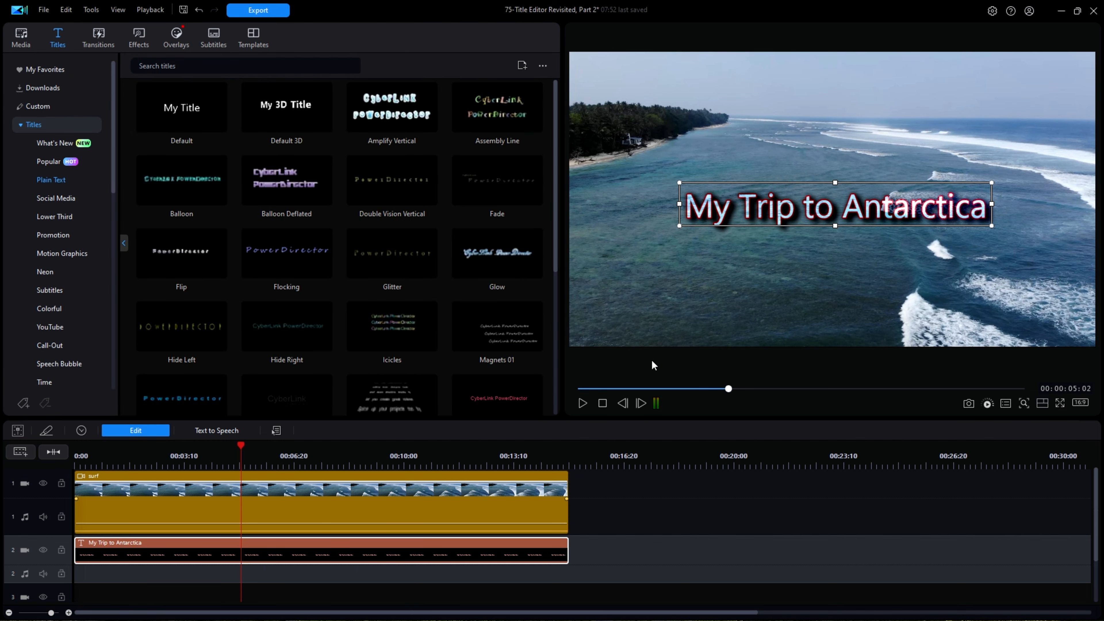